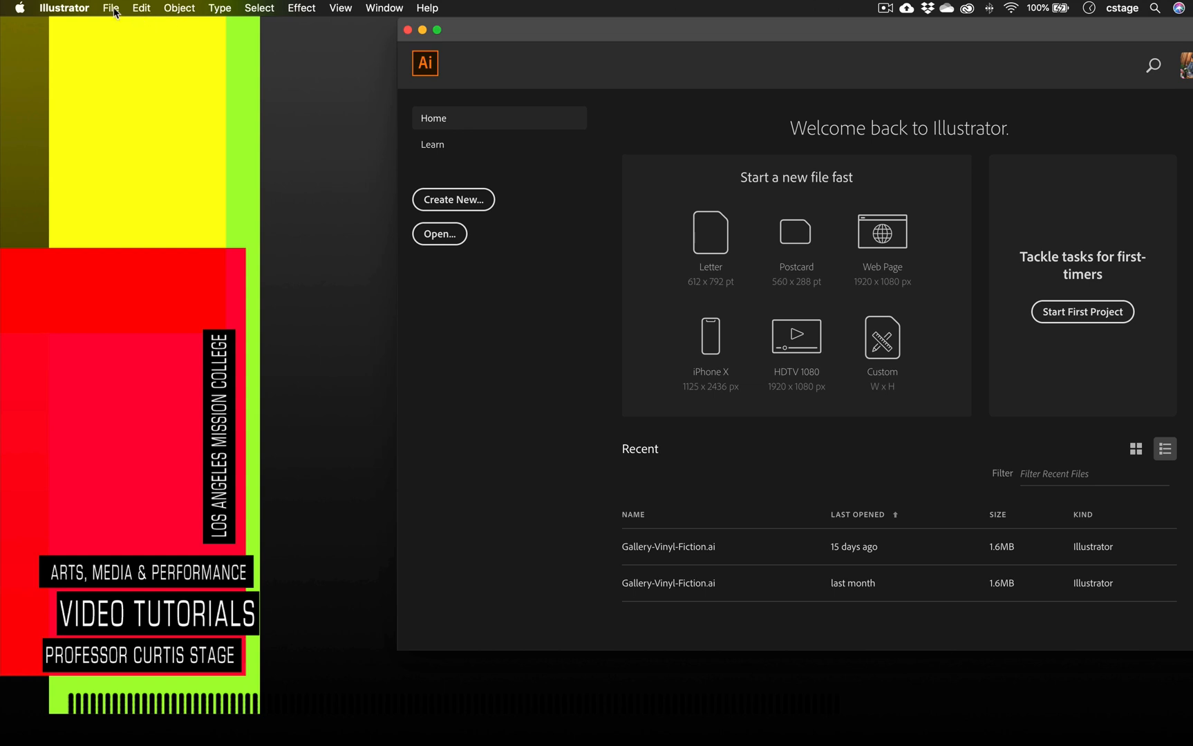
Create a new 5 × 5 in document, reducing Artboards from 2 to 1.
left_click(111, 8)
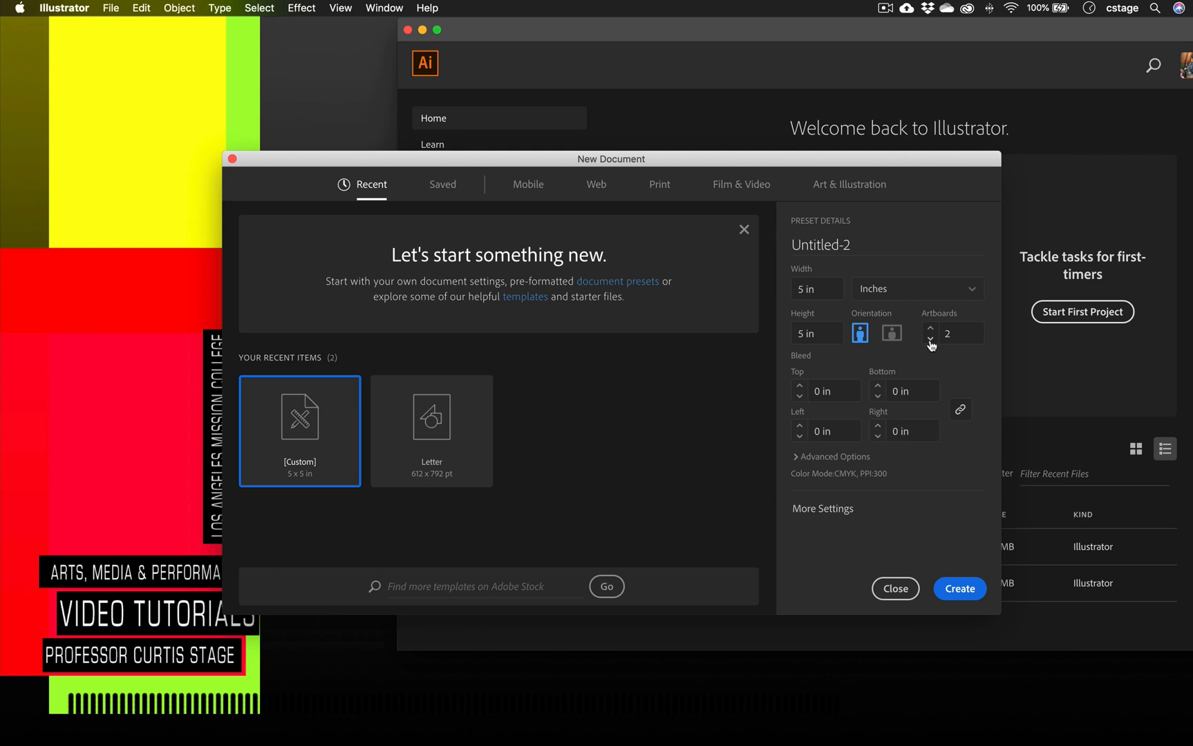
left_click(930, 337)
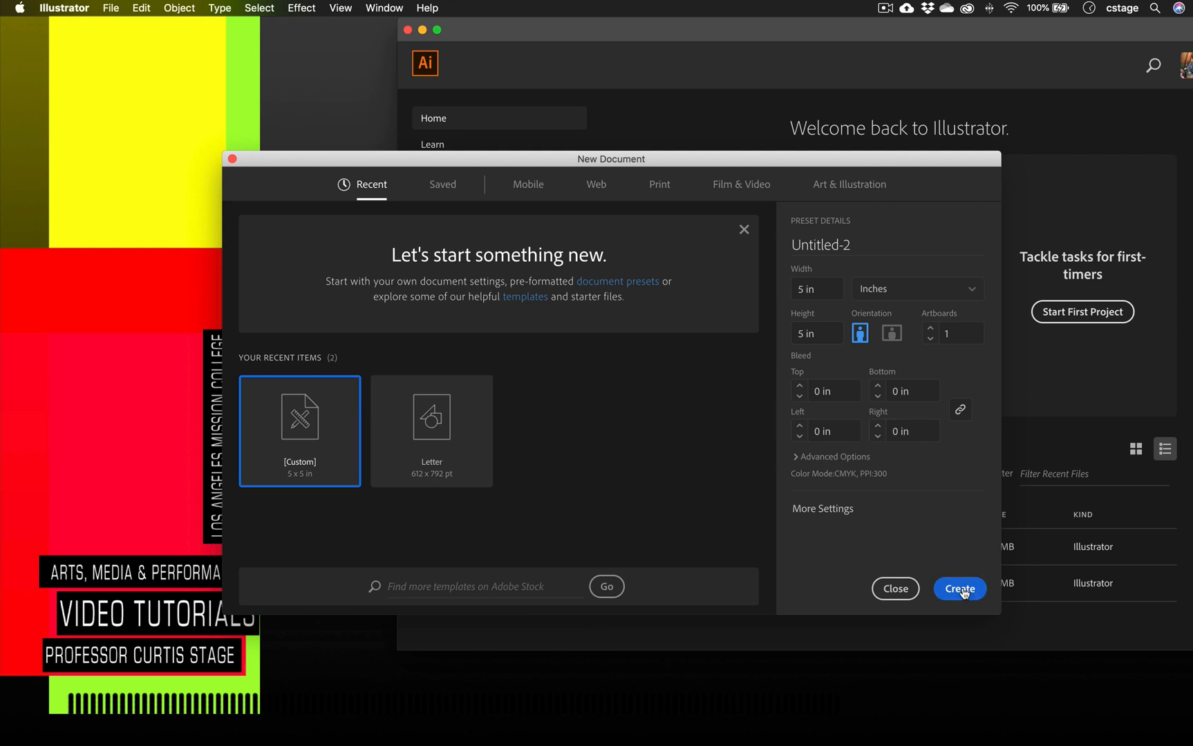
left_click(959, 589)
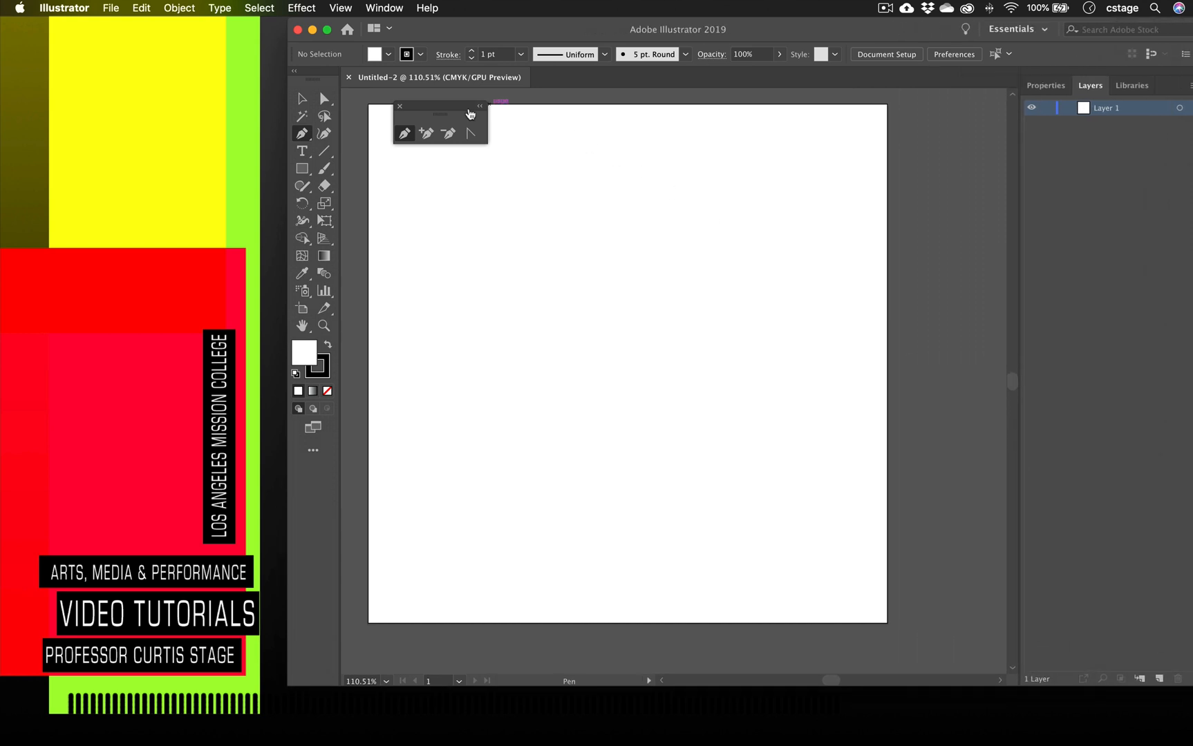
Move the floating panel aside and brush a black wave across the upper artboard, redrawing it smoother.
left_click_drag(470, 106, 938, 561)
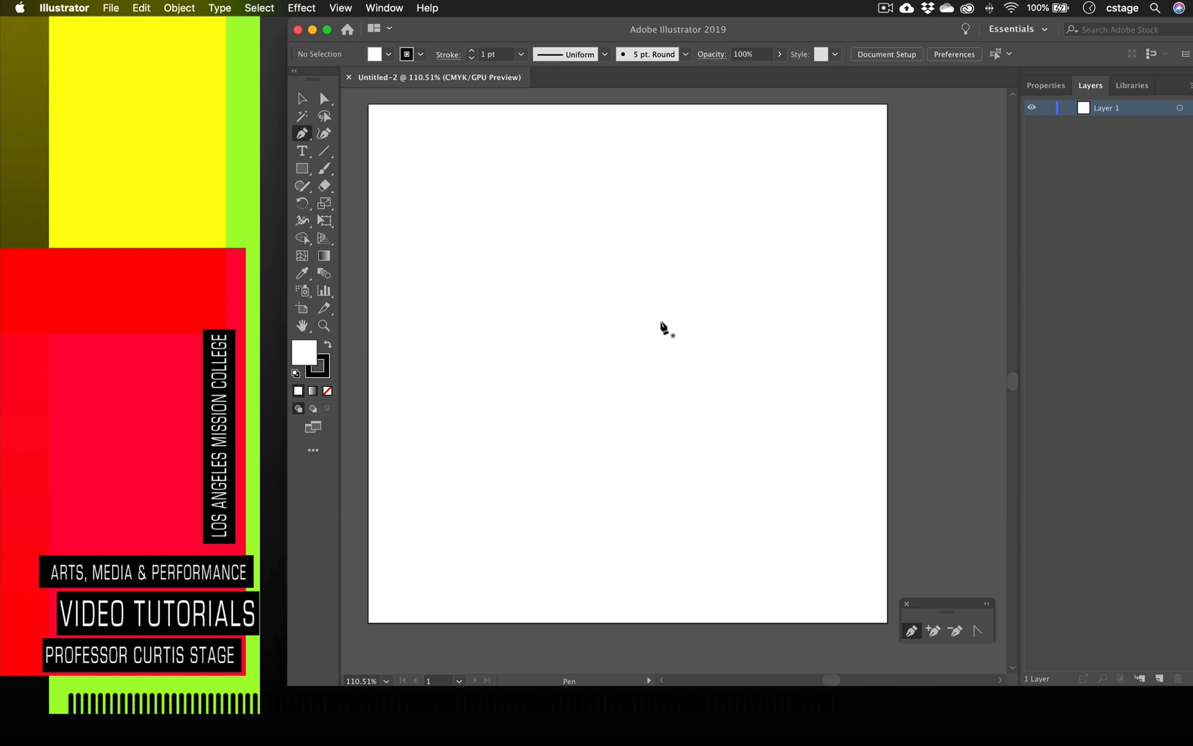
mouse_move(659, 332)
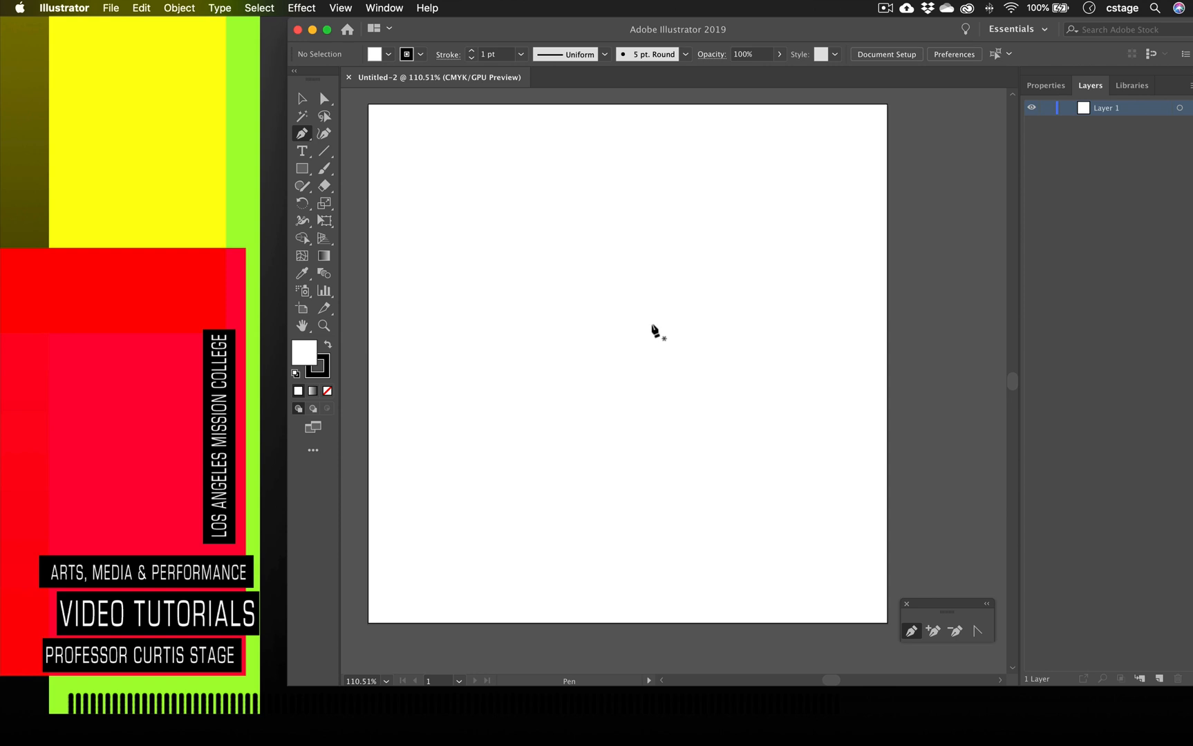
mouse_move(441, 268)
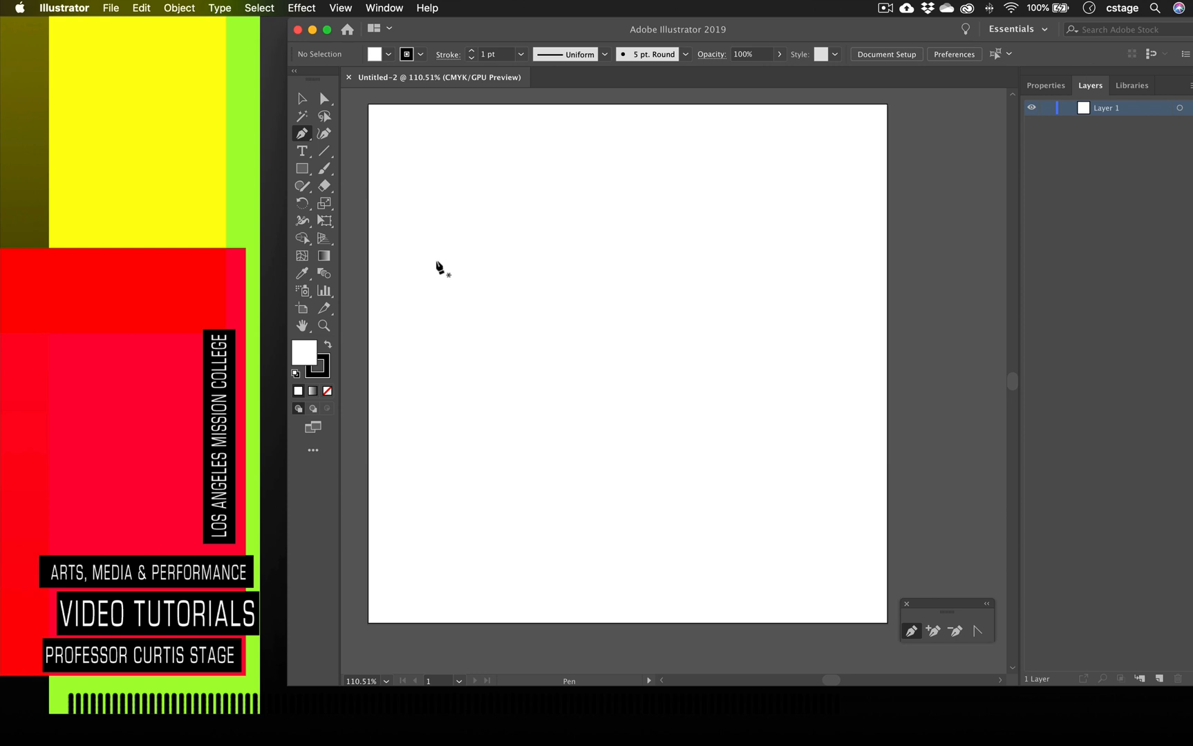
mouse_move(324, 169)
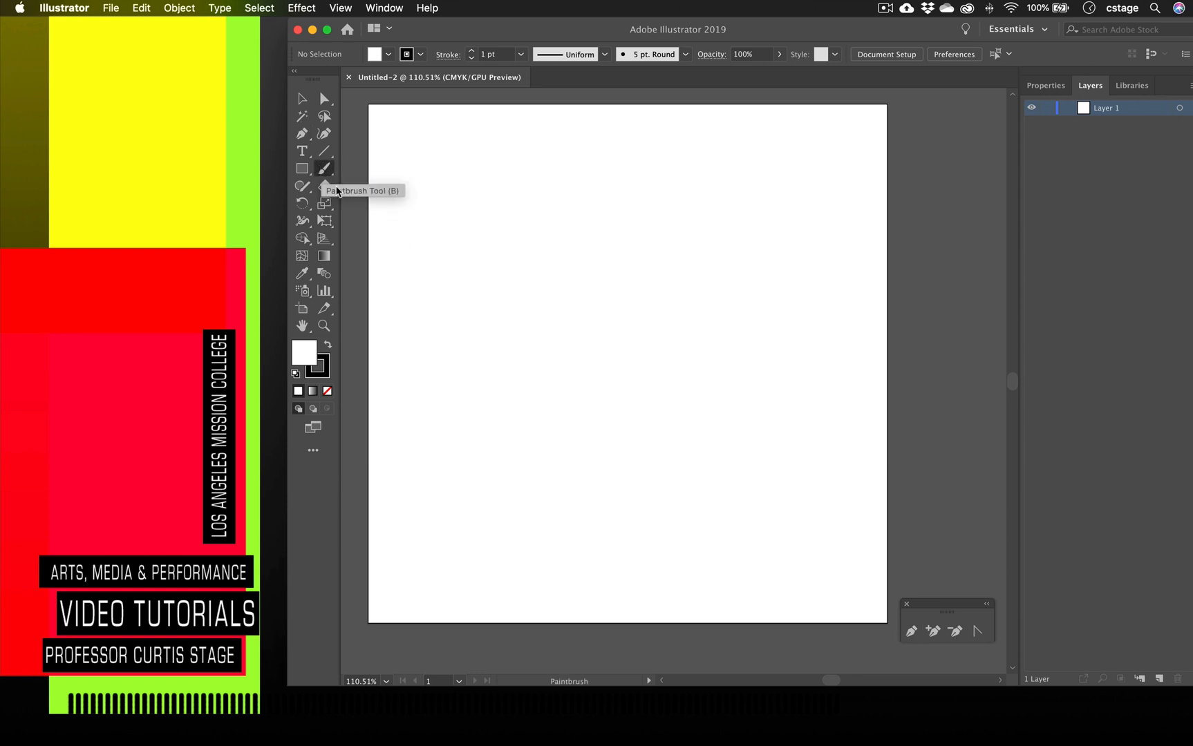
left_click_drag(440, 344, 775, 259)
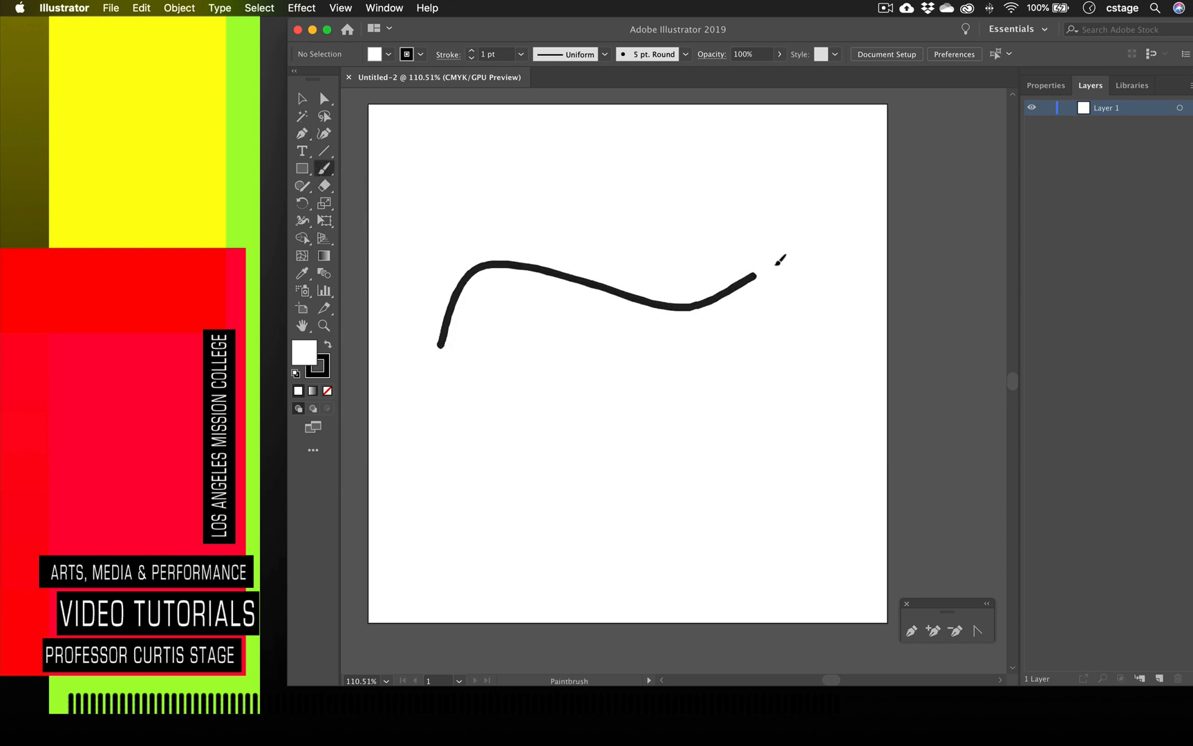
left_click_drag(753, 278, 825, 270)
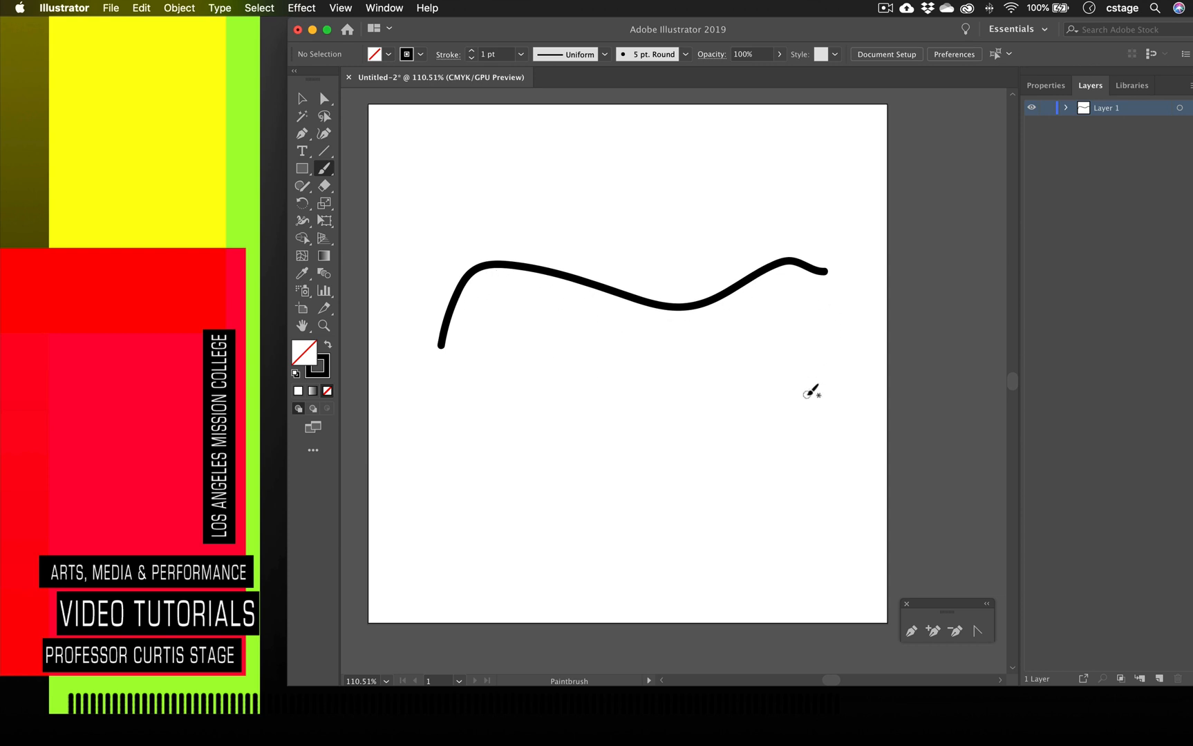
mouse_move(456, 312)
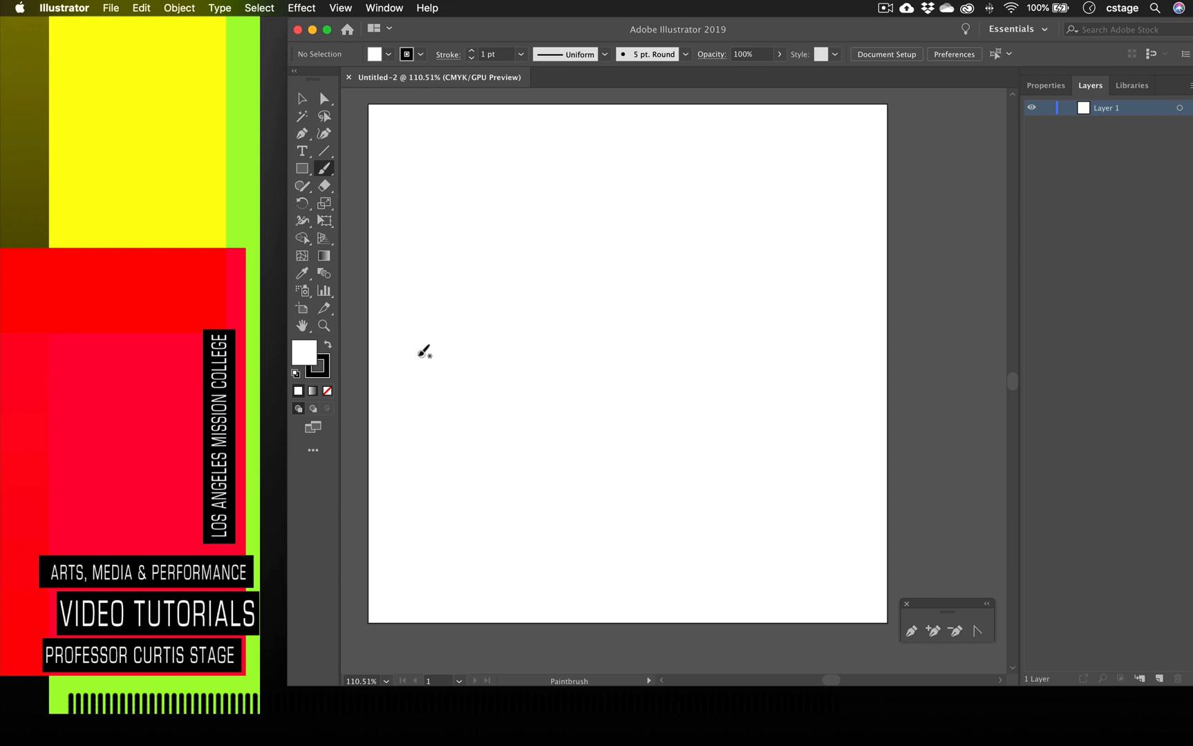
left_click_drag(397, 351, 605, 313)
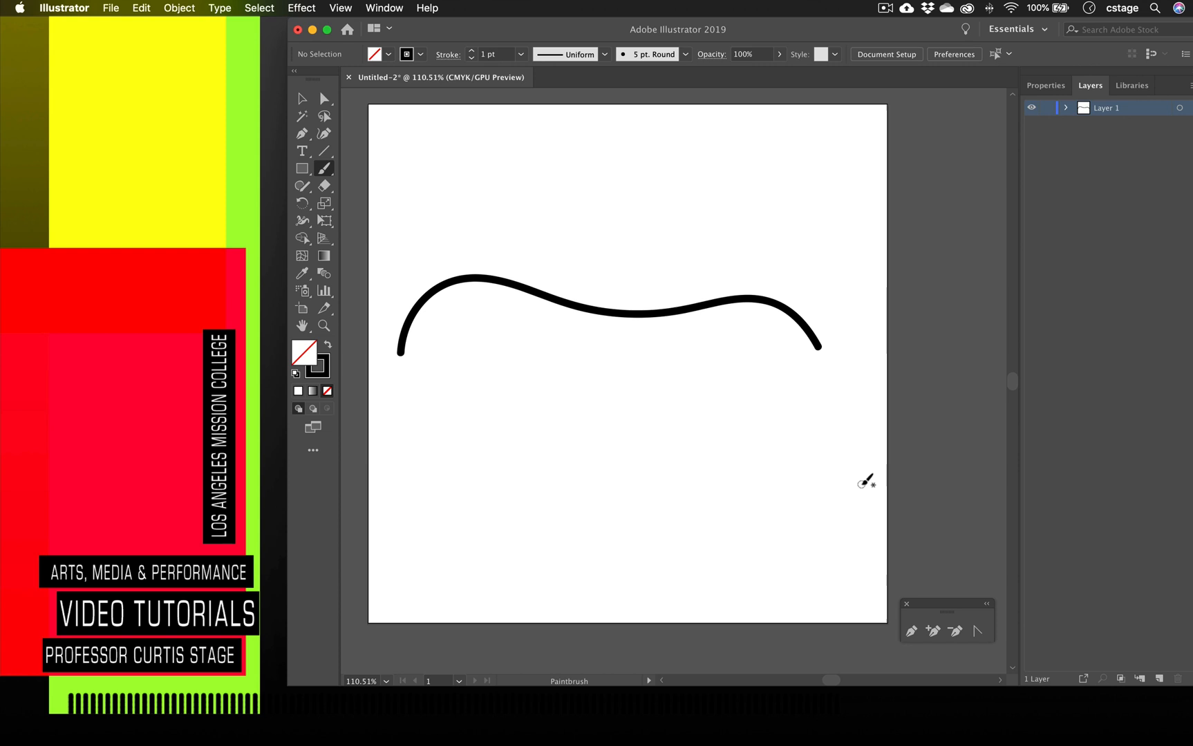
mouse_move(586, 484)
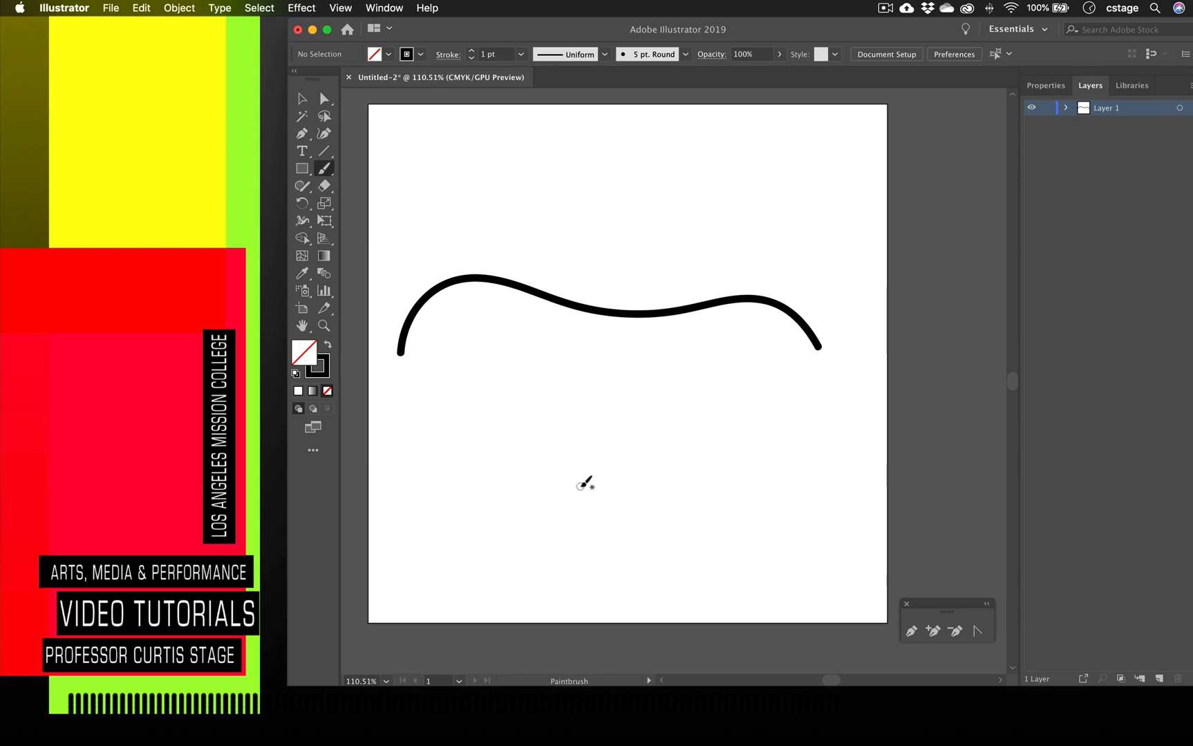
mouse_move(302, 151)
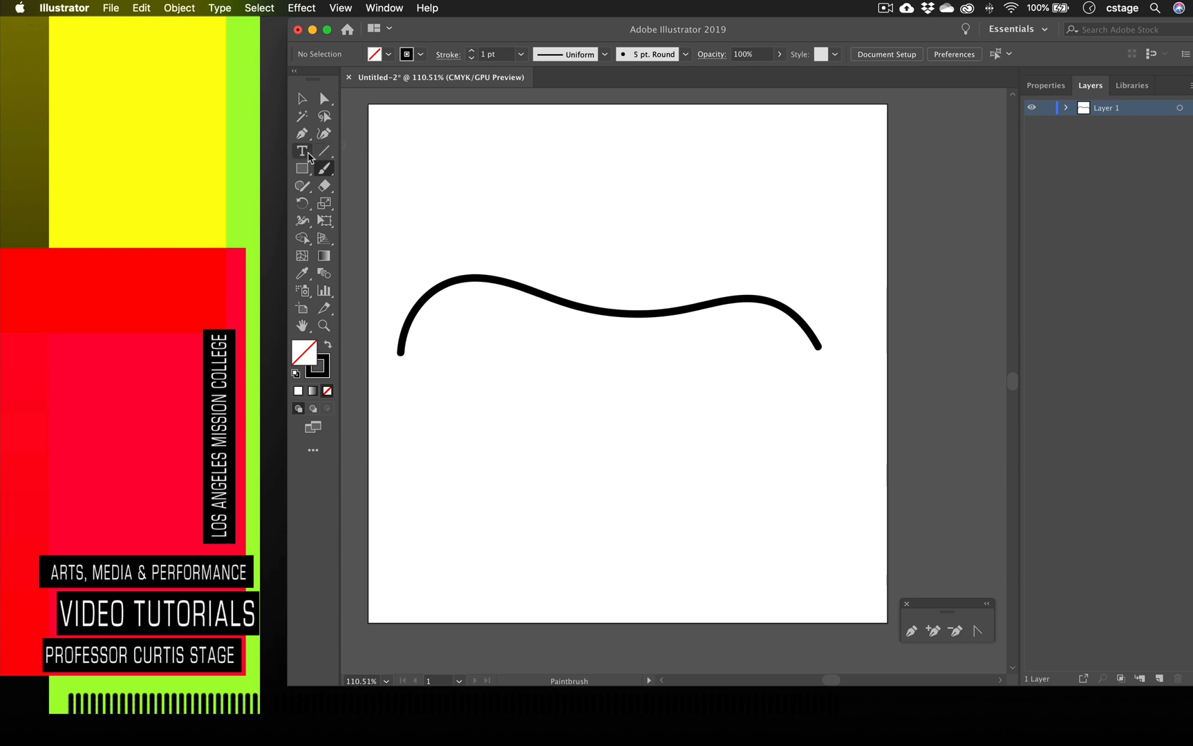
Switch from the Type Tool flyout to the Type on a Path Tool.
left_click(303, 151)
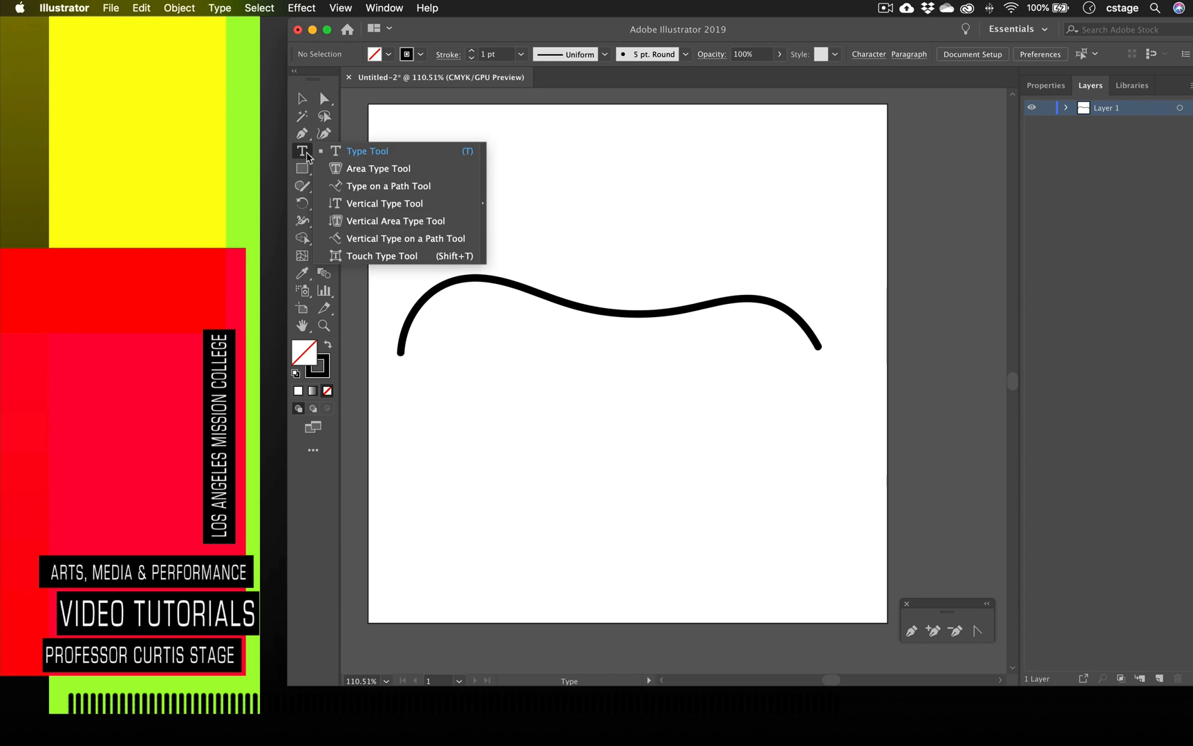
mouse_move(389, 190)
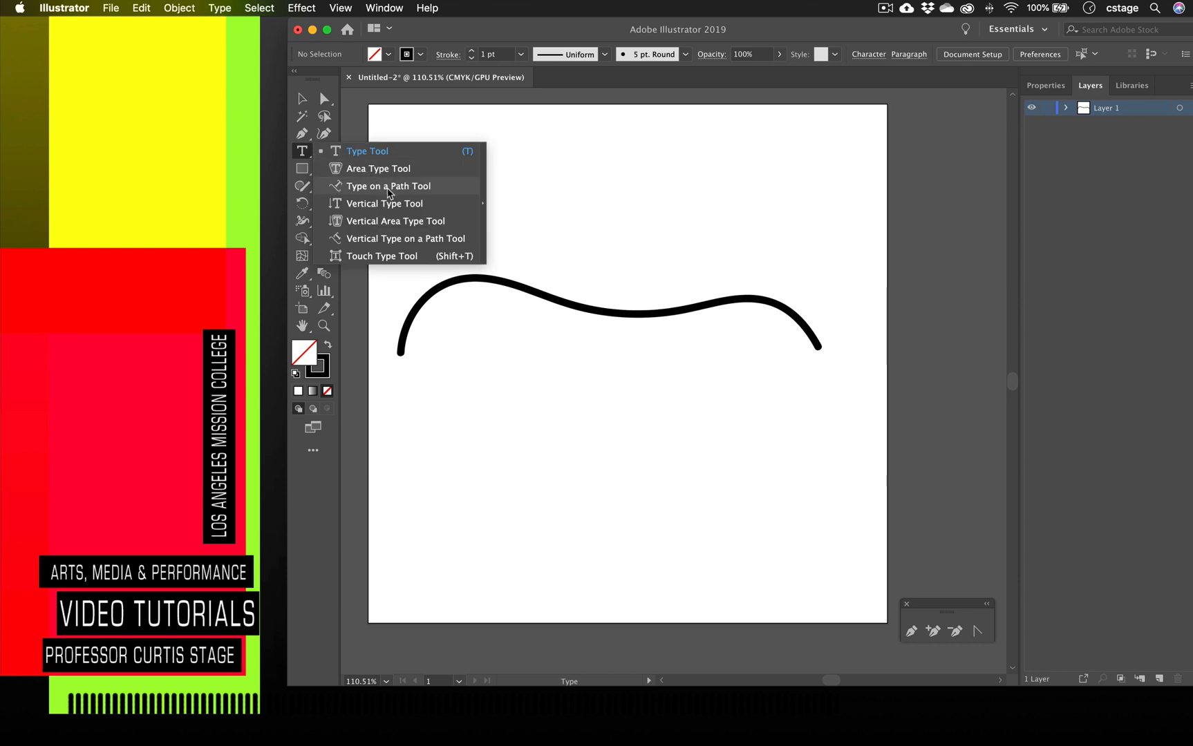
left_click(388, 186)
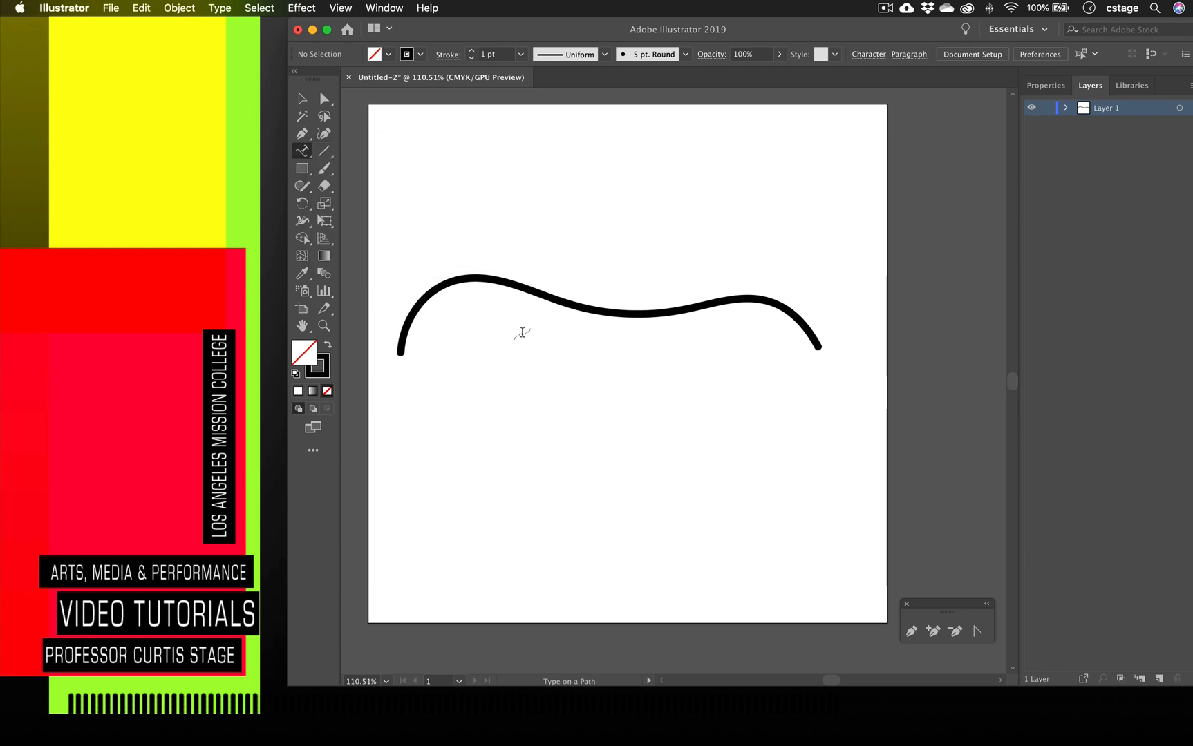
mouse_move(428, 275)
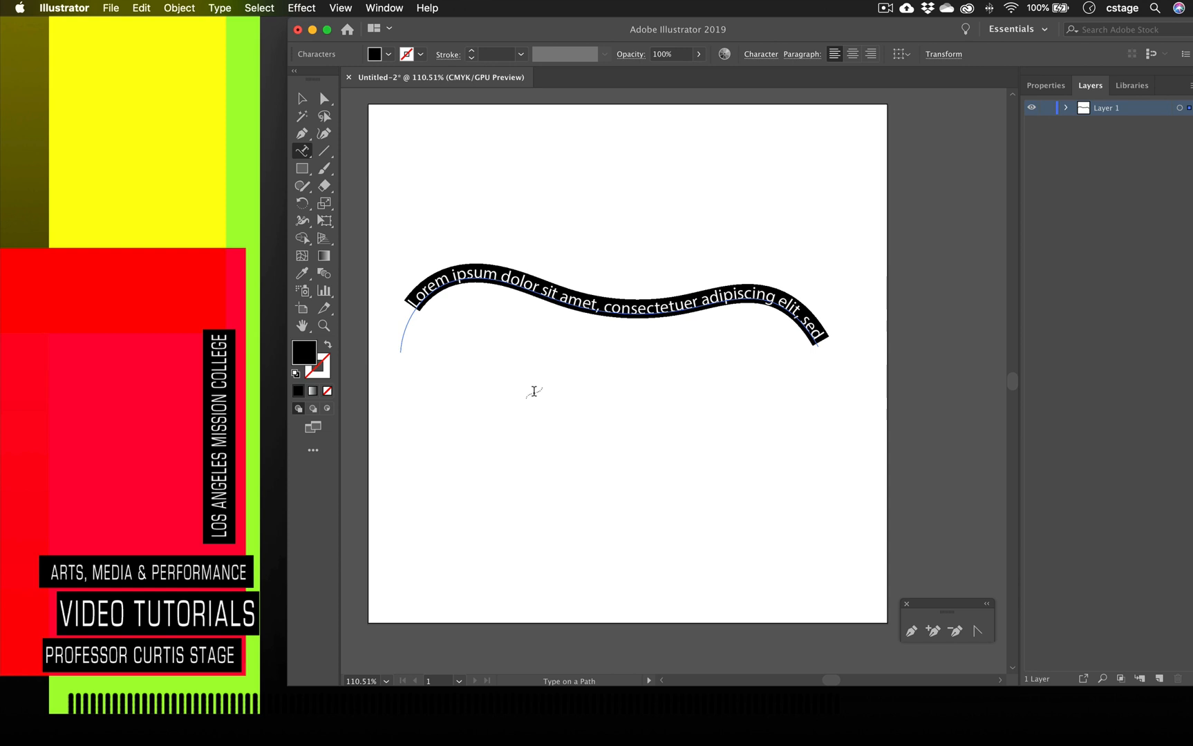
mouse_move(502, 263)
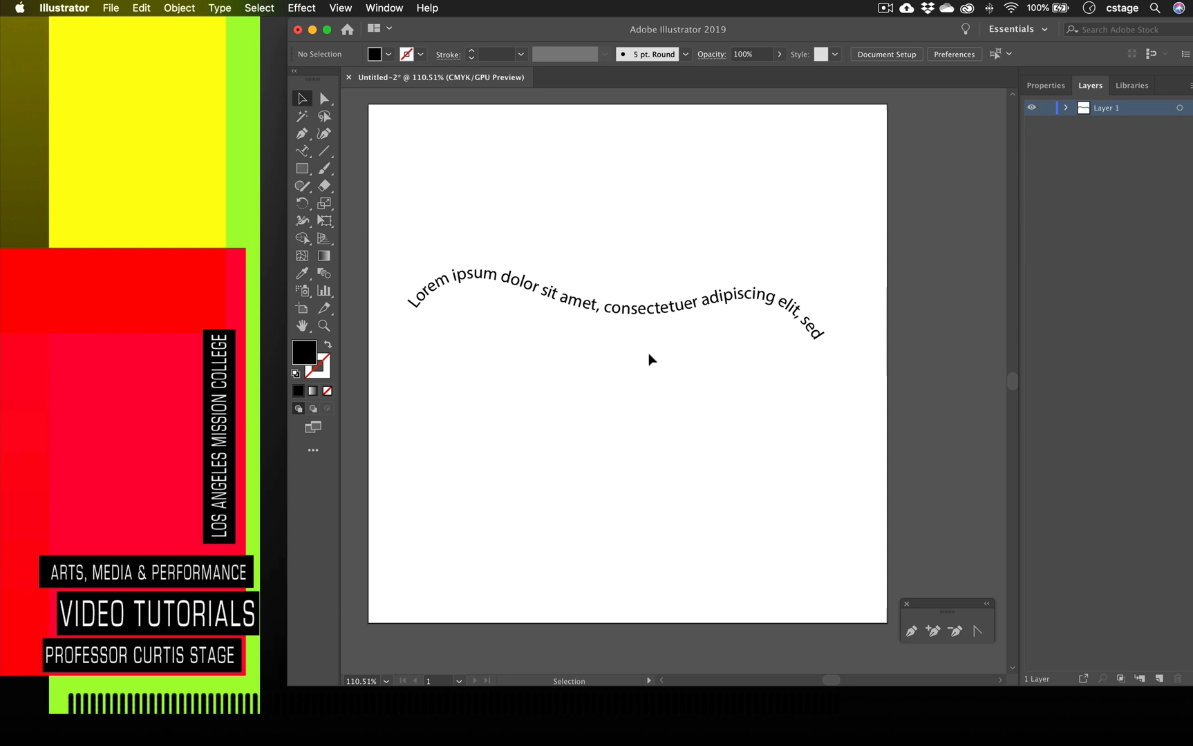
mouse_move(624, 307)
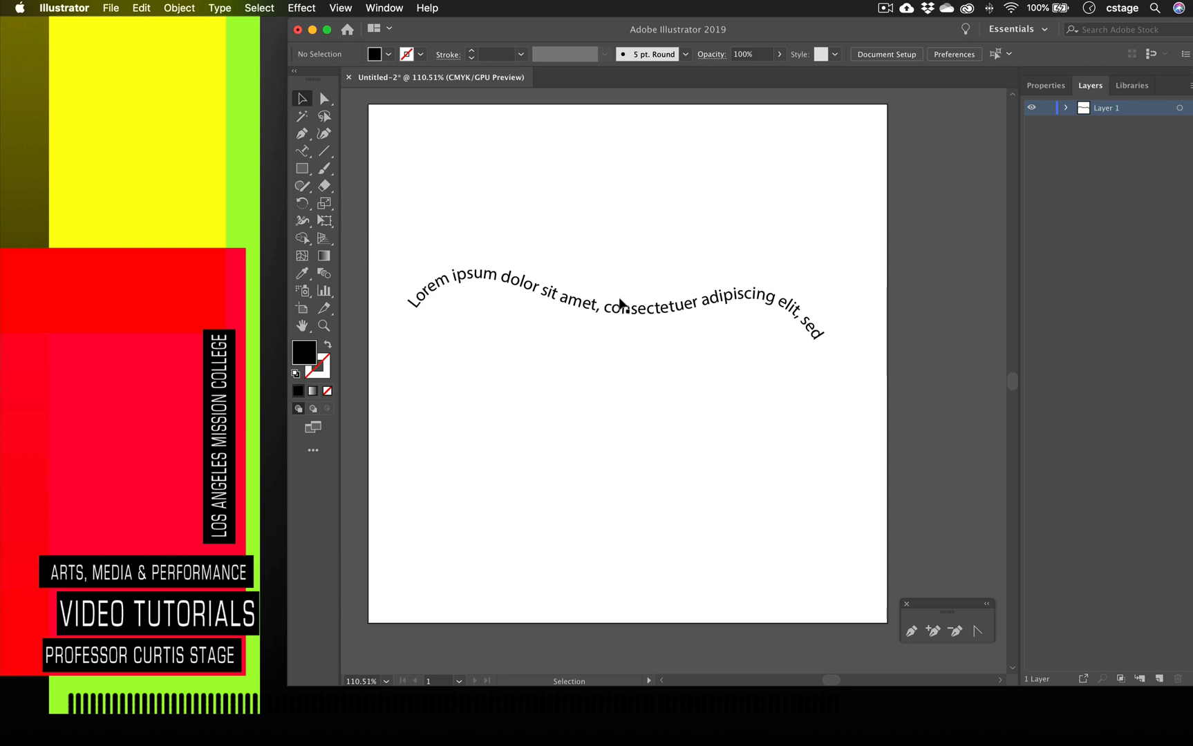
mouse_move(418, 276)
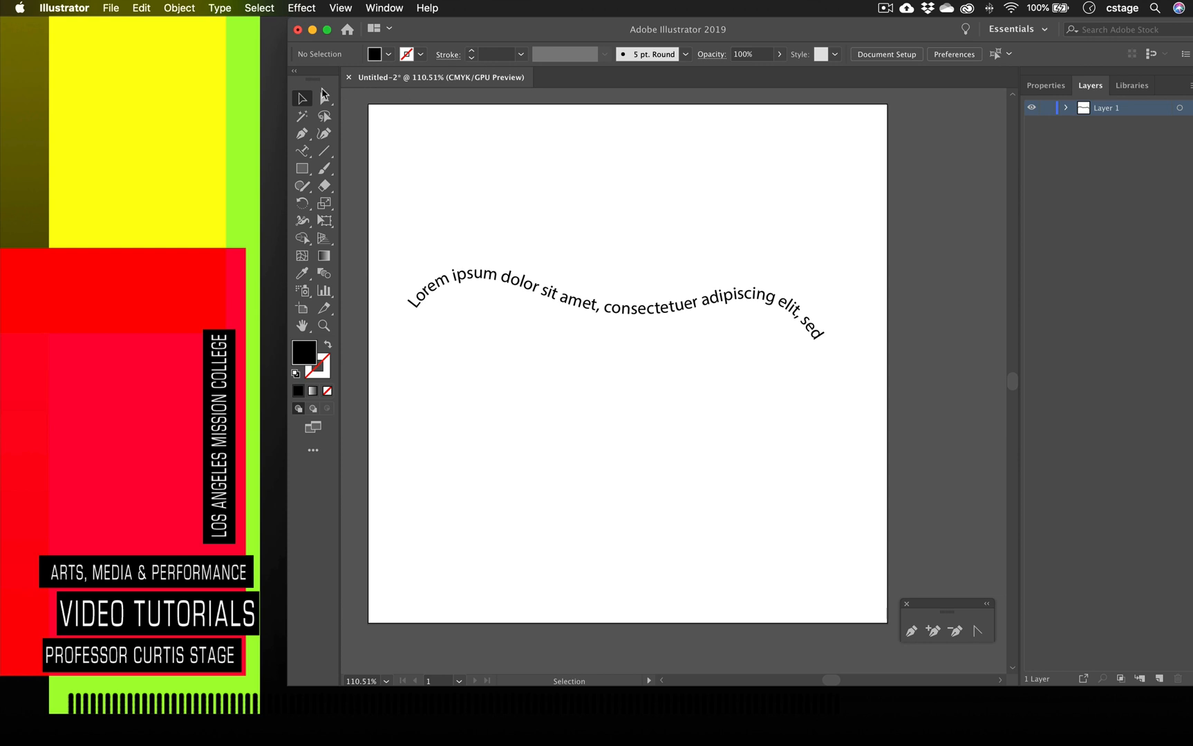
mouse_move(735, 381)
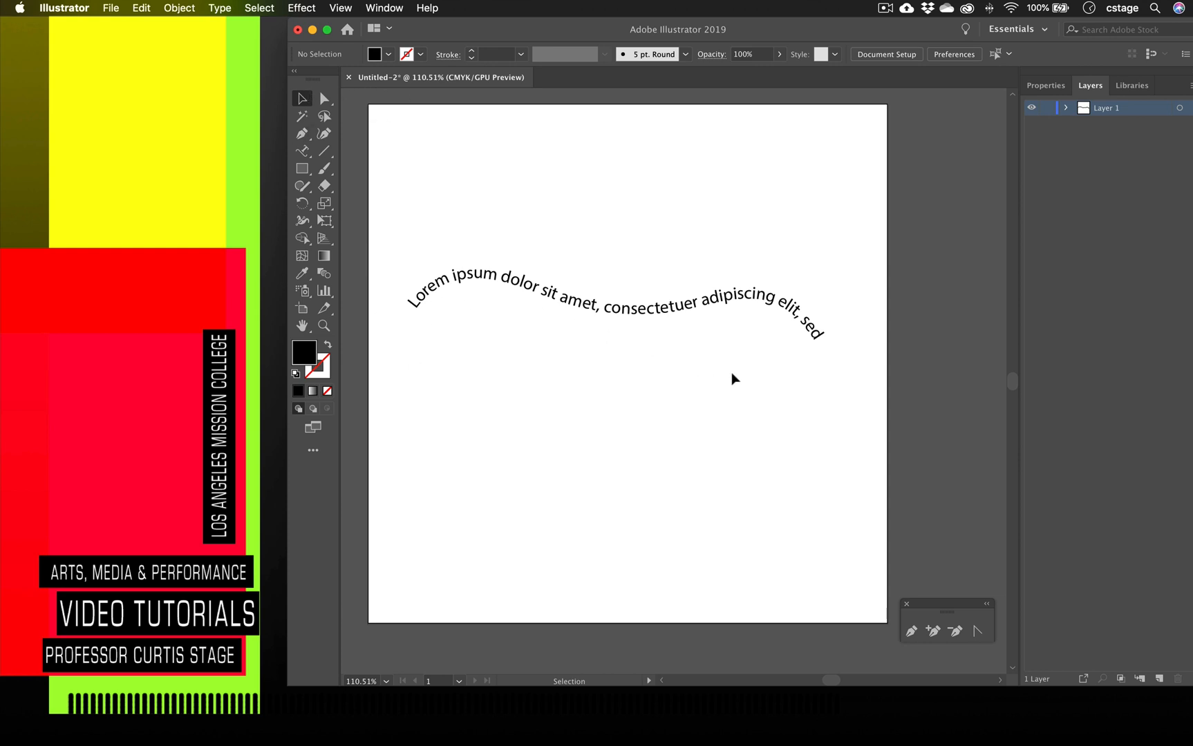
mouse_move(731, 382)
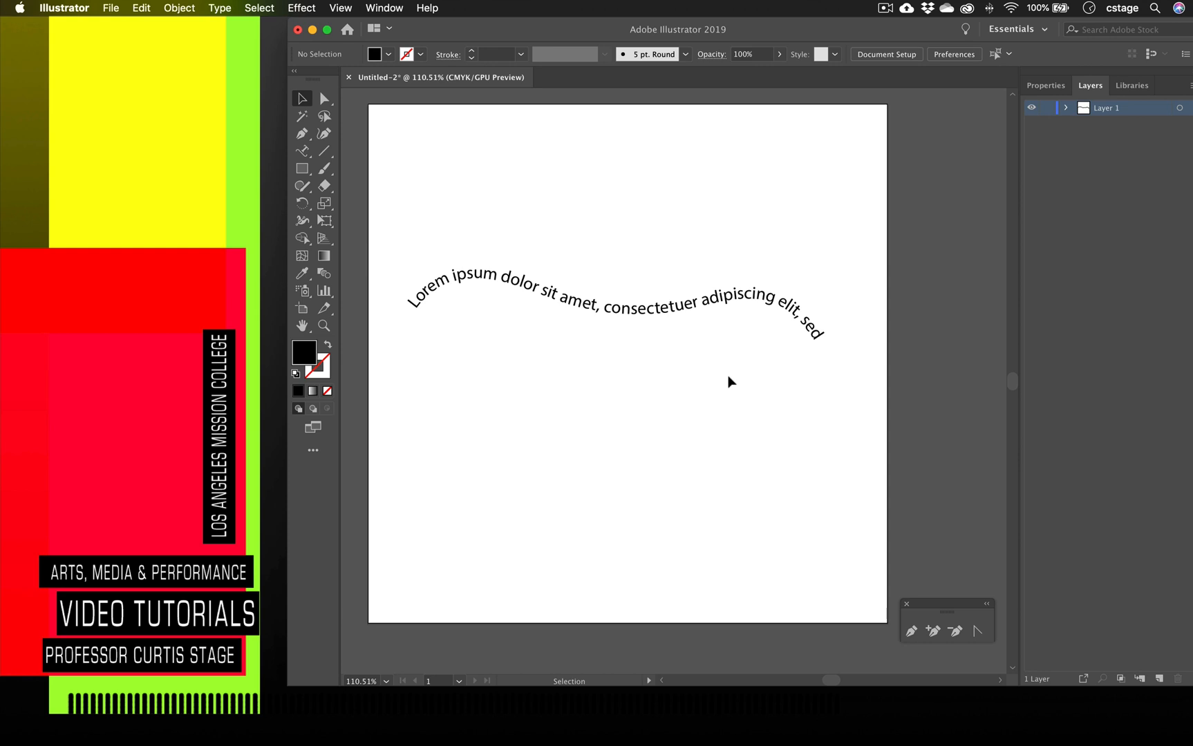
Widen the type-on-path object and trim its text to 'Lorem ipsum dolor sit amet,'.
left_click(608, 300)
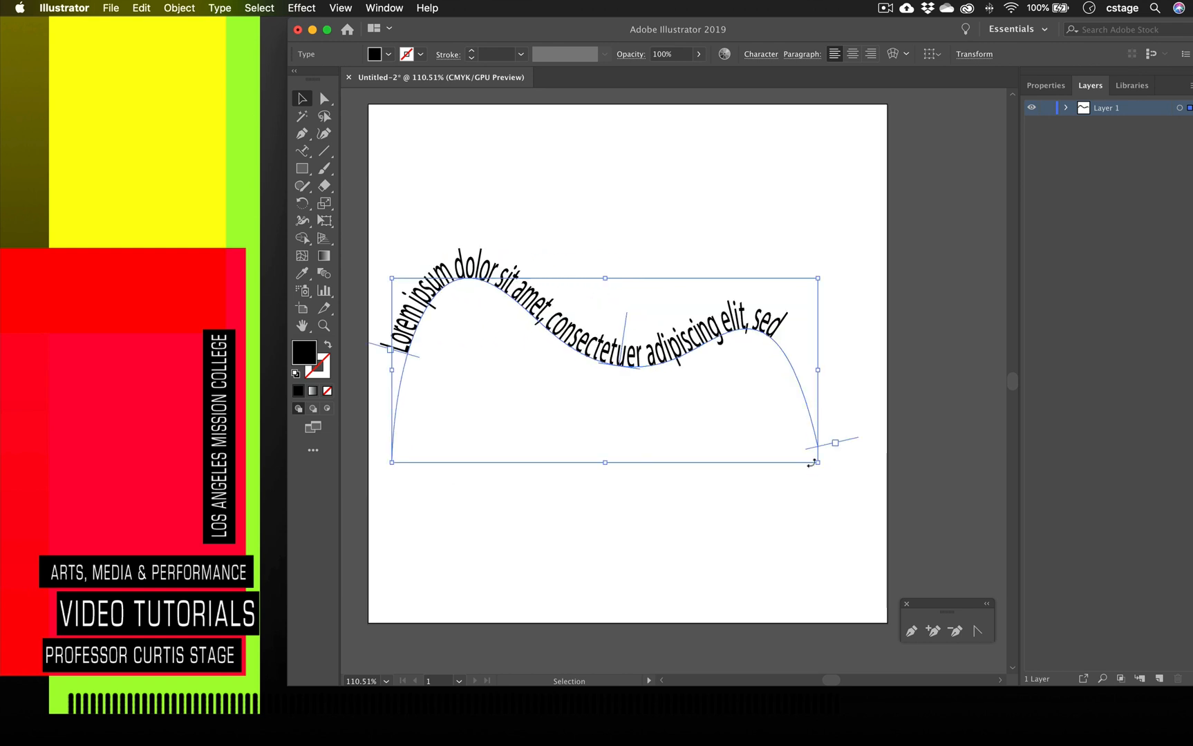
left_click_drag(814, 442, 902, 398)
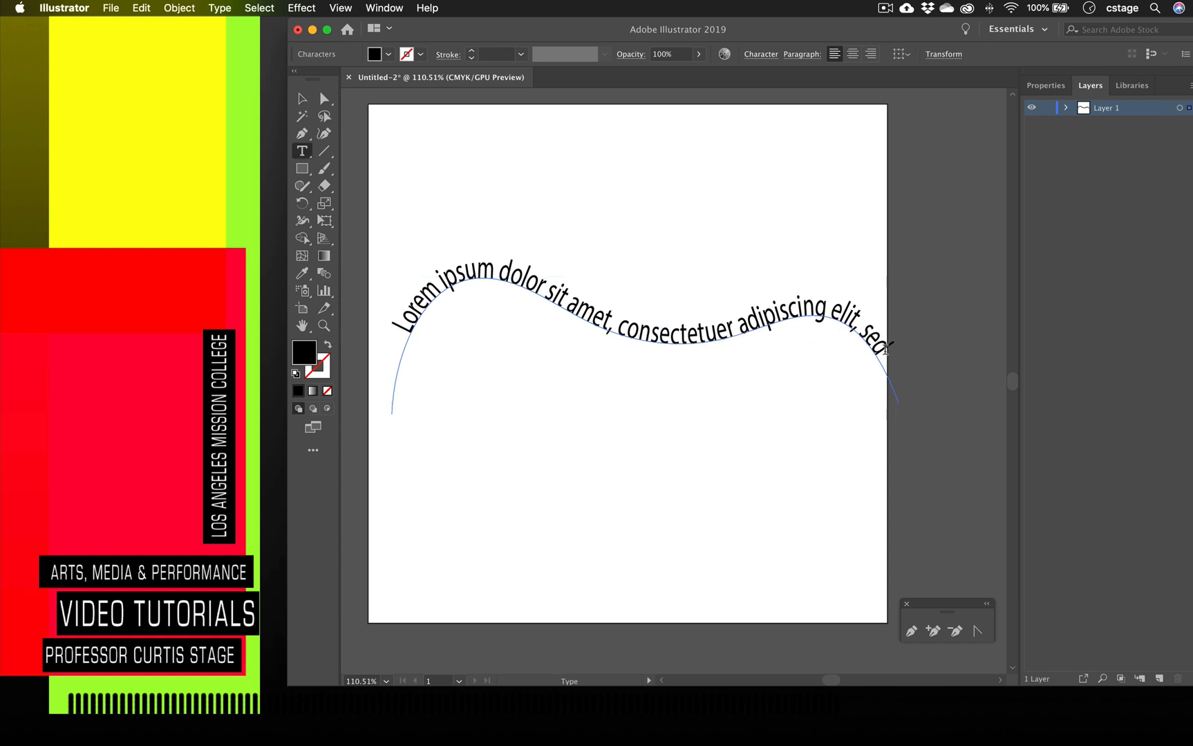
left_click_drag(662, 324, 886, 343)
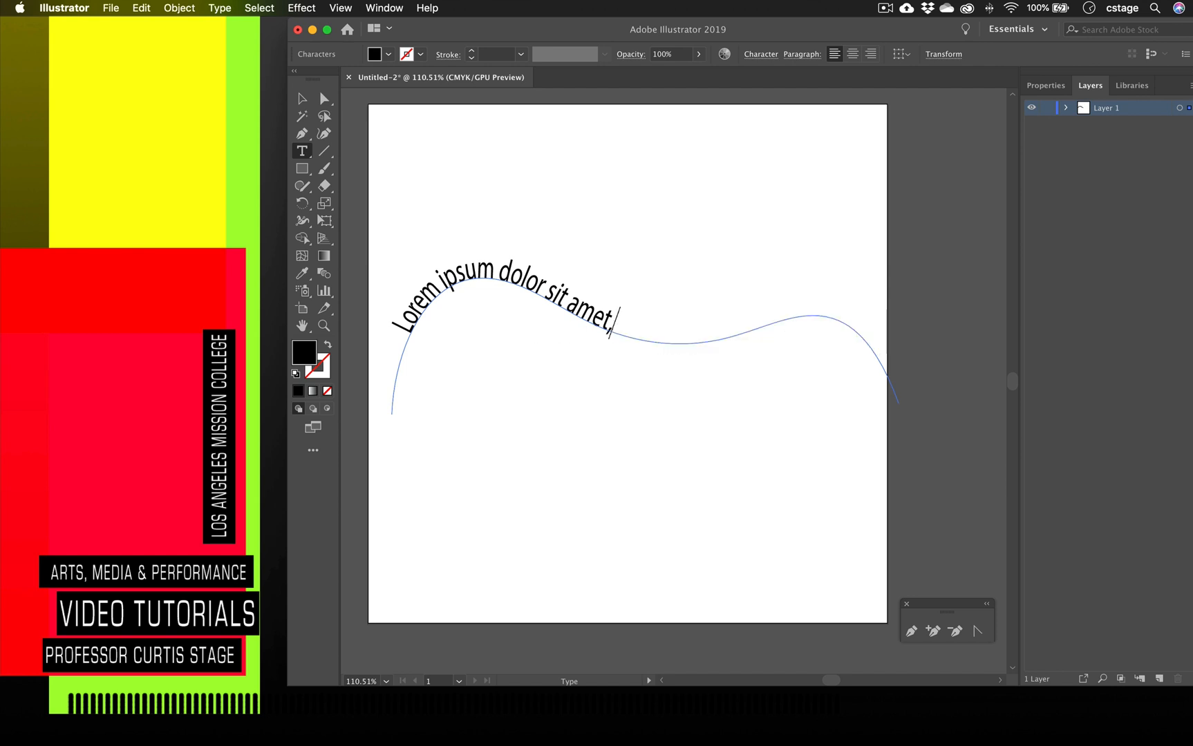
left_click(303, 100)
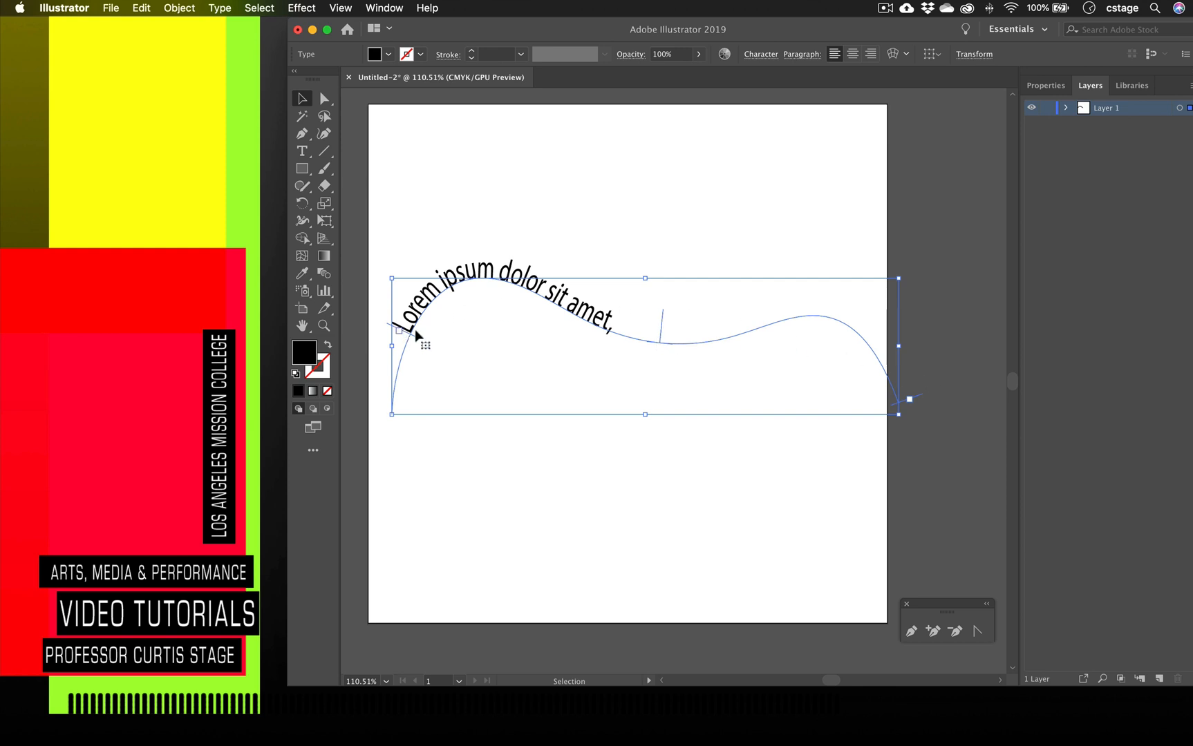
mouse_move(663, 324)
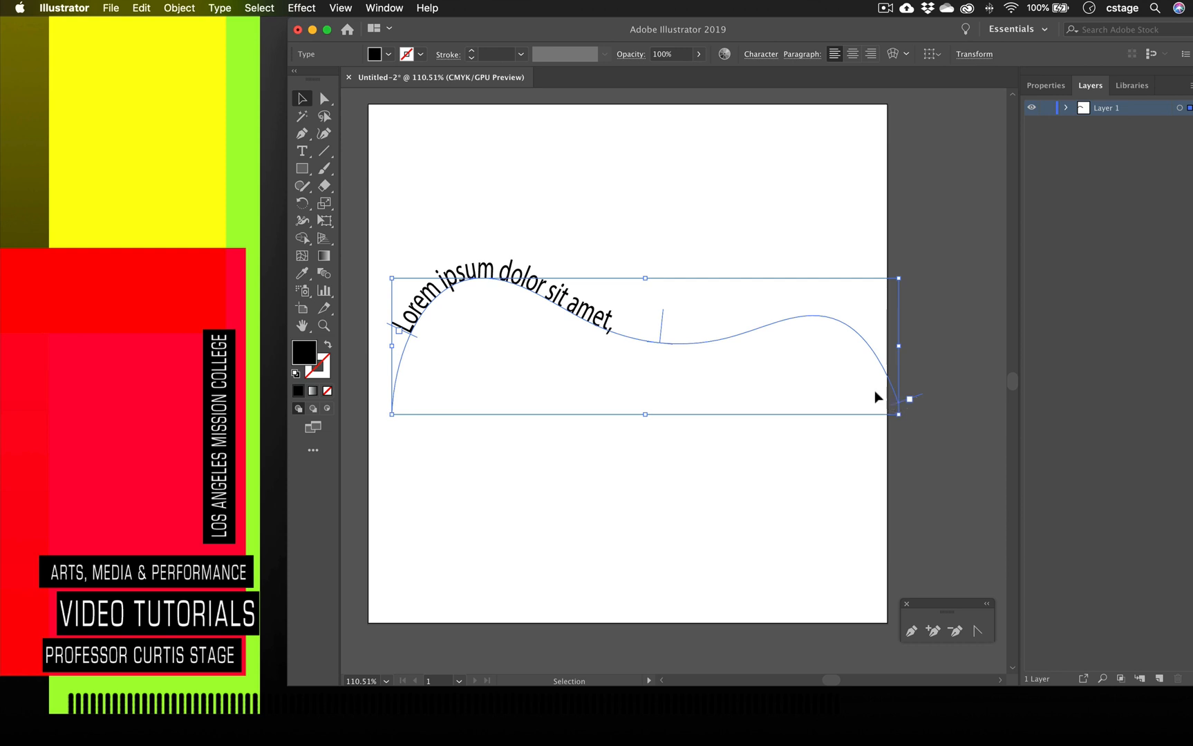
Slide the text to mid-wave via its brackets, then flip it beneath the path.
left_click_drag(900, 397, 854, 405)
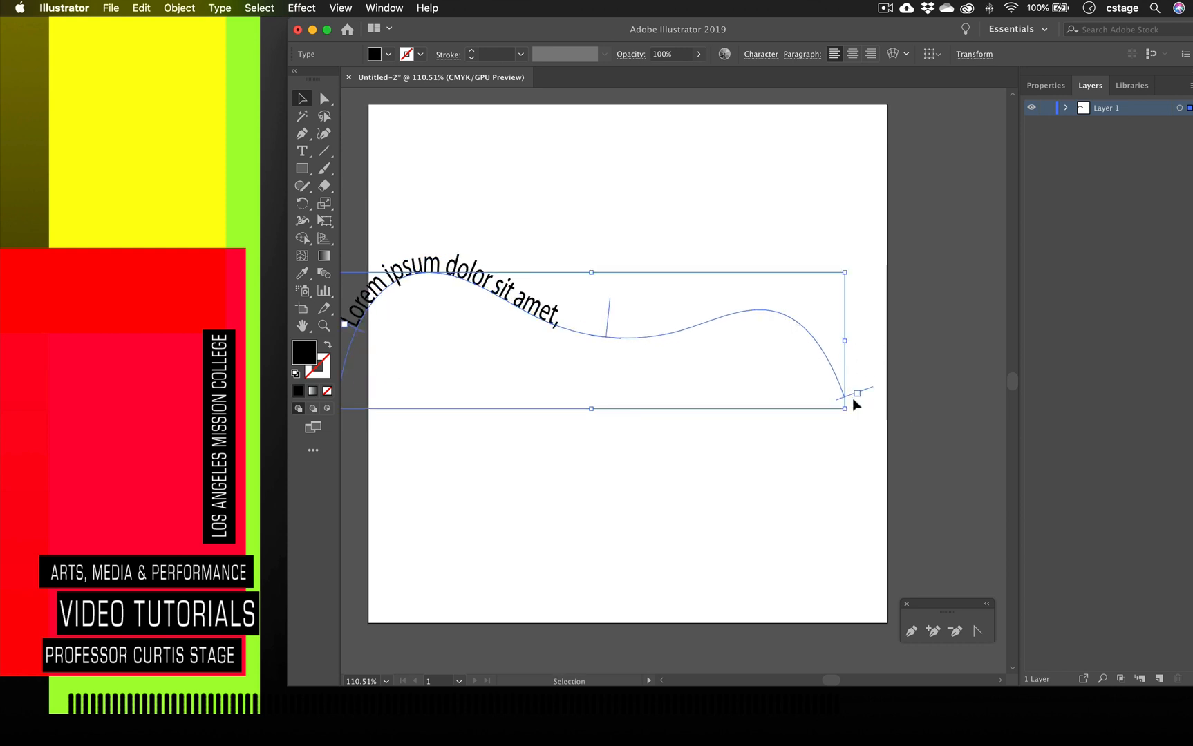
mouse_move(664, 340)
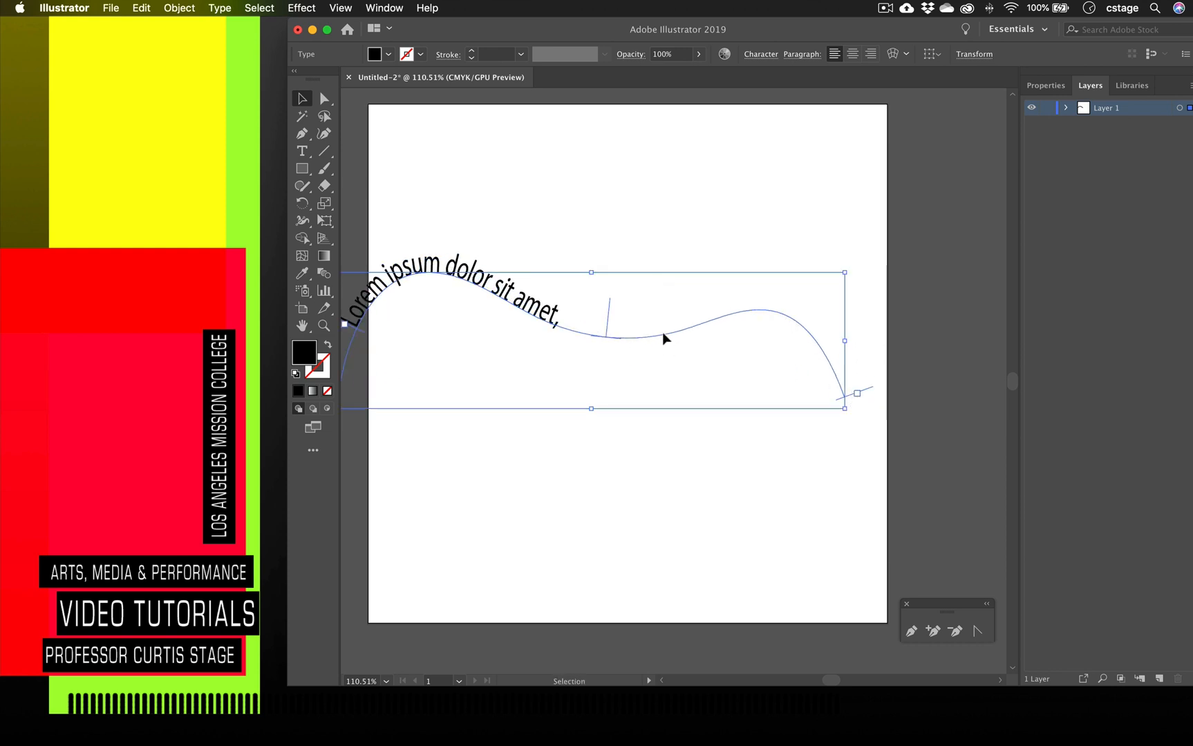
left_click_drag(663, 340, 433, 311)
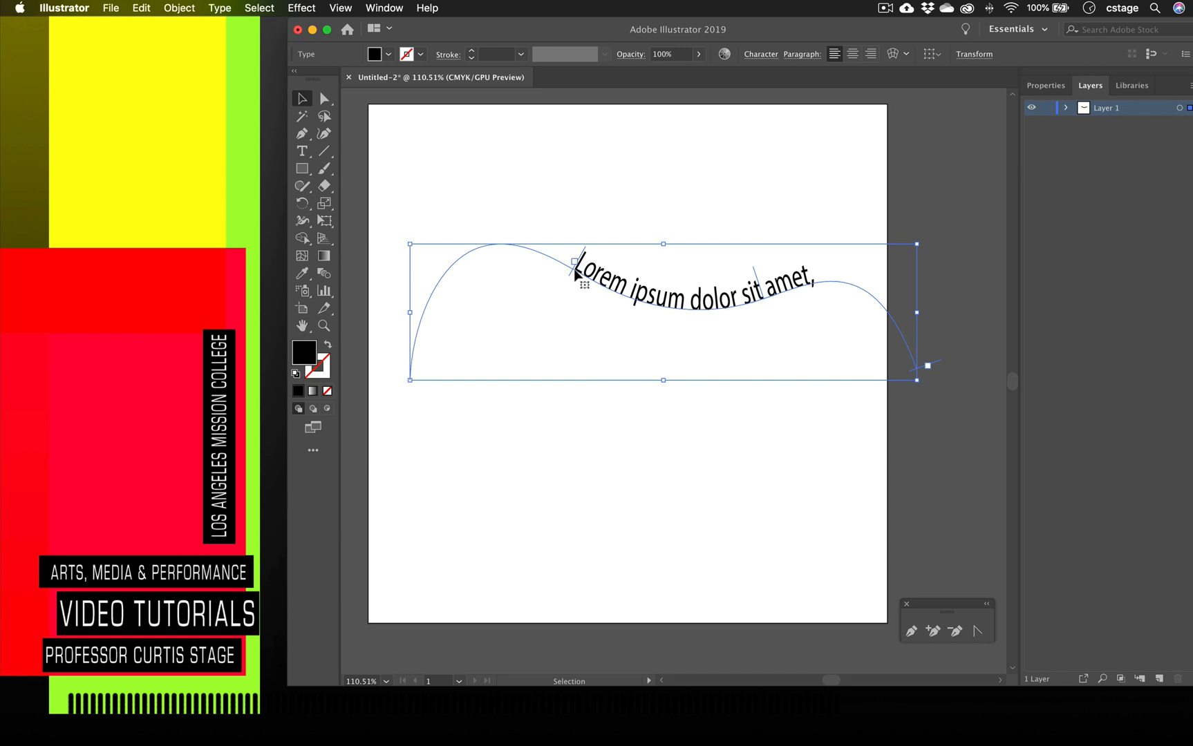
left_click_drag(916, 365, 906, 379)
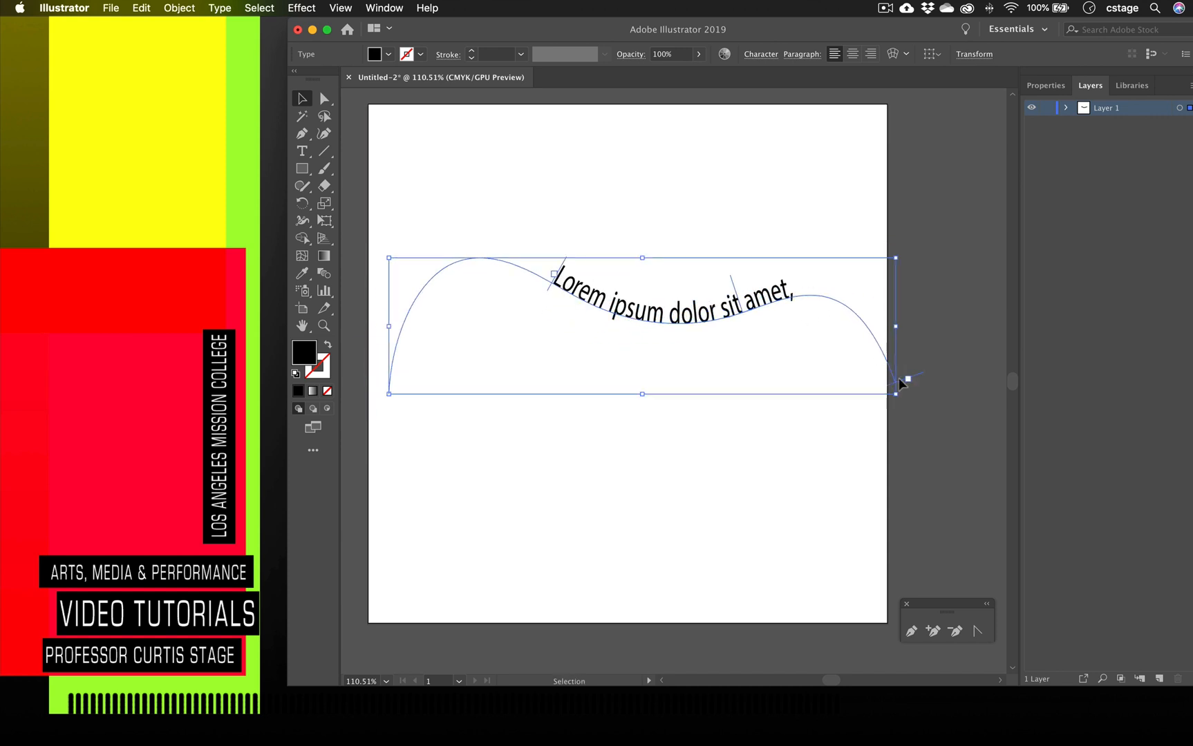
left_click_drag(897, 380, 795, 300)
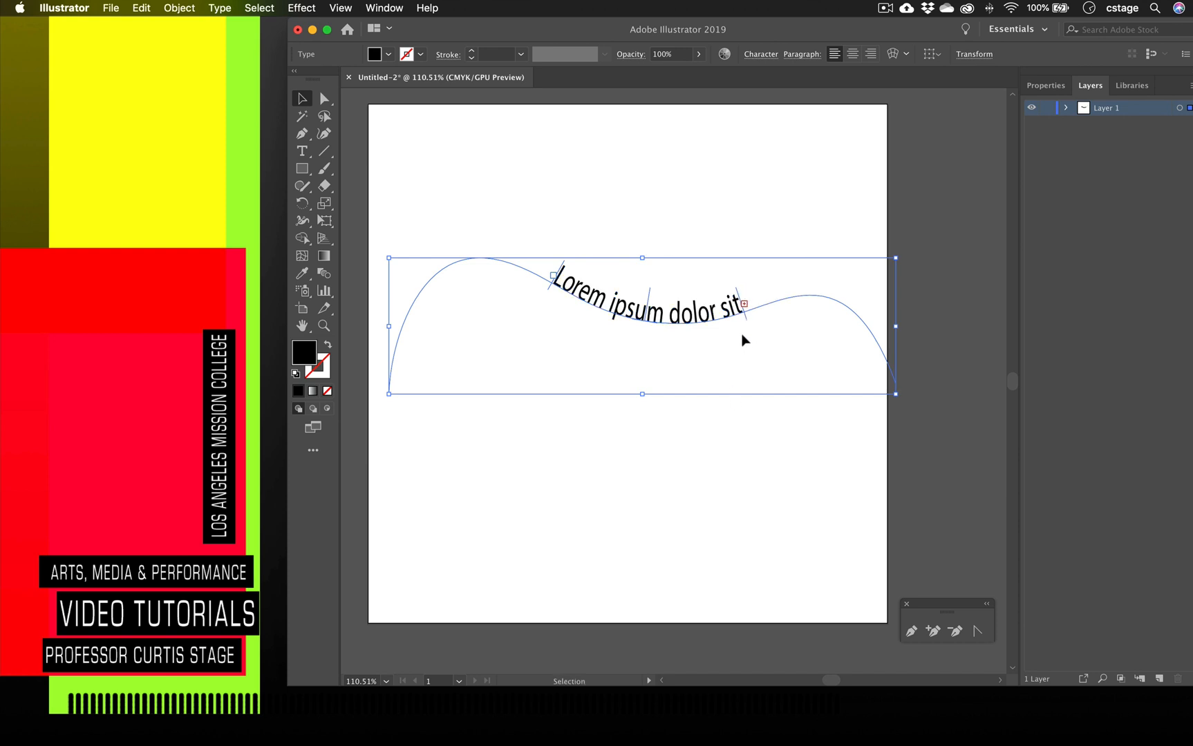
type("amet,")
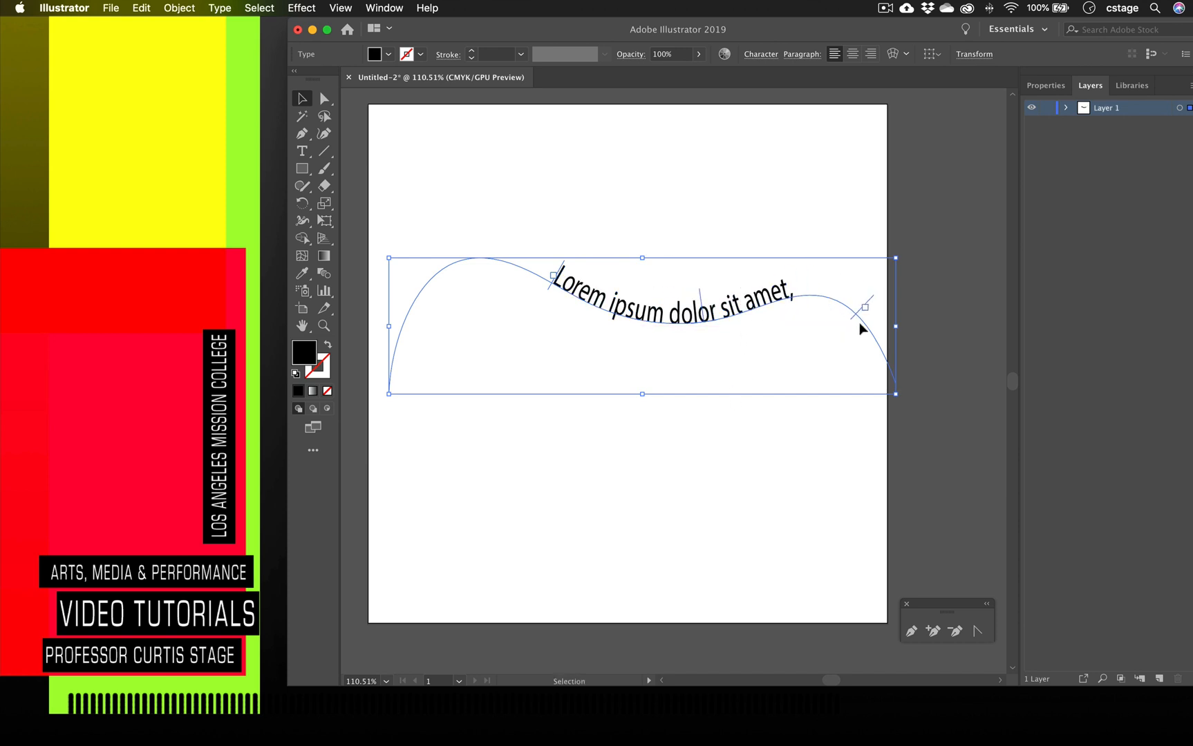
left_click_drag(860, 307, 871, 343)
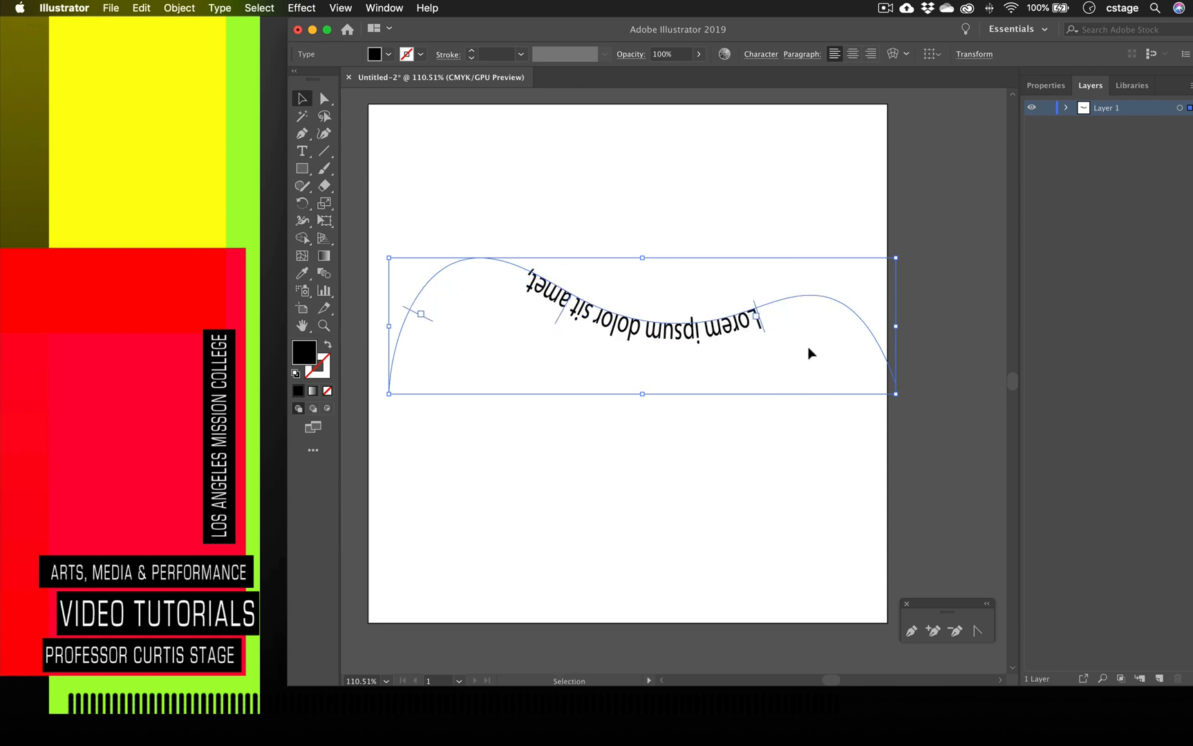
mouse_move(638, 446)
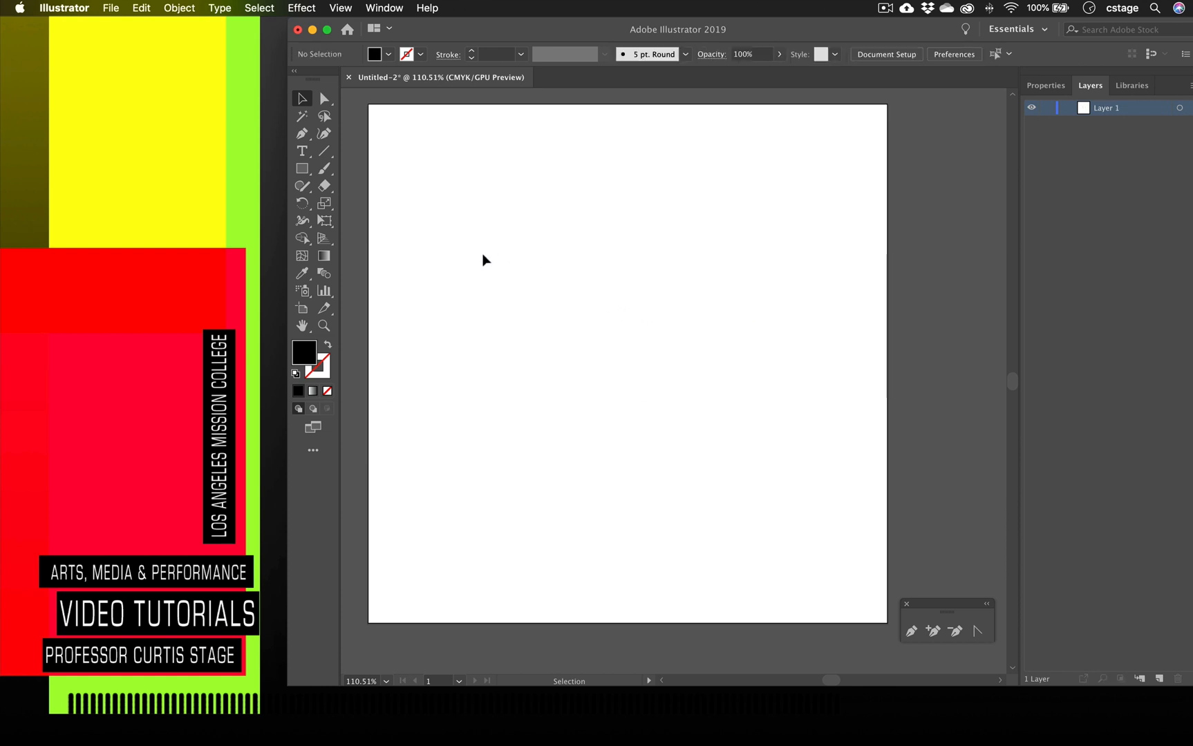
Pick the Ellipse Tool for a large black circle, then ready the Type on a Path Tool.
left_click(303, 169)
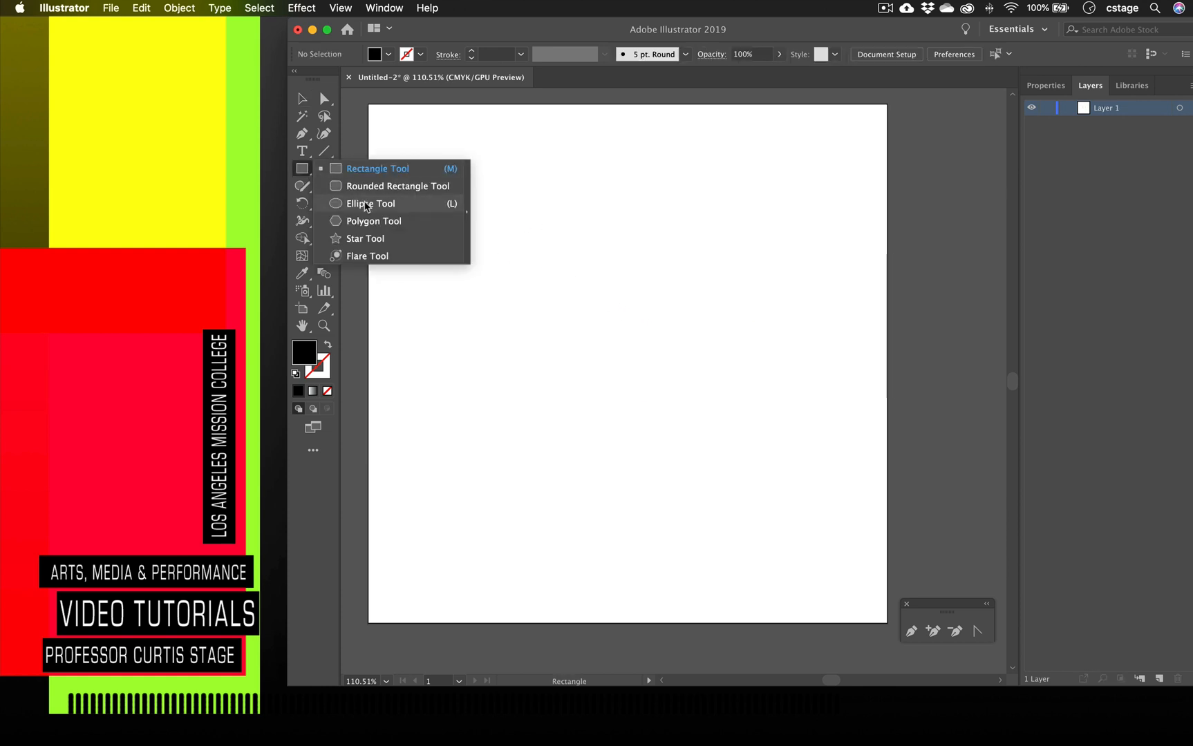
mouse_move(358, 190)
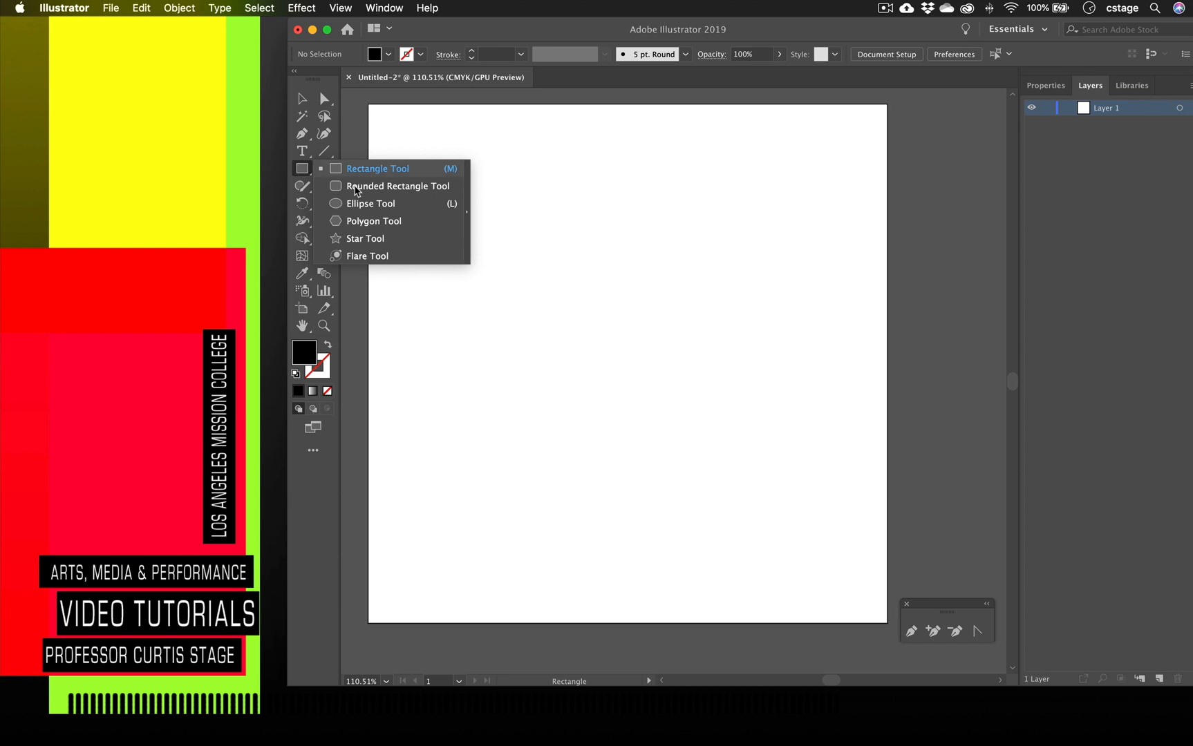
left_click(372, 203)
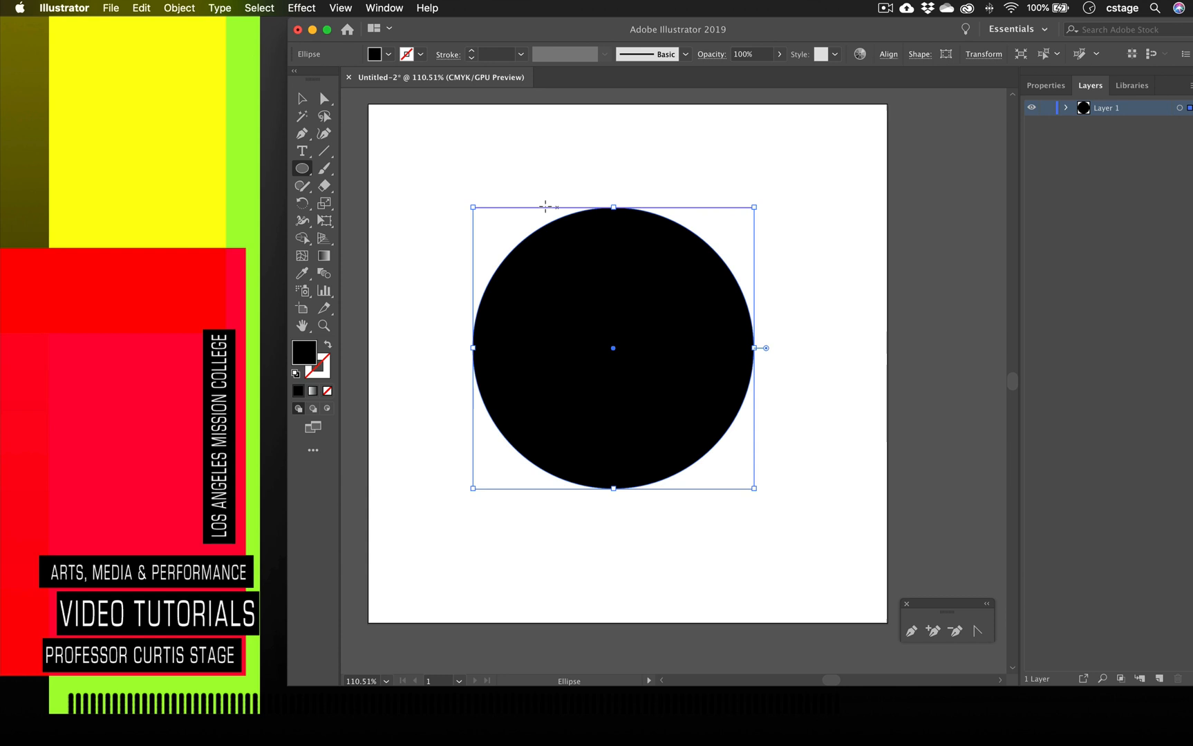
left_click(303, 152)
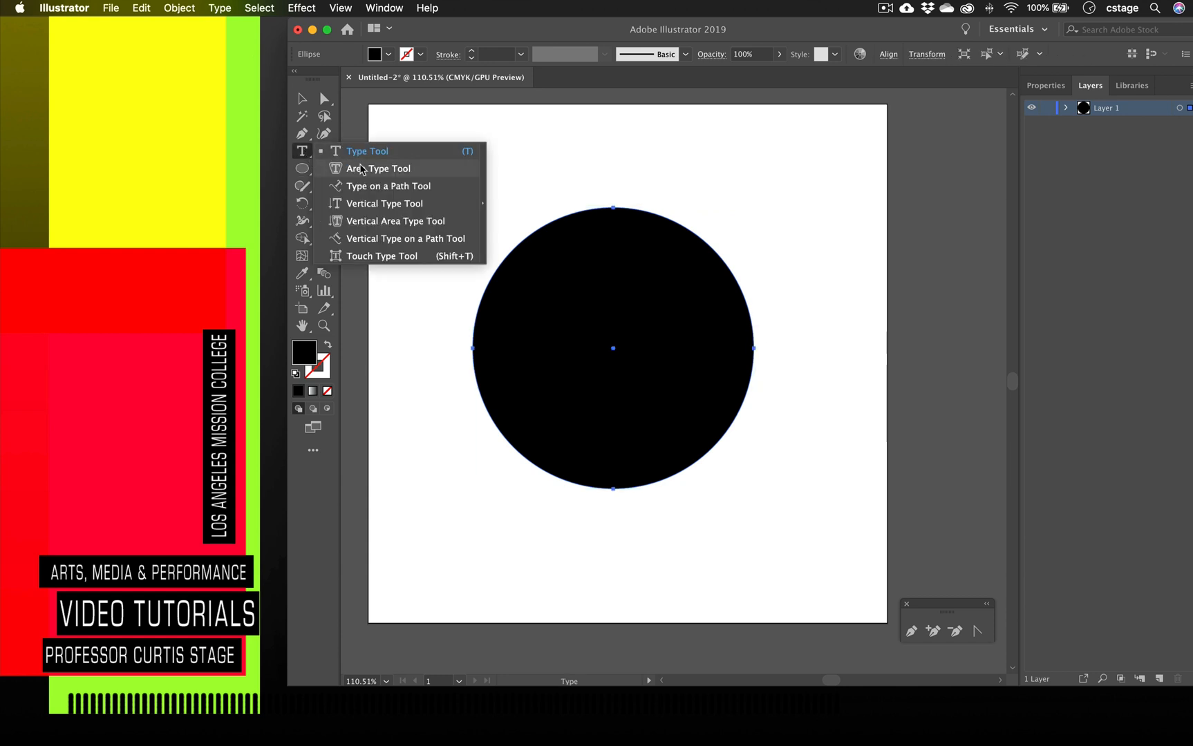
mouse_move(383, 179)
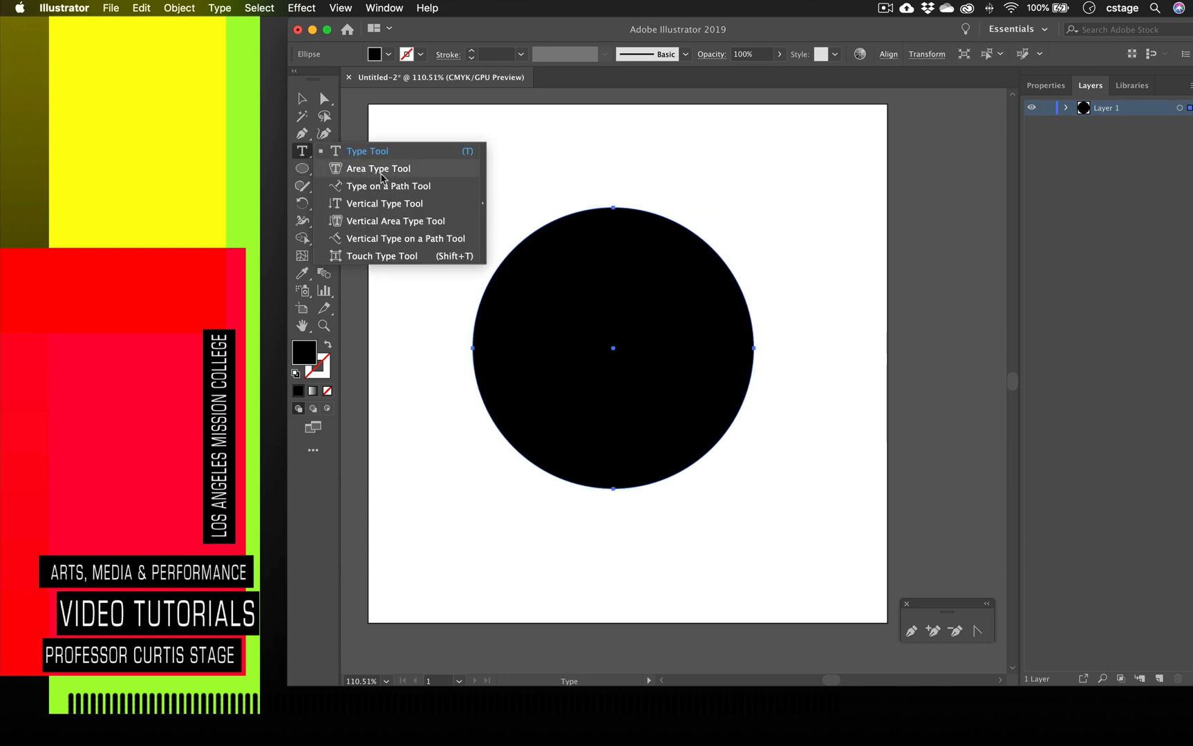
mouse_move(567, 351)
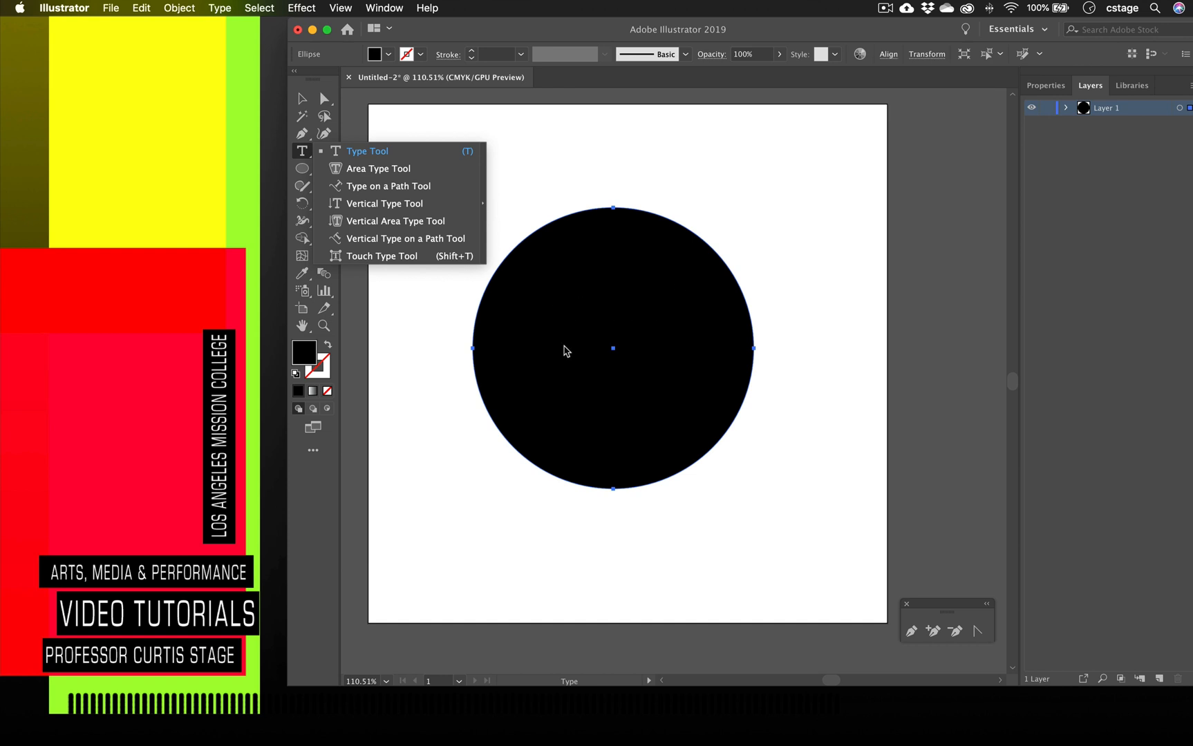
mouse_move(642, 448)
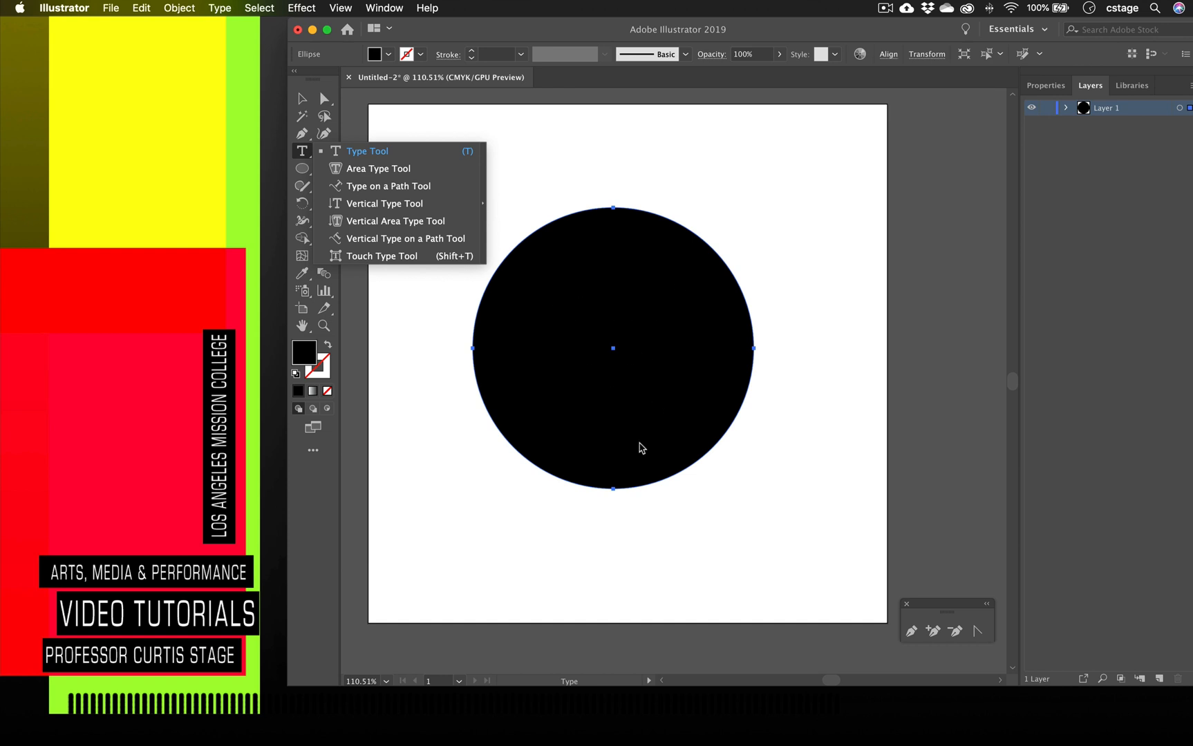
mouse_move(416, 203)
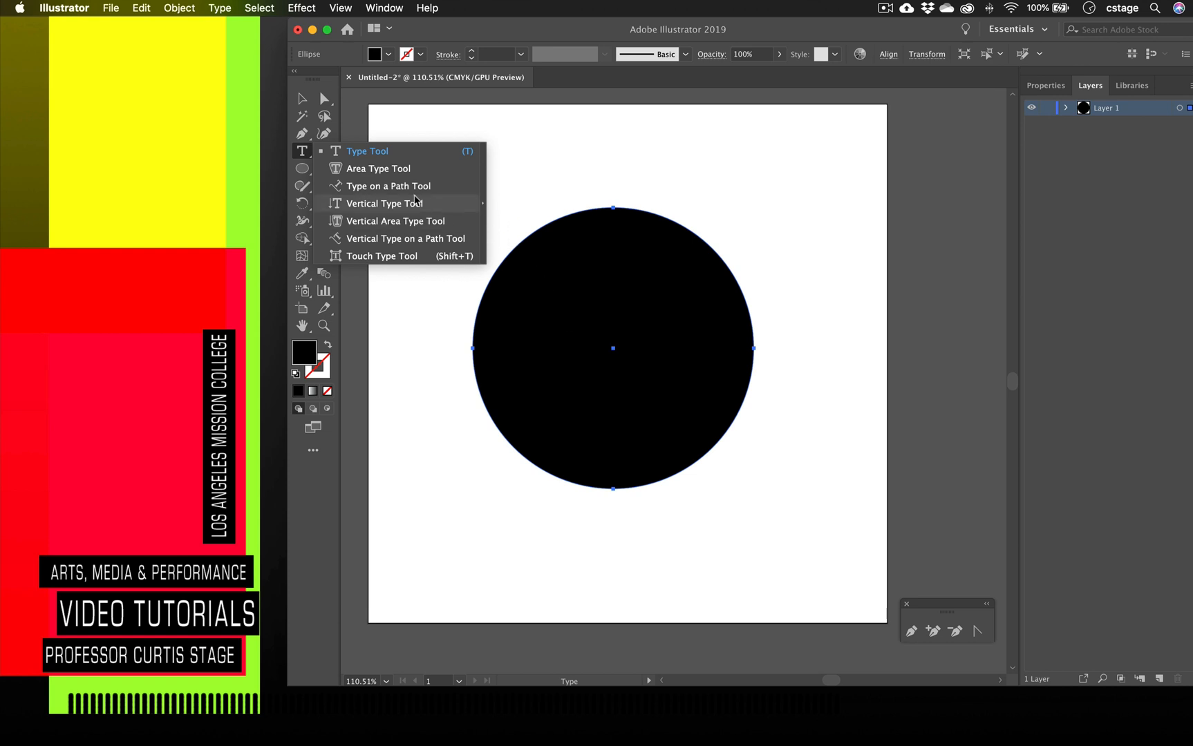
mouse_move(533, 252)
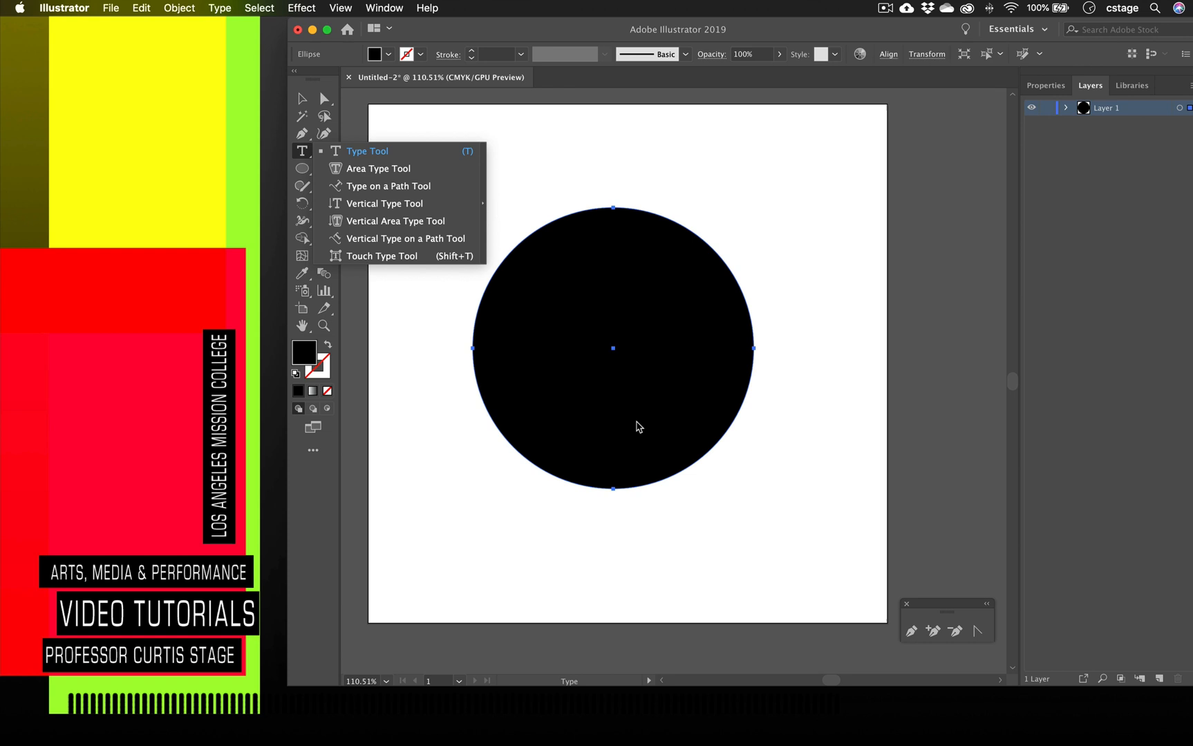
mouse_move(383, 188)
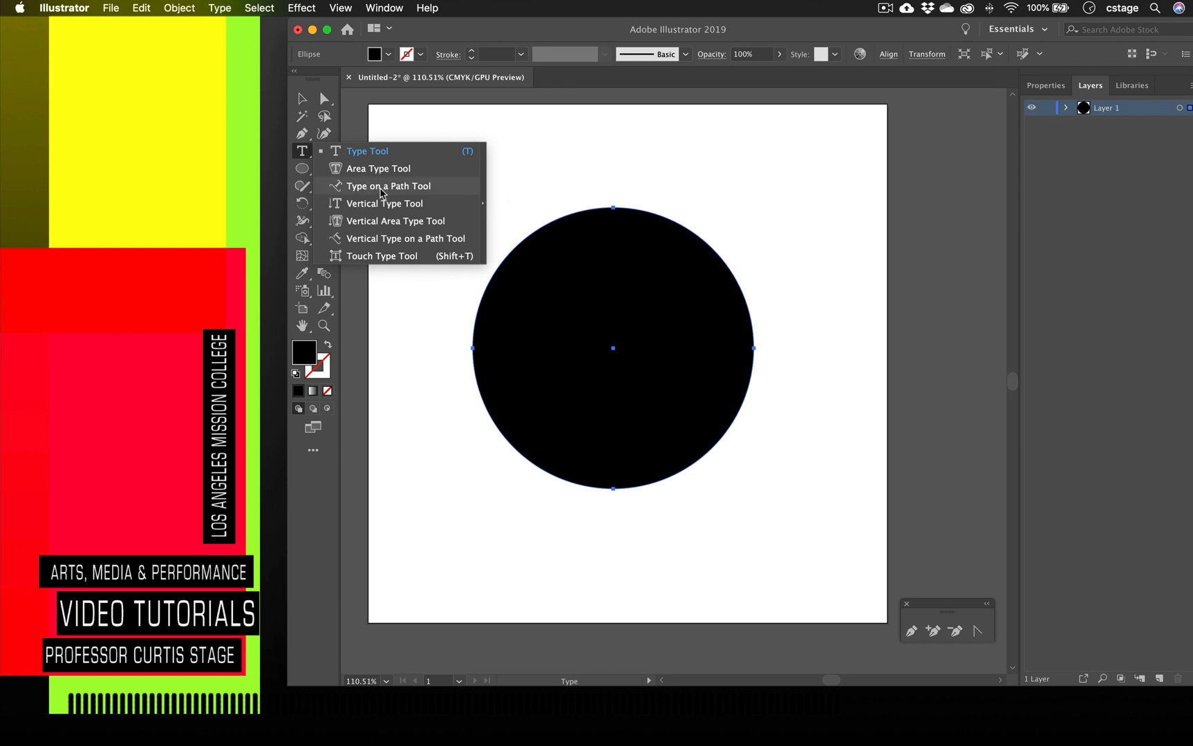
left_click(389, 185)
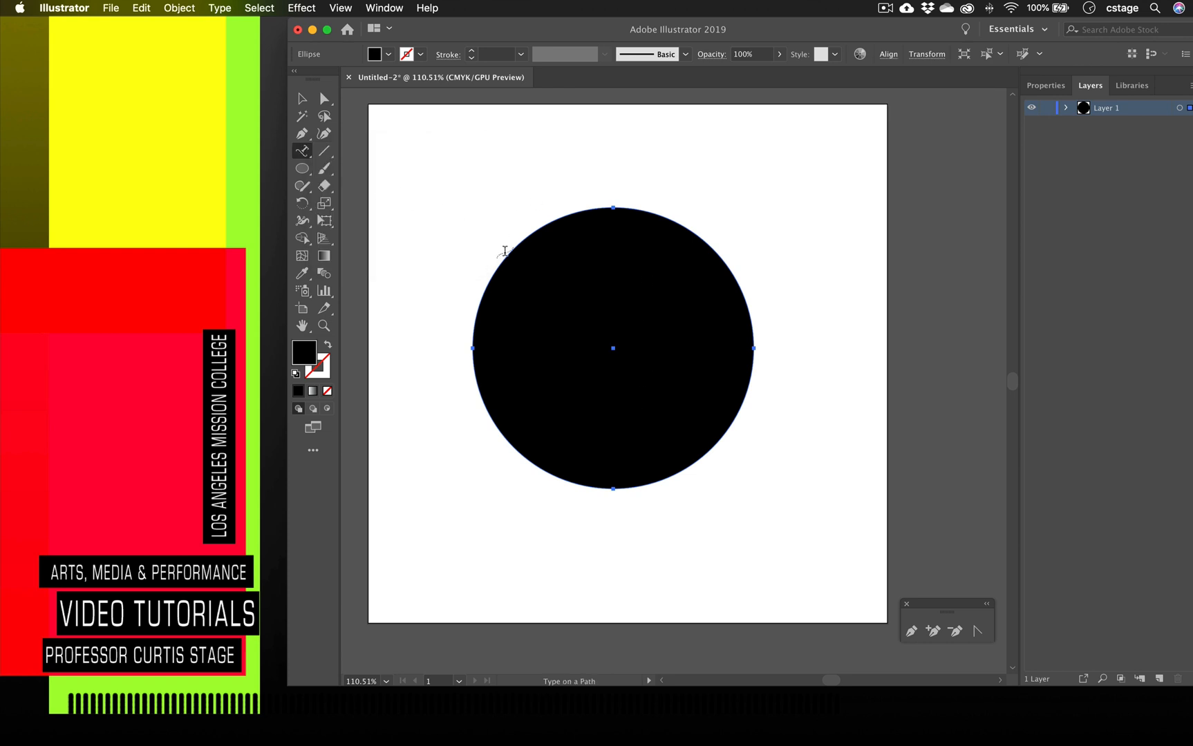
Set 'LOS ANGELES MISSION COLLEGE' along the circle's upper-left edge.
left_click(505, 251)
type("LOS ANG")
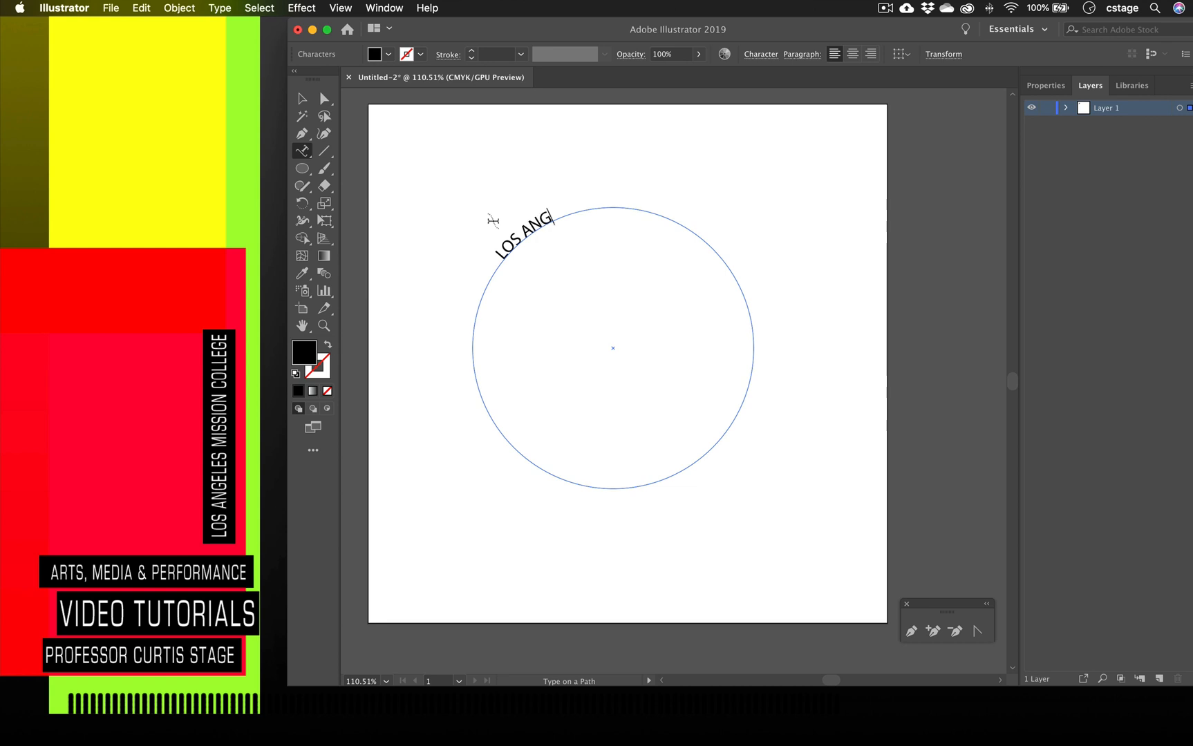
type("ELES M")
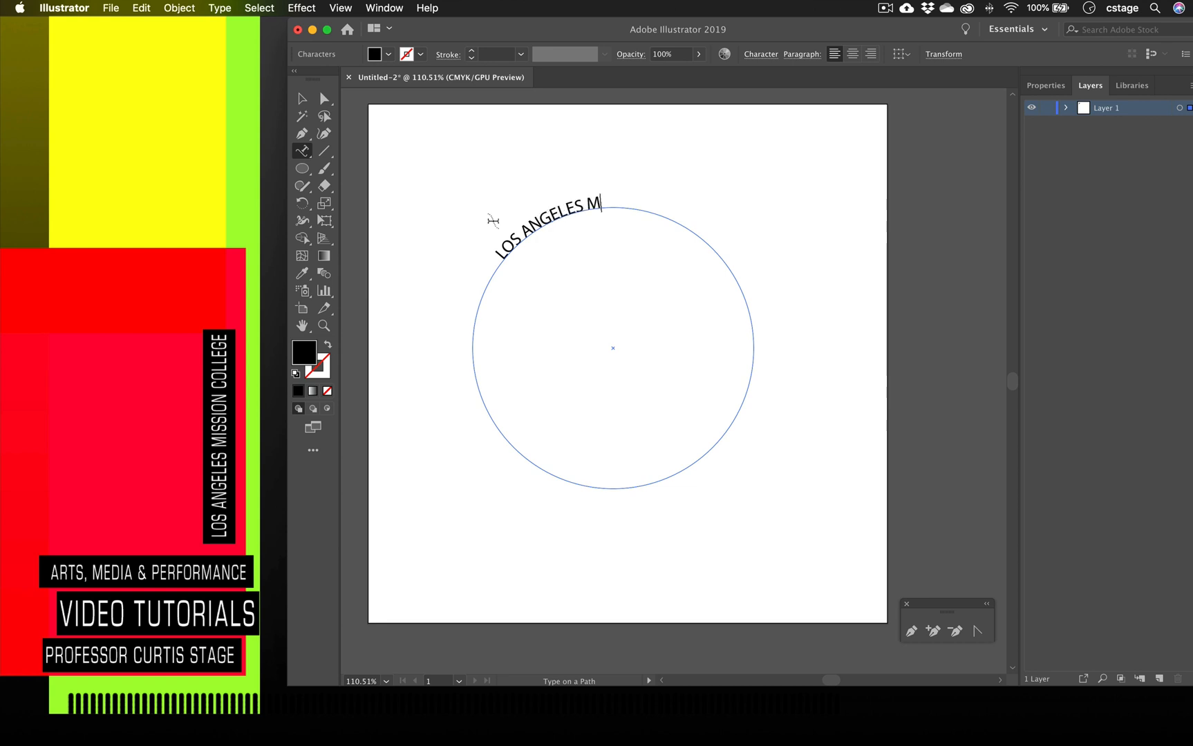
type("ISSI")
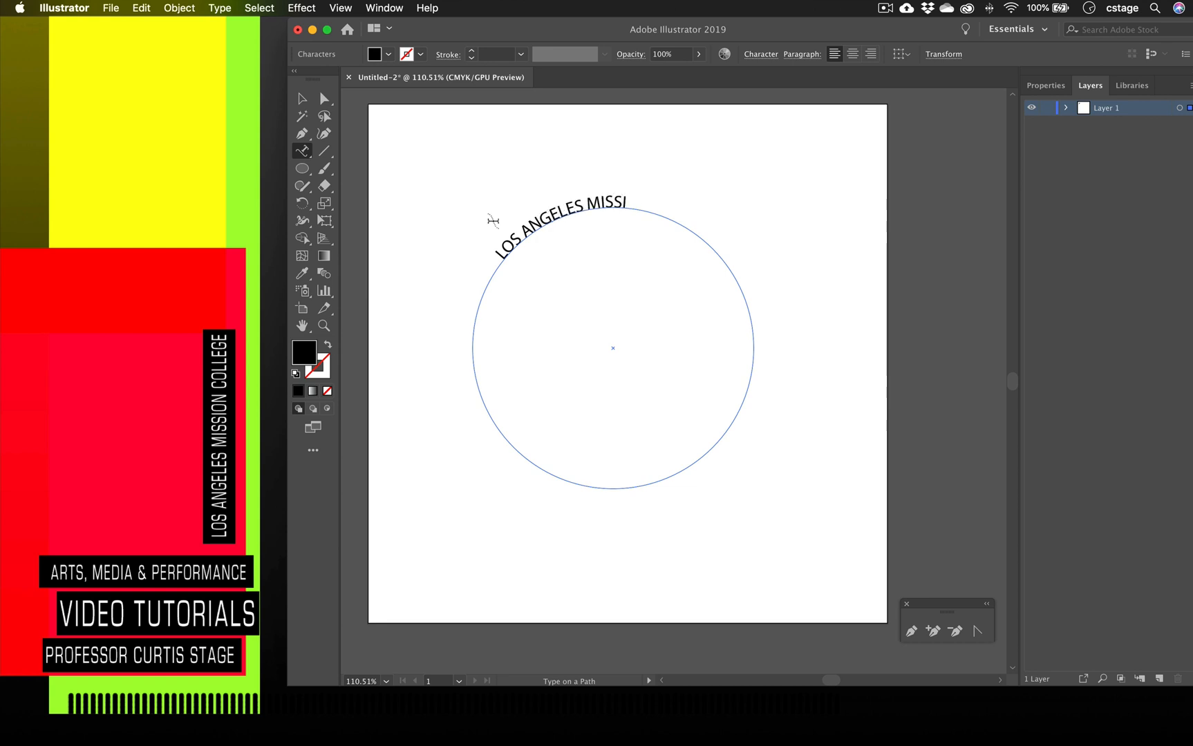
type("ON COLL")
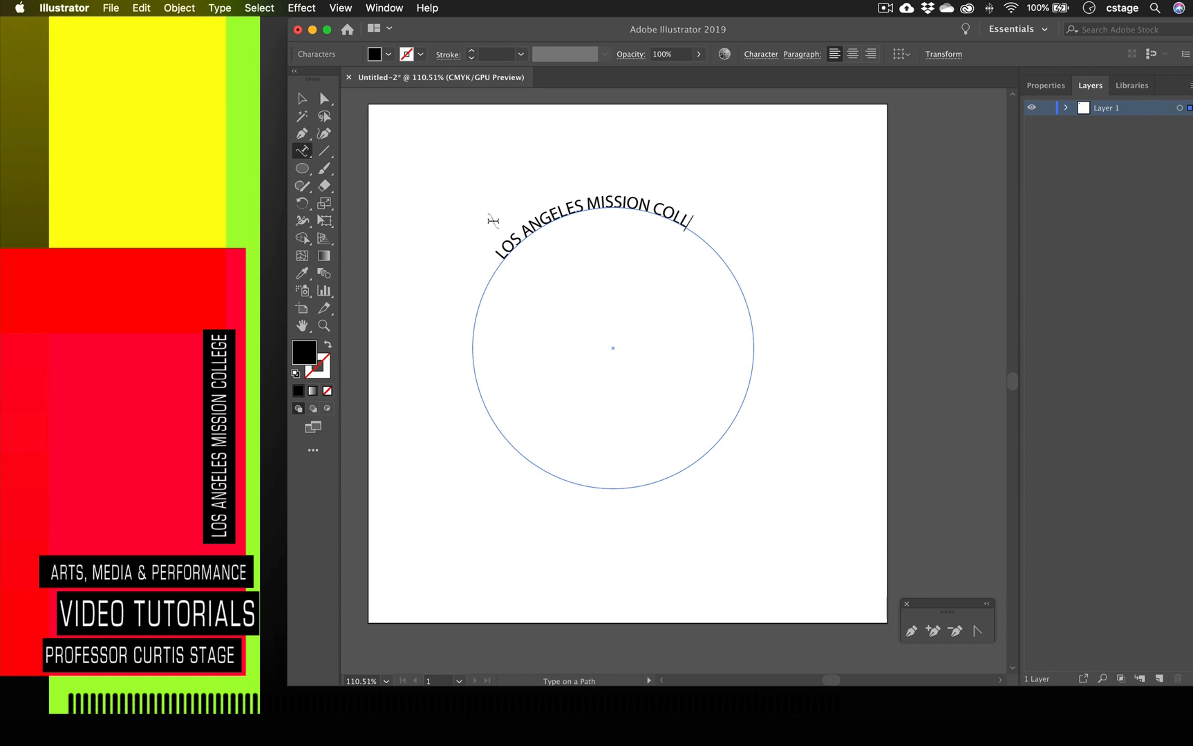
type("EGE")
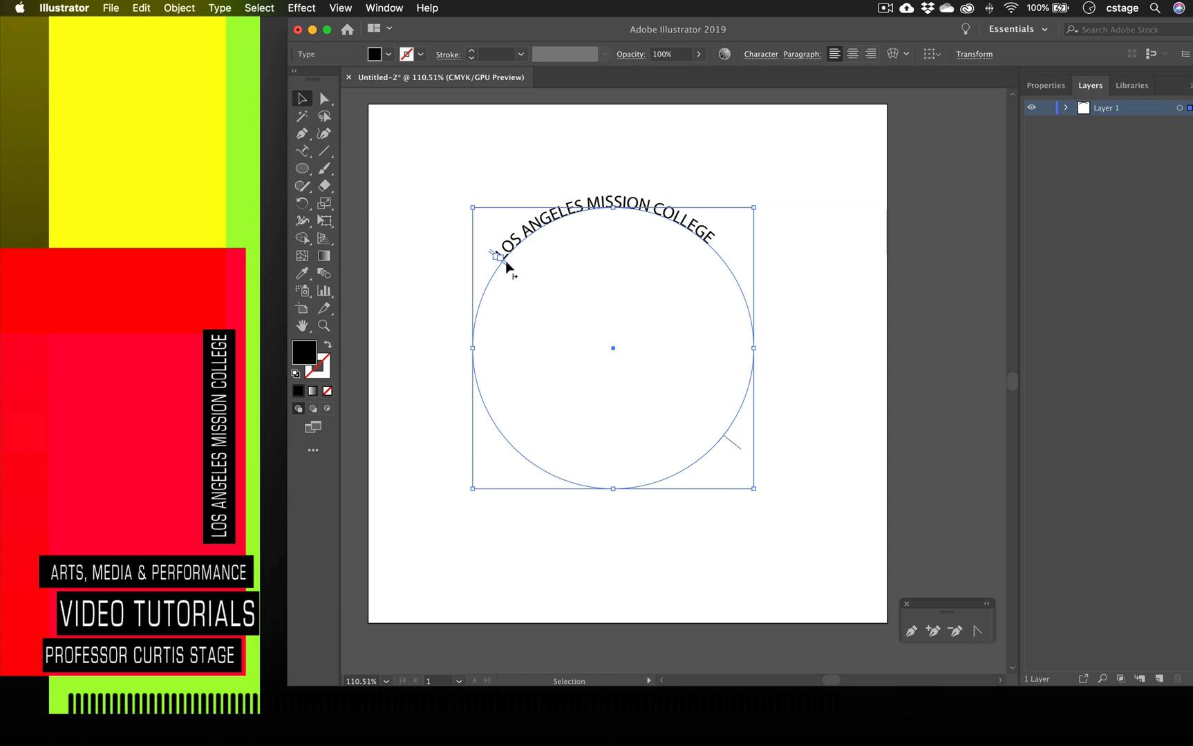
mouse_move(522, 284)
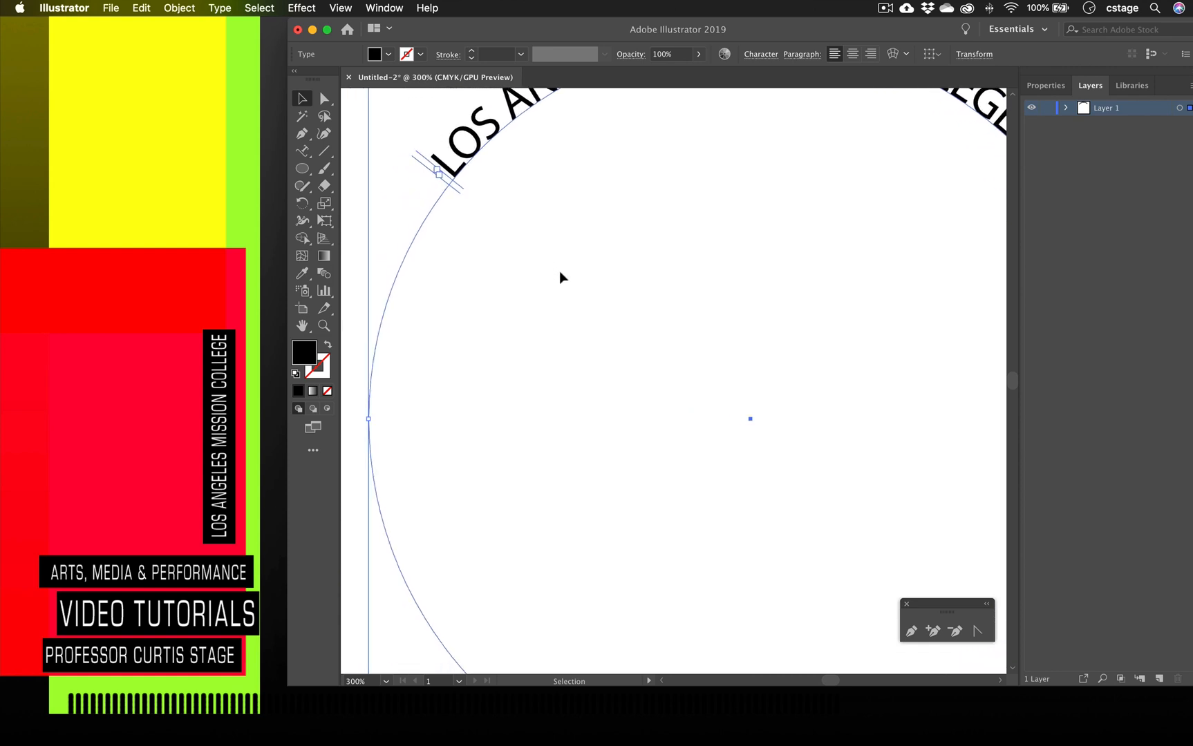
Drag the text's start and end brackets so the full college name arches over the circle's top.
left_click_drag(437, 174, 491, 381)
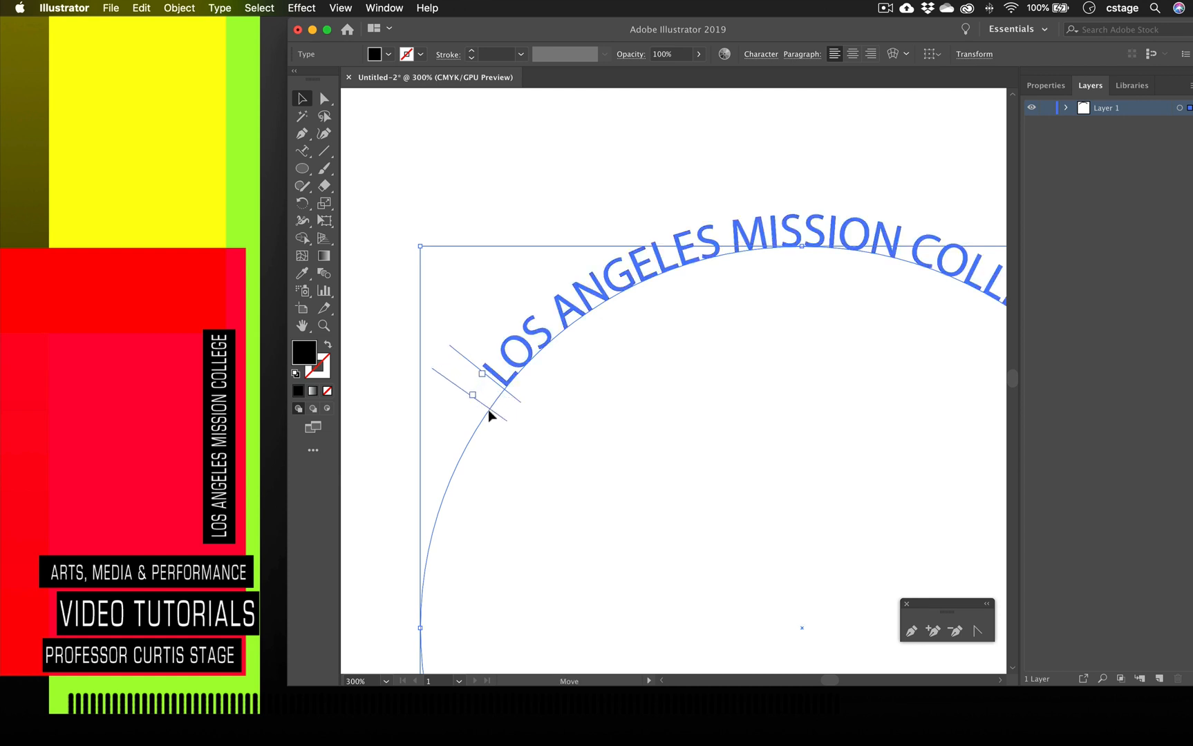
left_click_drag(471, 395, 440, 451)
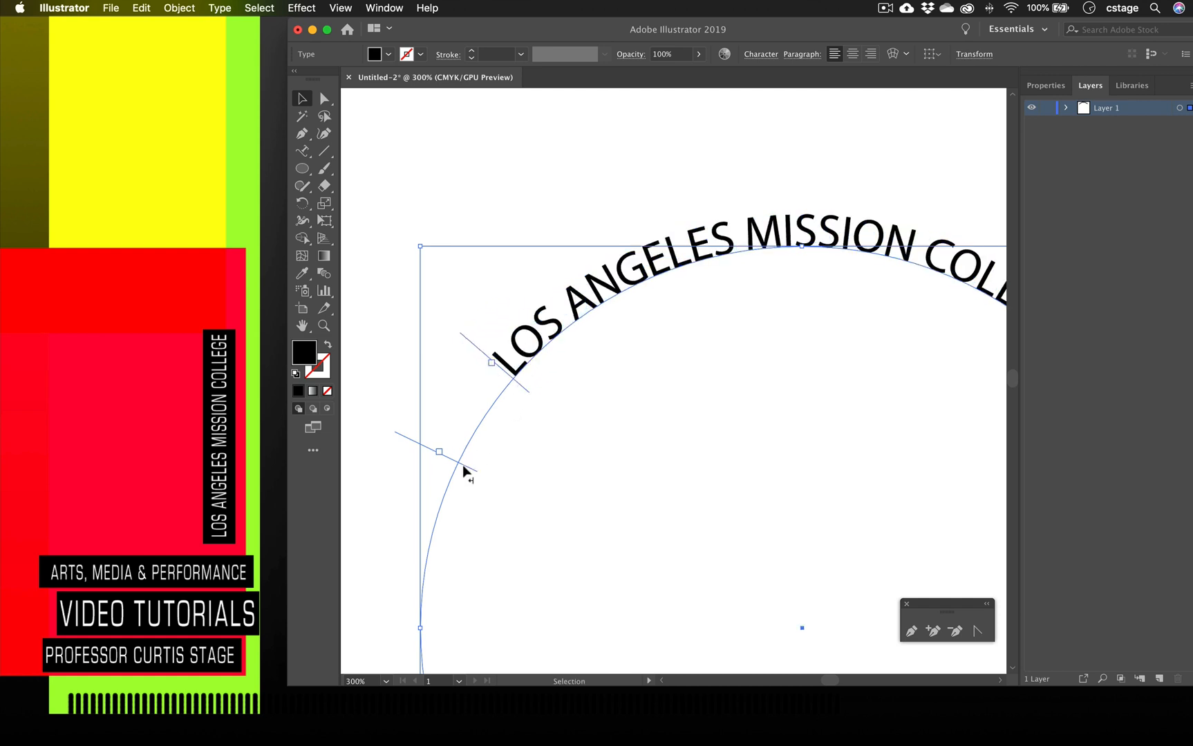
left_click_drag(440, 451, 405, 557)
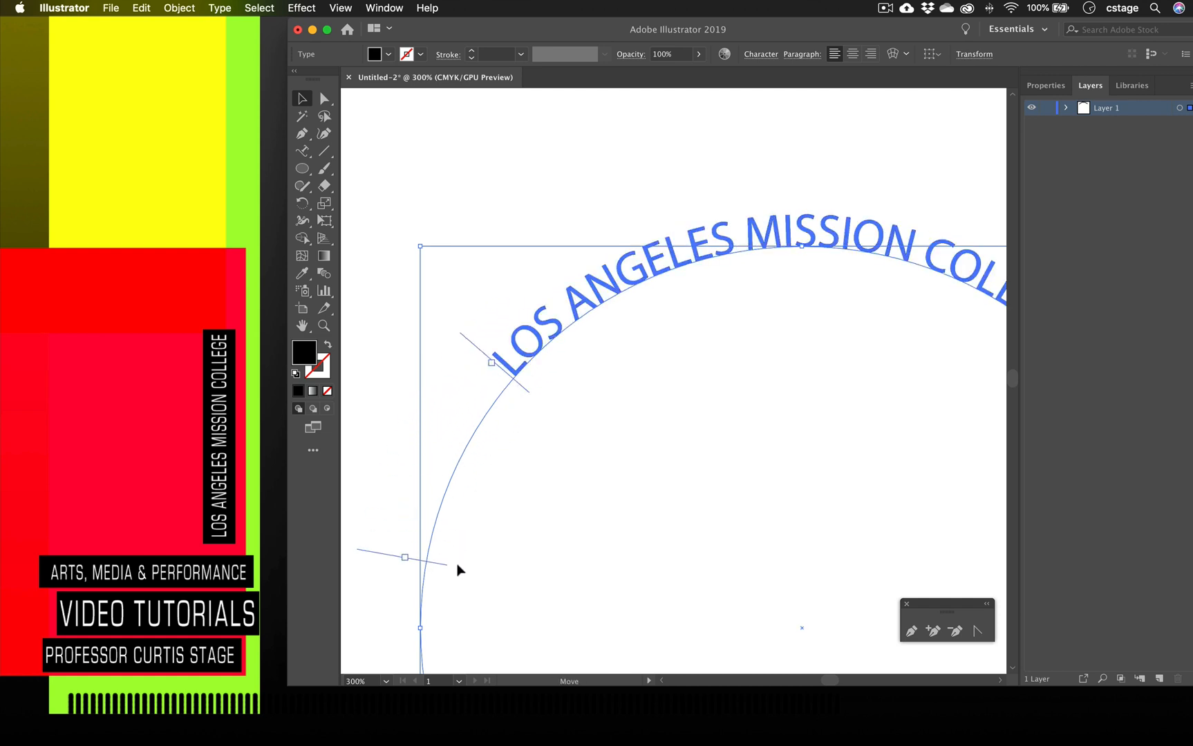
left_click_drag(405, 557, 428, 474)
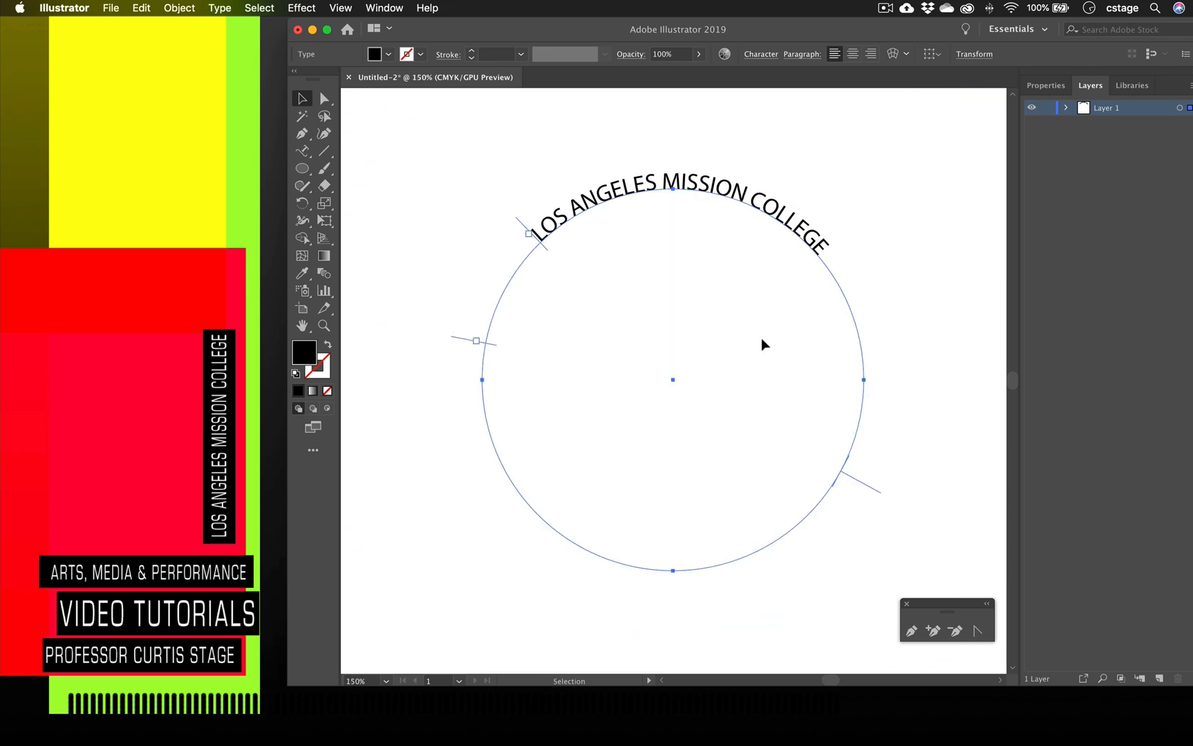
Move the college name to run along the circle's bottom edge.
left_click(837, 472)
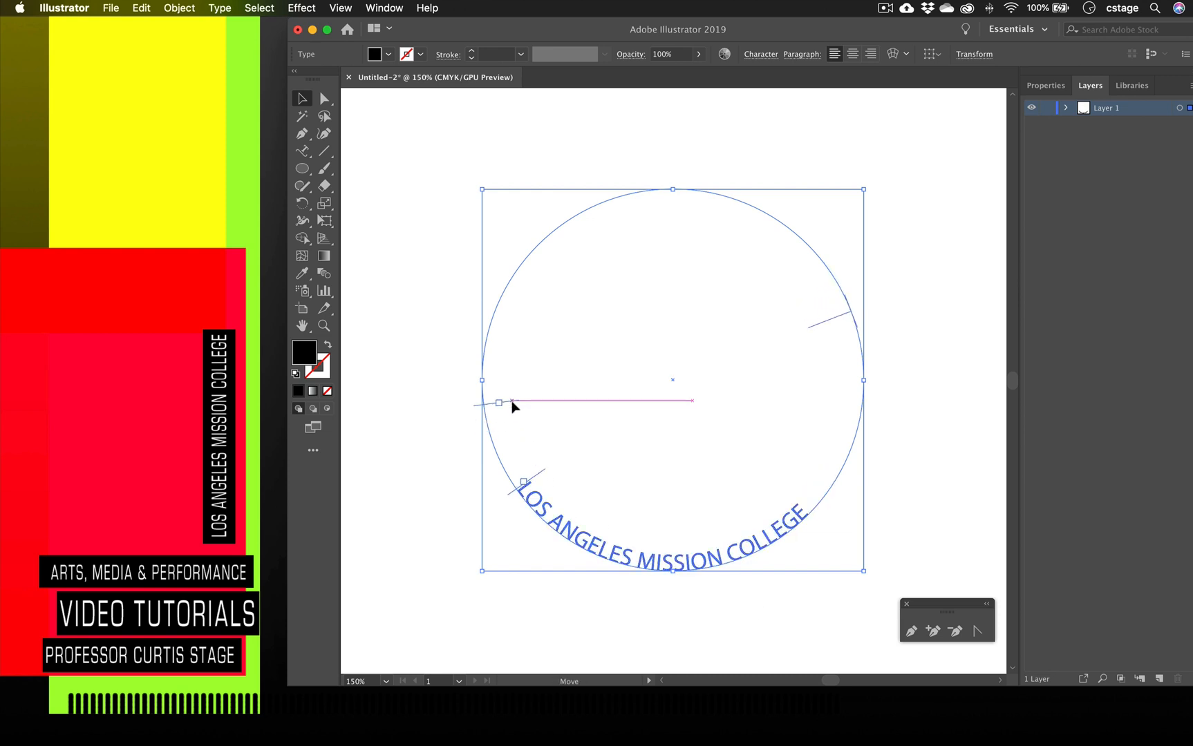
left_click_drag(499, 401, 525, 486)
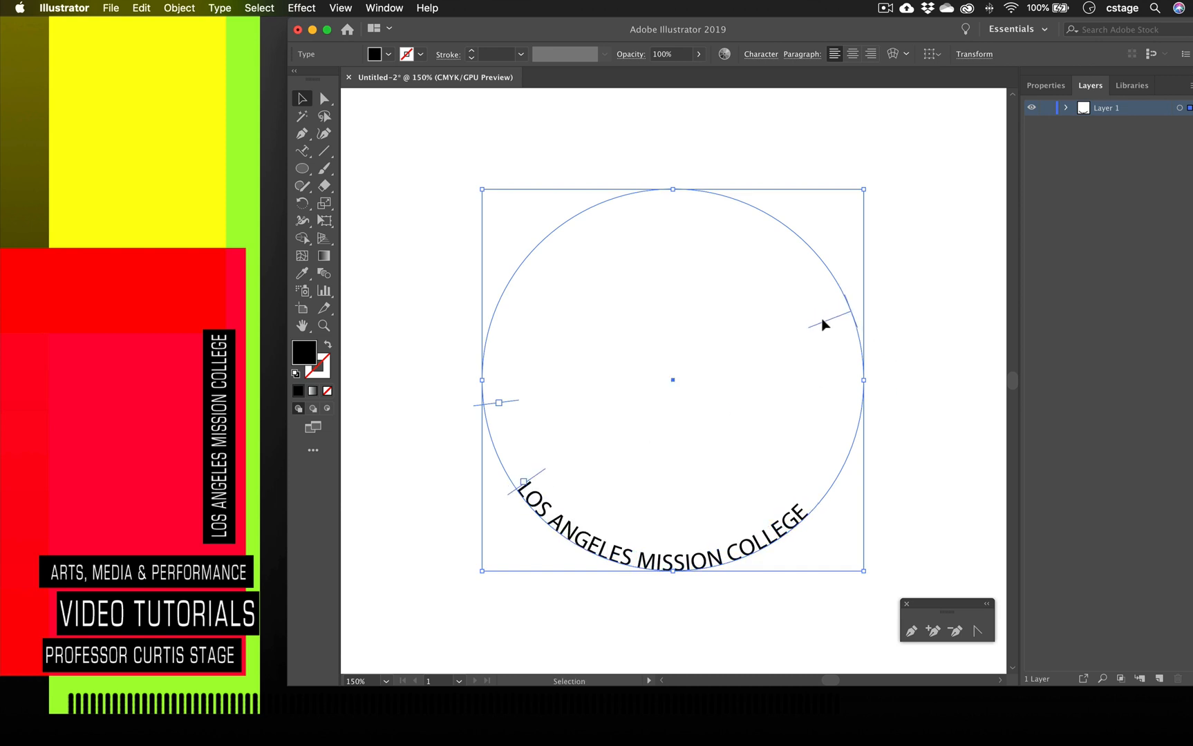
mouse_move(849, 319)
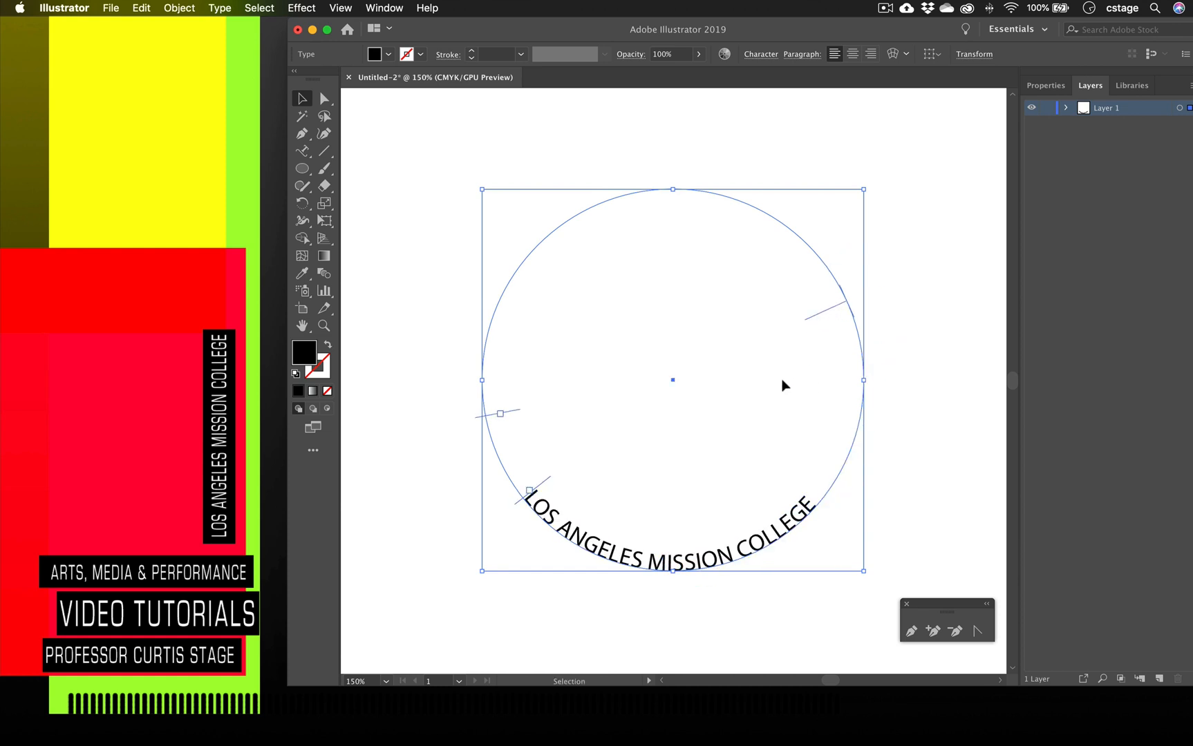
mouse_move(351, 164)
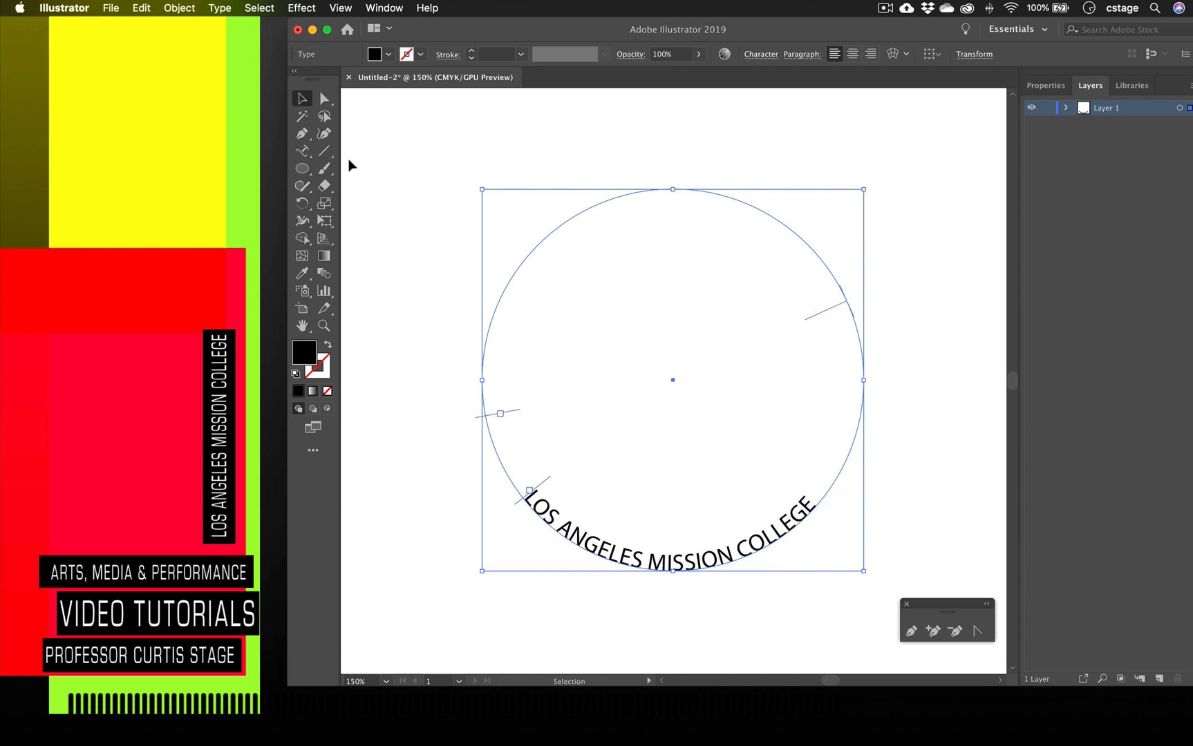
mouse_move(452, 255)
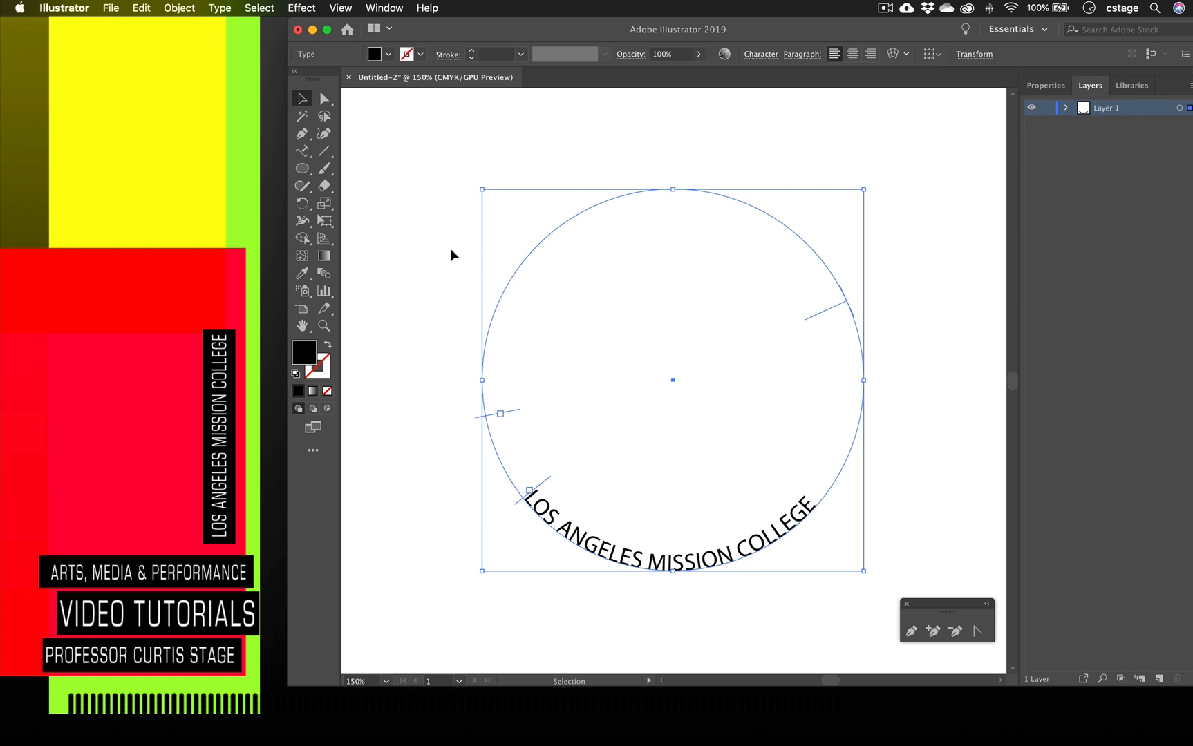
With Direct Selection, pull the circle's right anchor outward then flatten it into a D-like form.
left_click(324, 100)
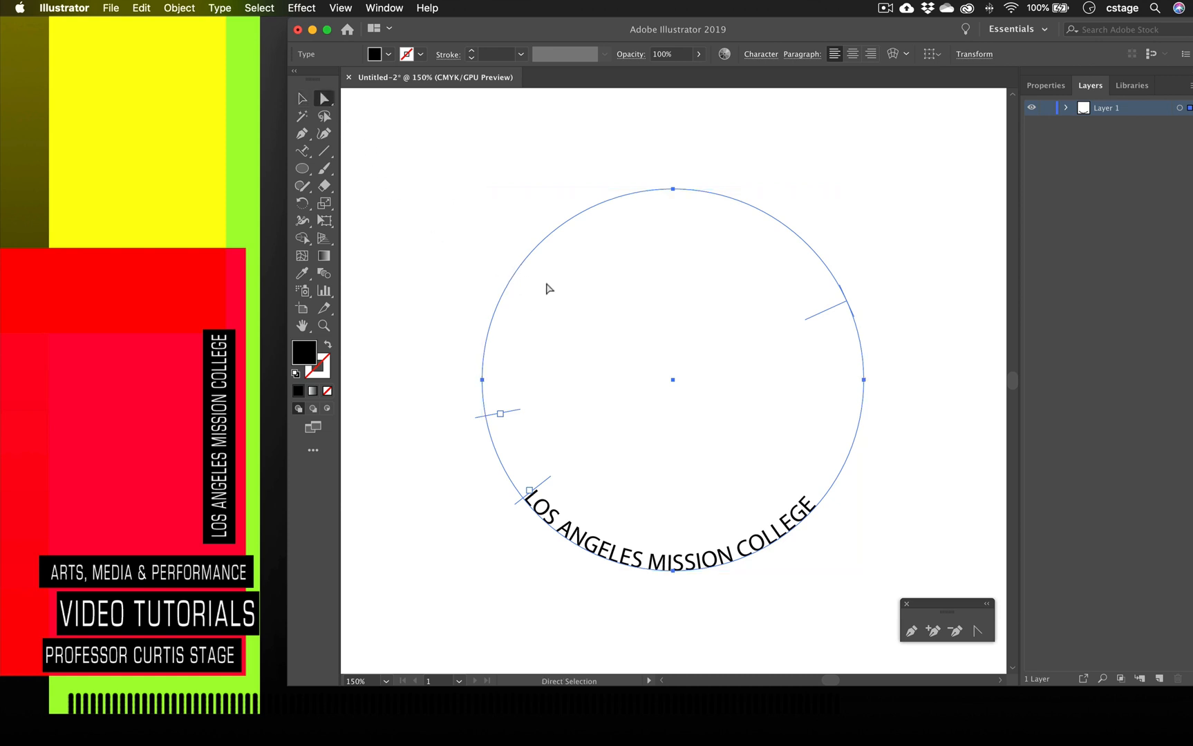
mouse_move(645, 600)
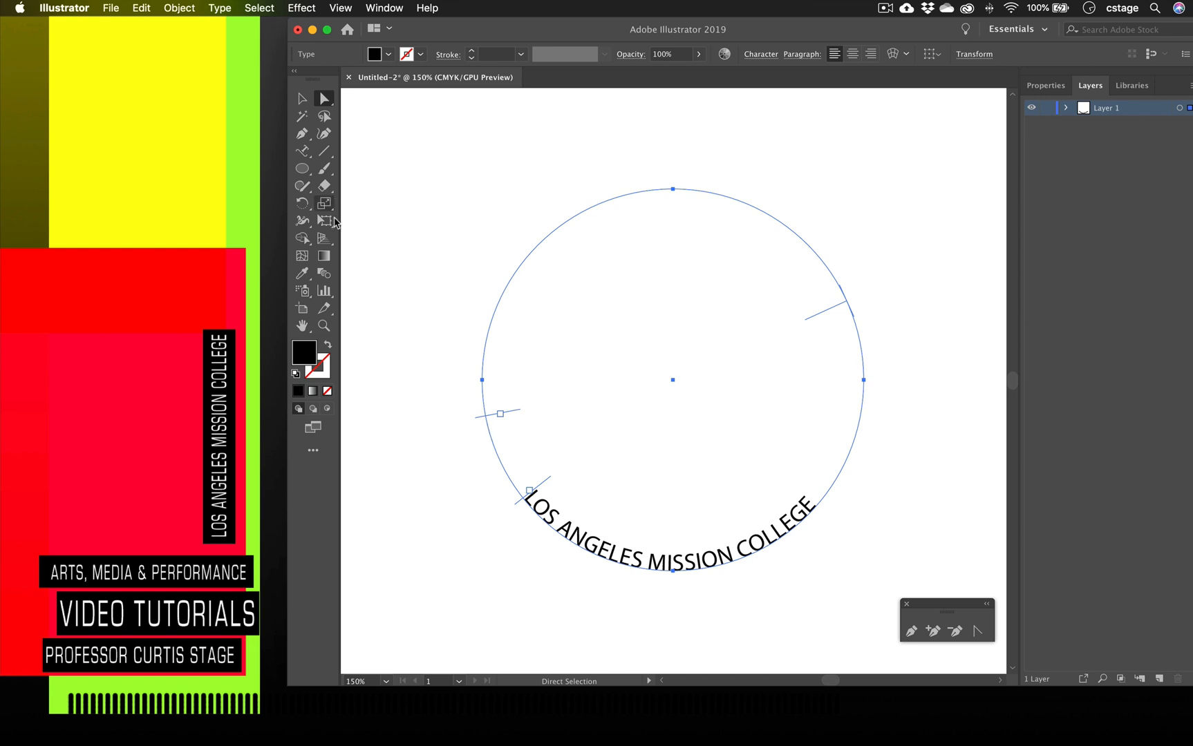
mouse_move(355, 248)
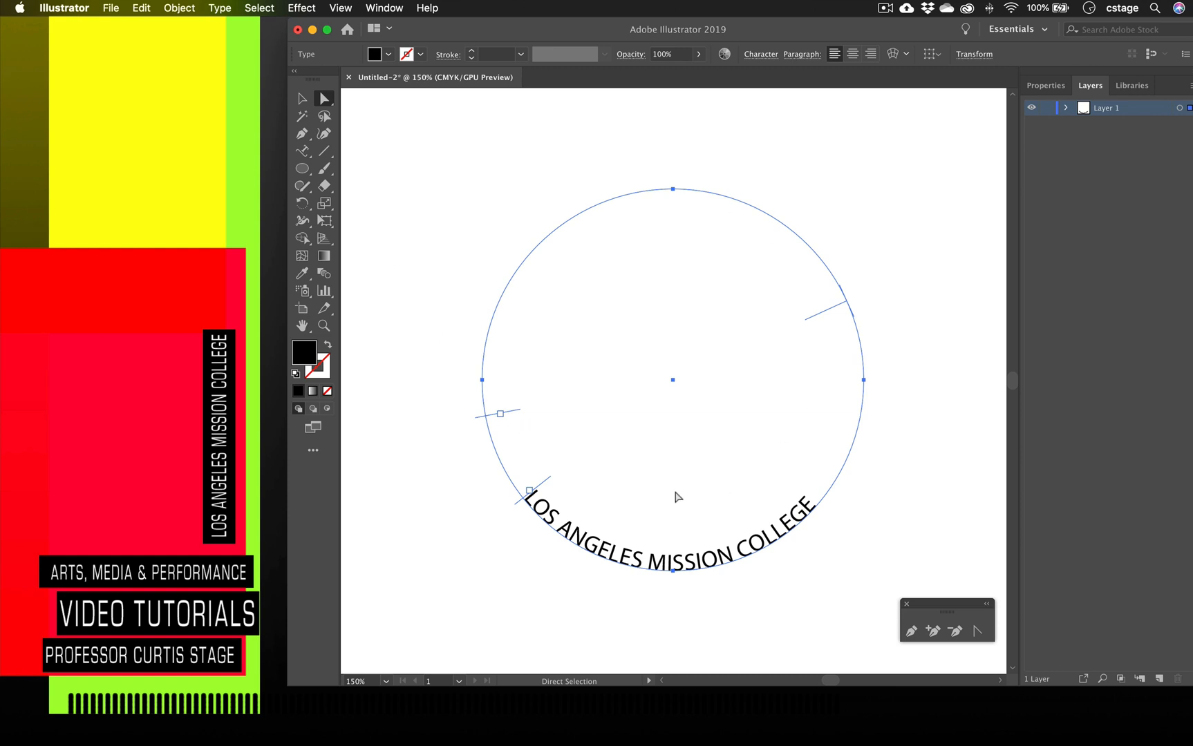
mouse_move(571, 495)
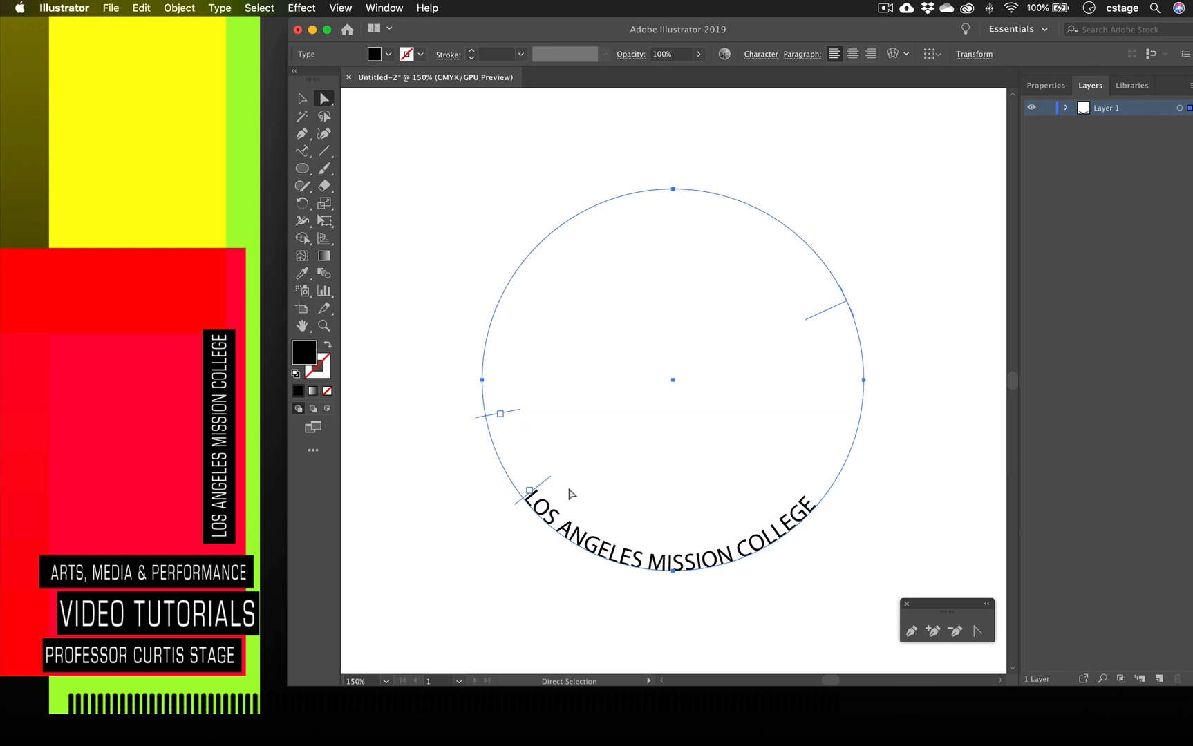
mouse_move(728, 215)
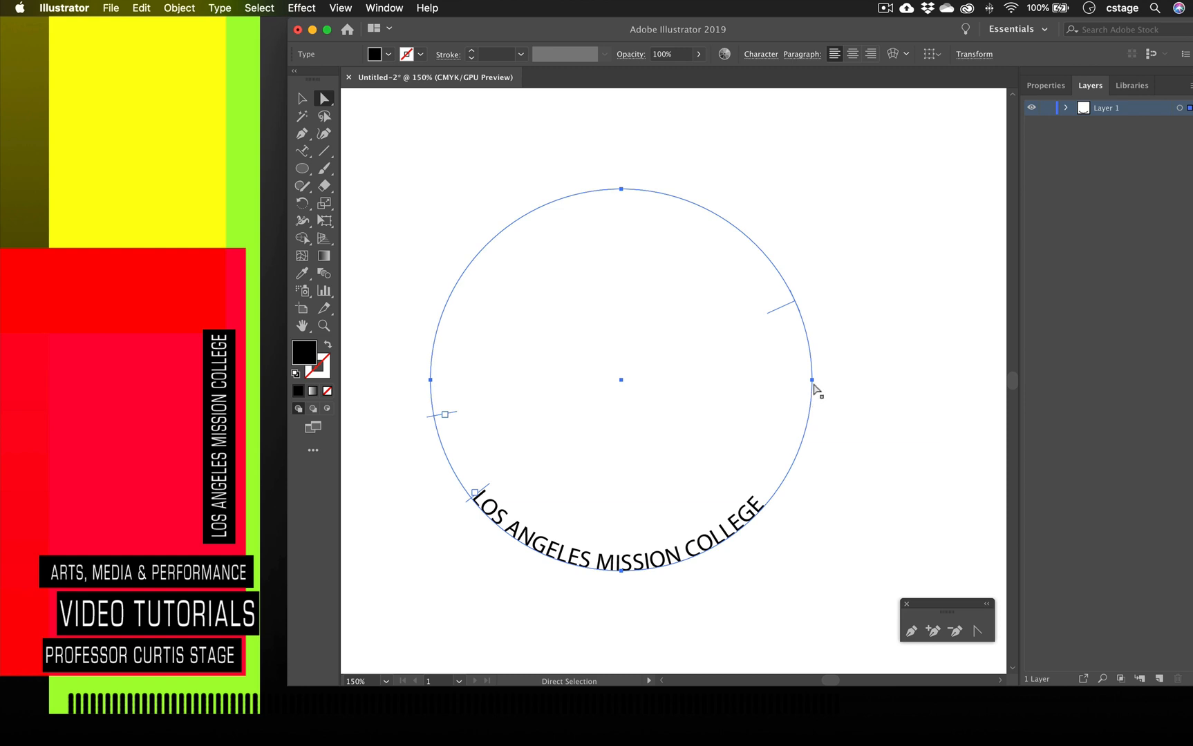
left_click_drag(812, 380, 847, 380)
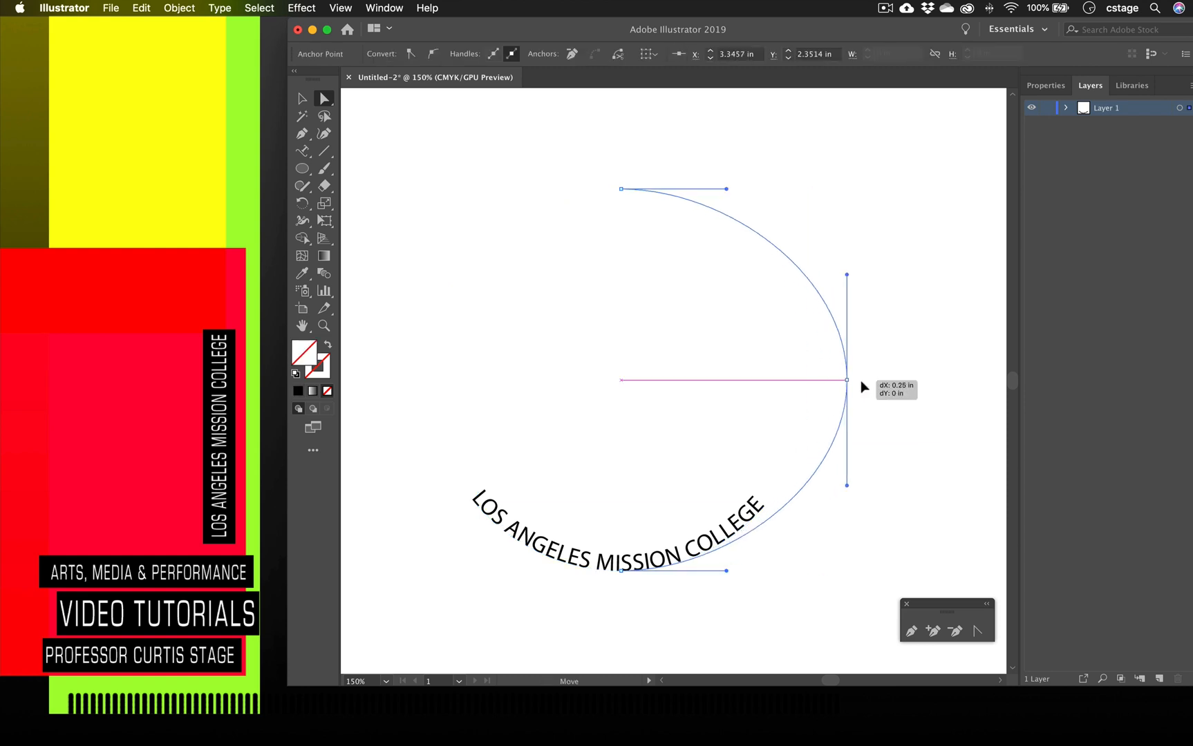
left_click_drag(847, 380, 939, 380)
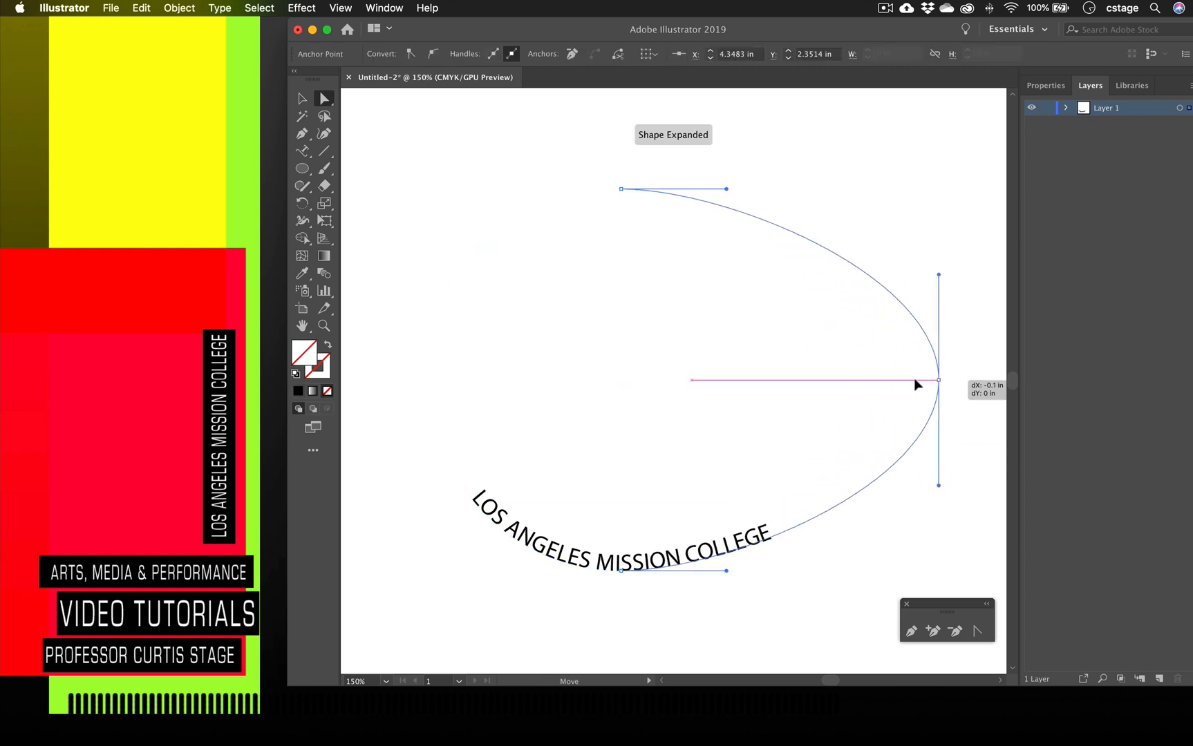
left_click_drag(936, 380, 703, 380)
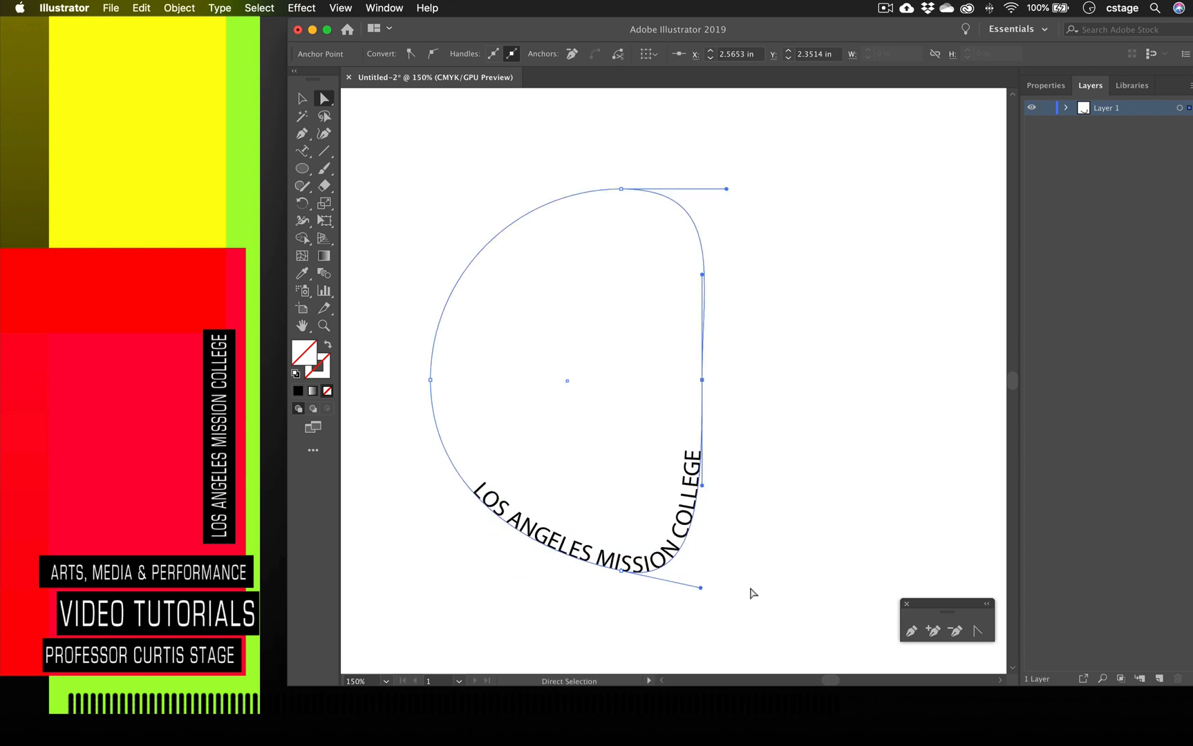
left_click(578, 556)
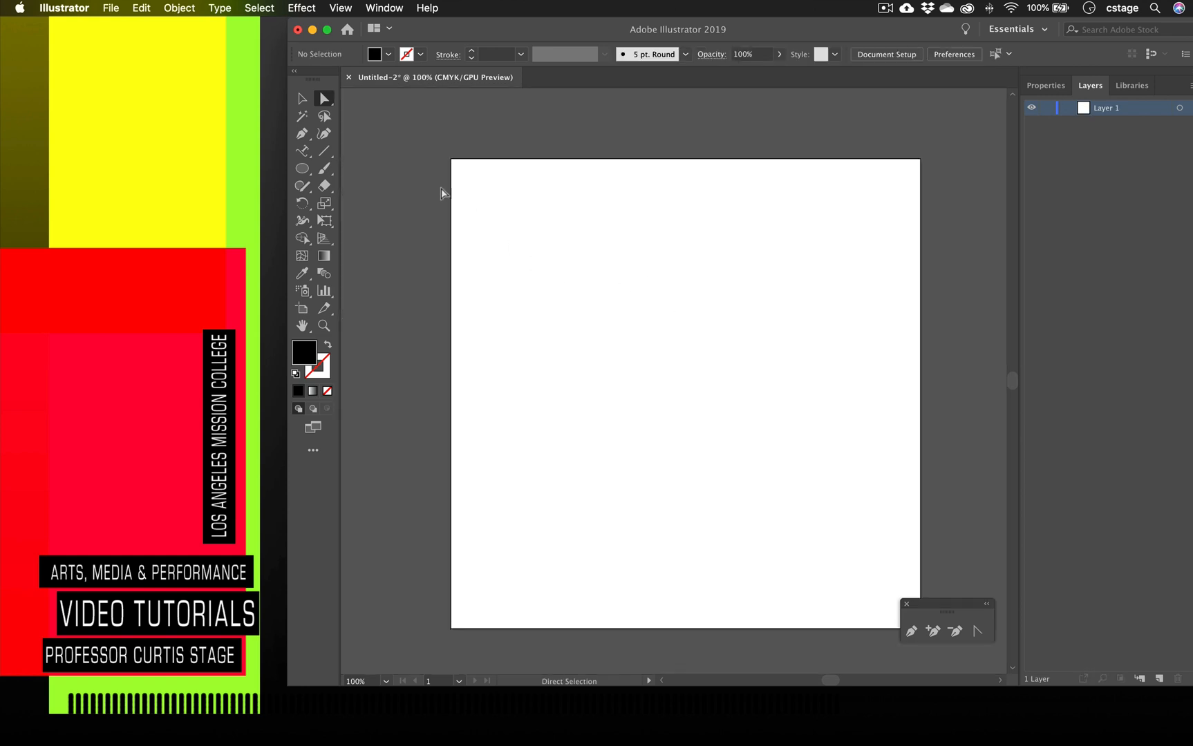
Draw a rectangle in the middle of the artboard with the Rectangle tool.
left_click(303, 169)
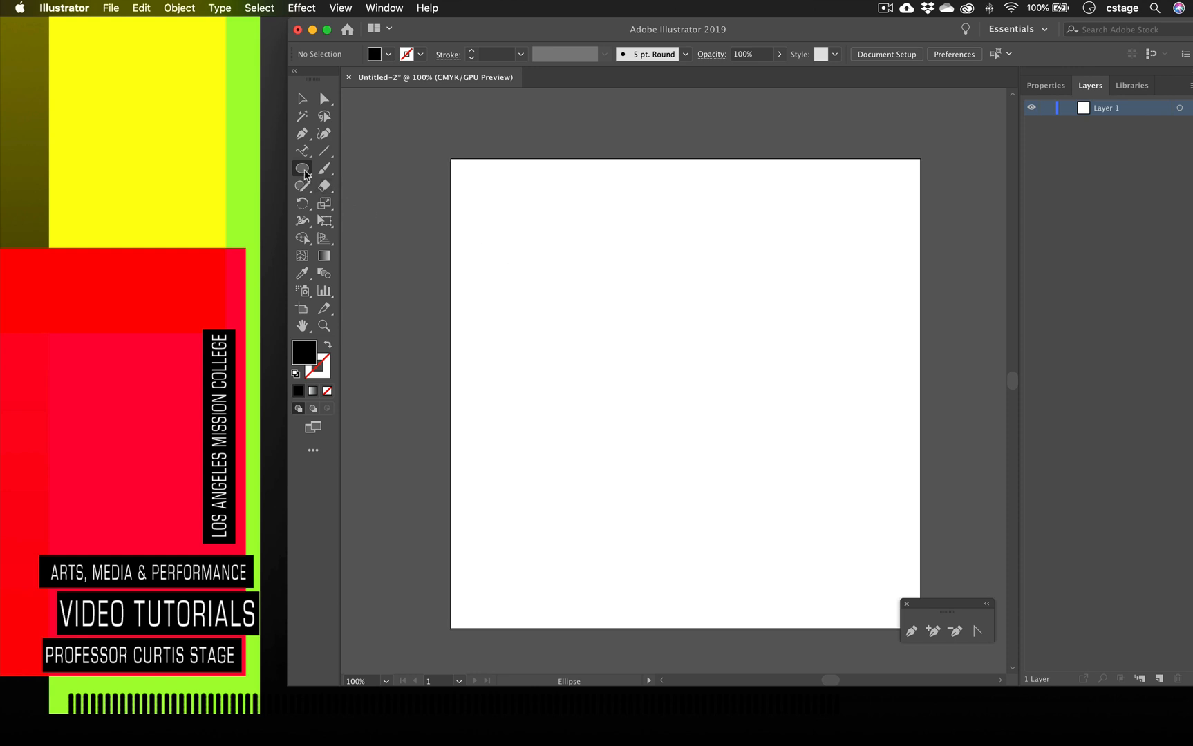
left_click(303, 169)
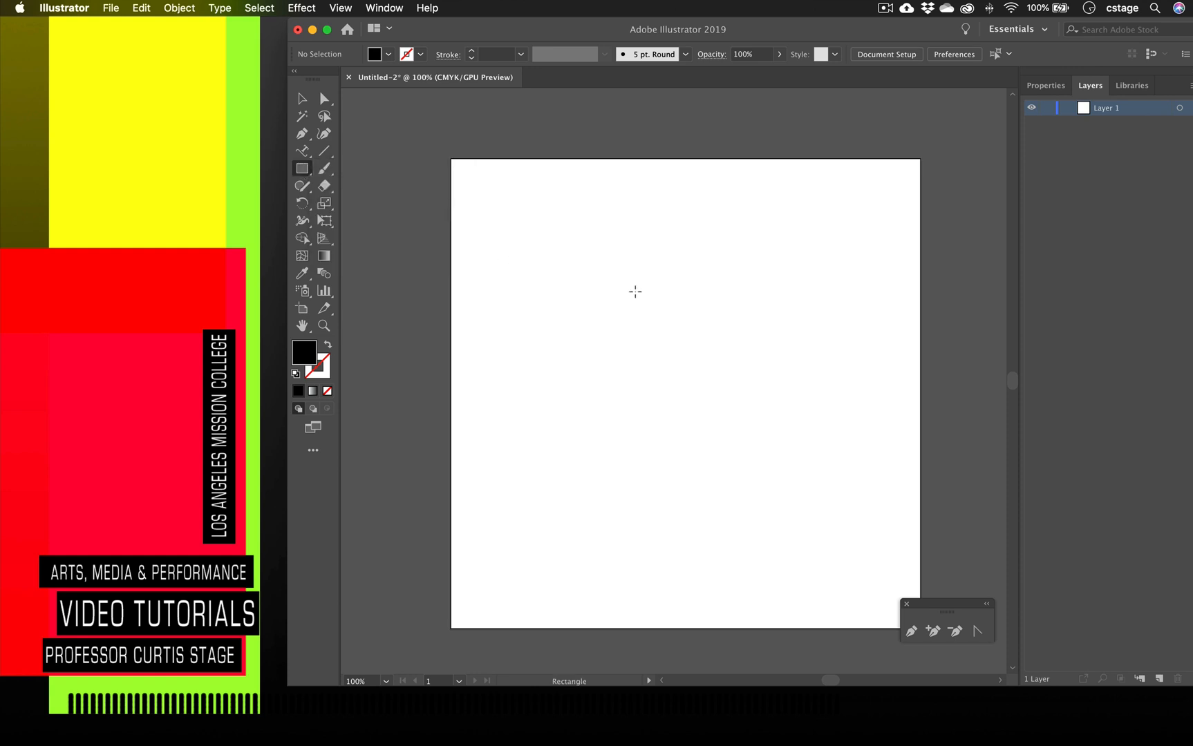
left_click_drag(636, 291, 826, 504)
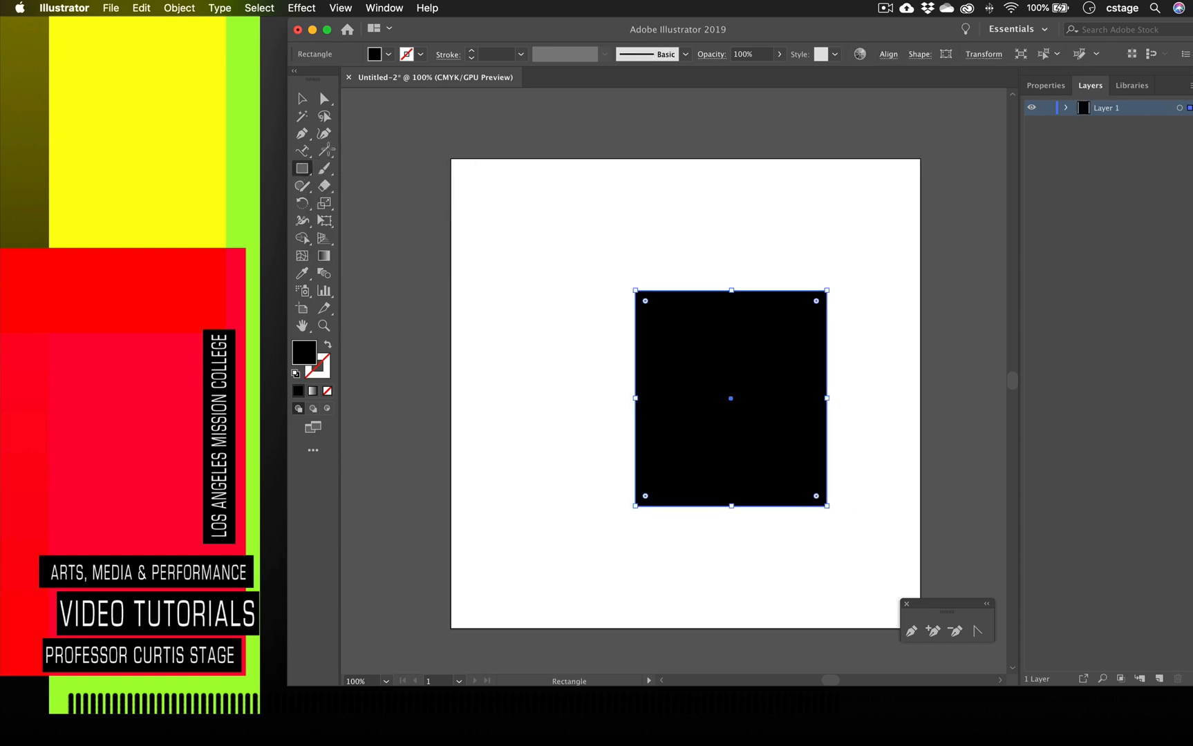
Turn the rectangle's outline into lorem ipsum path type and pull a corner out into a quadrilateral.
left_click(303, 149)
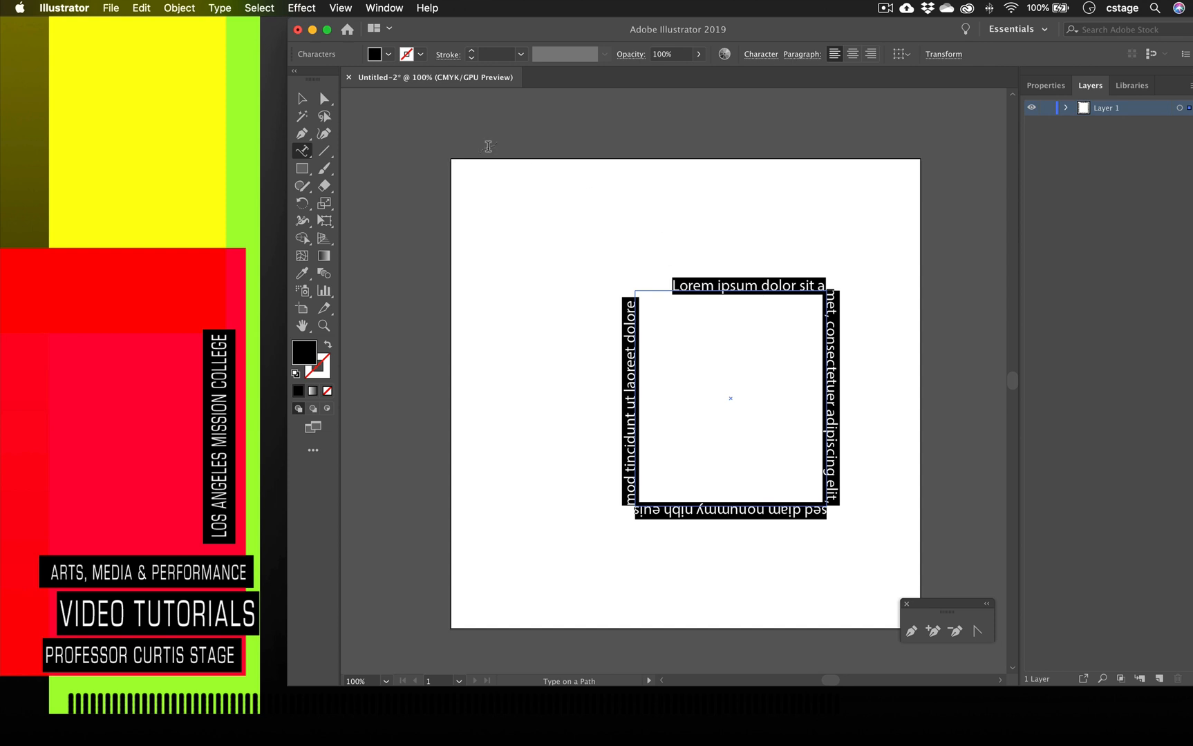
left_click(324, 99)
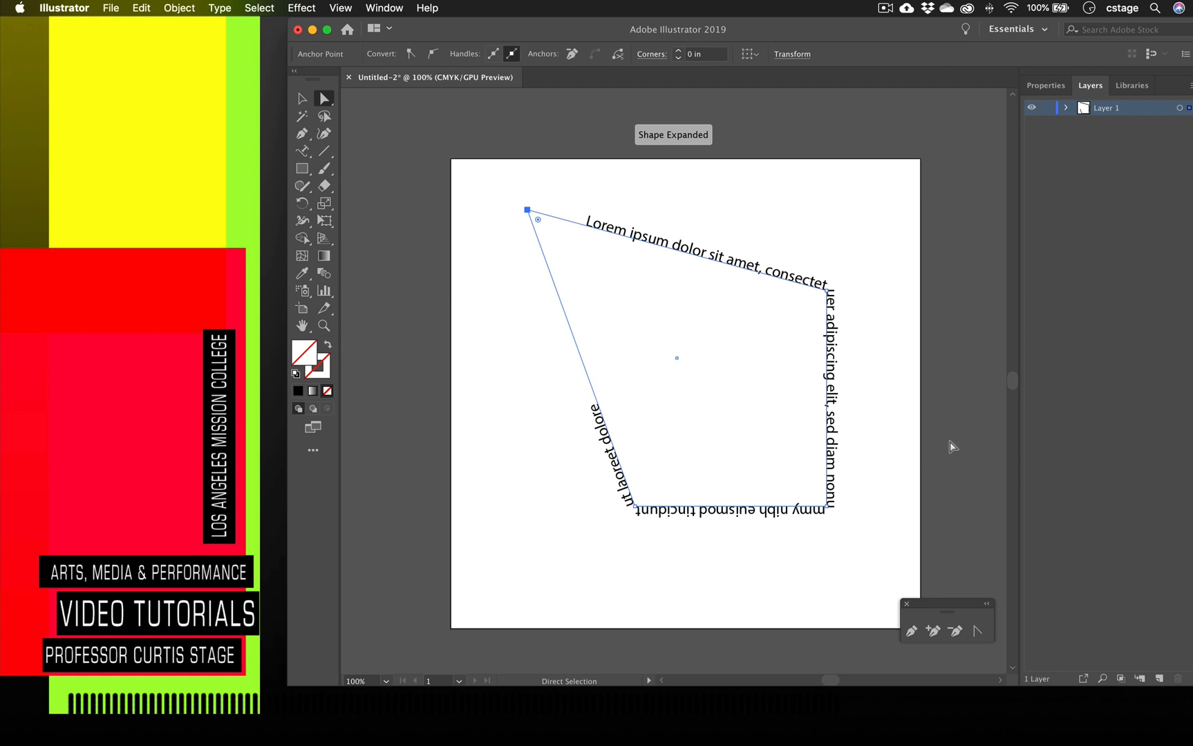
mouse_move(260, 29)
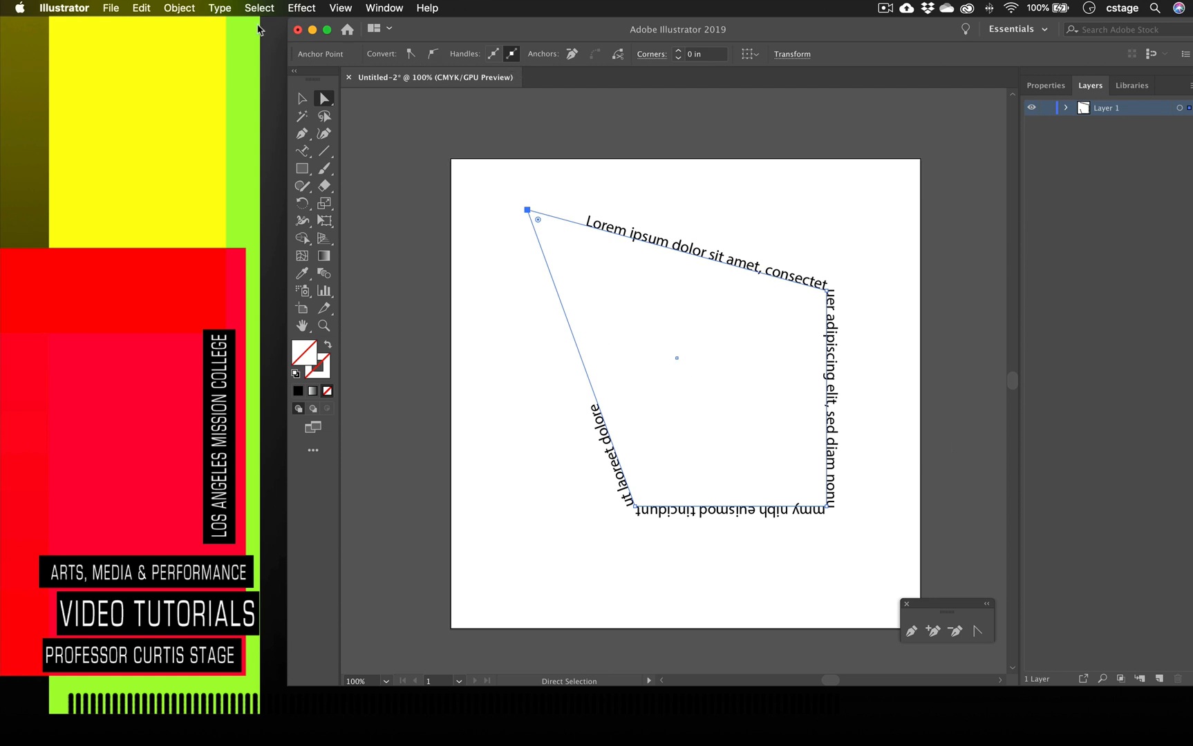
left_click(178, 8)
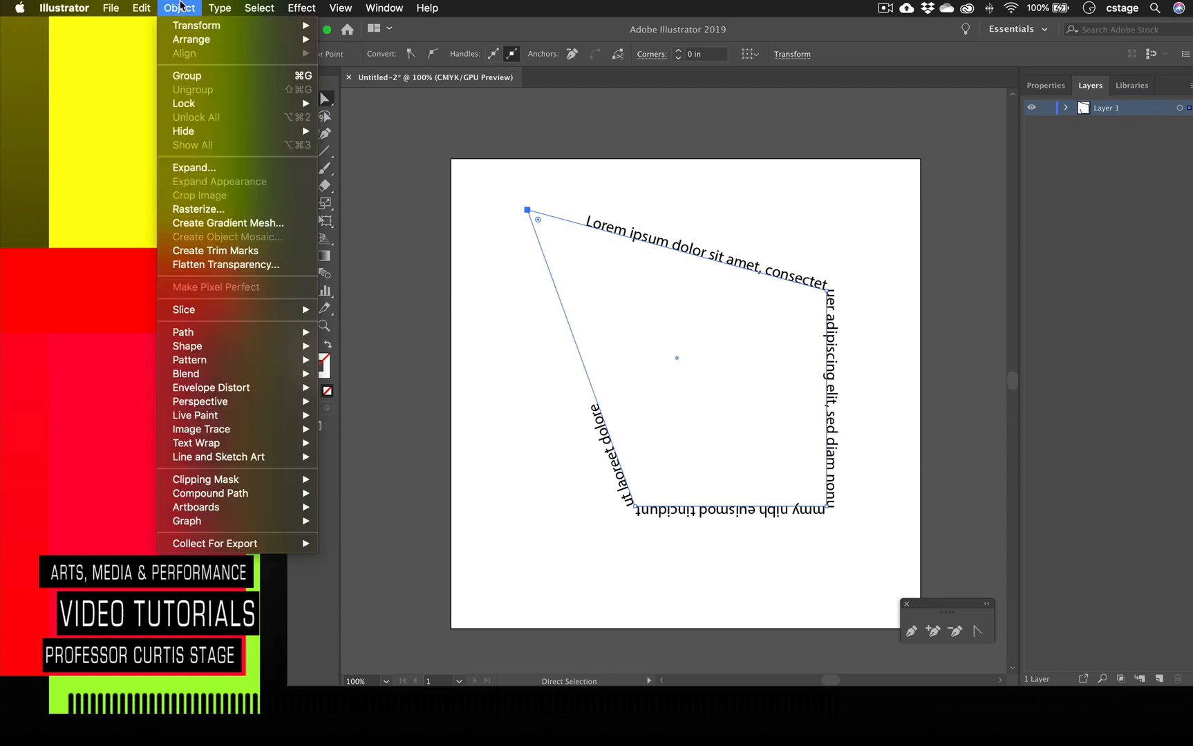
Check the Type menu, find Type on a Path unavailable, and reselect the whole type object.
left_click(220, 8)
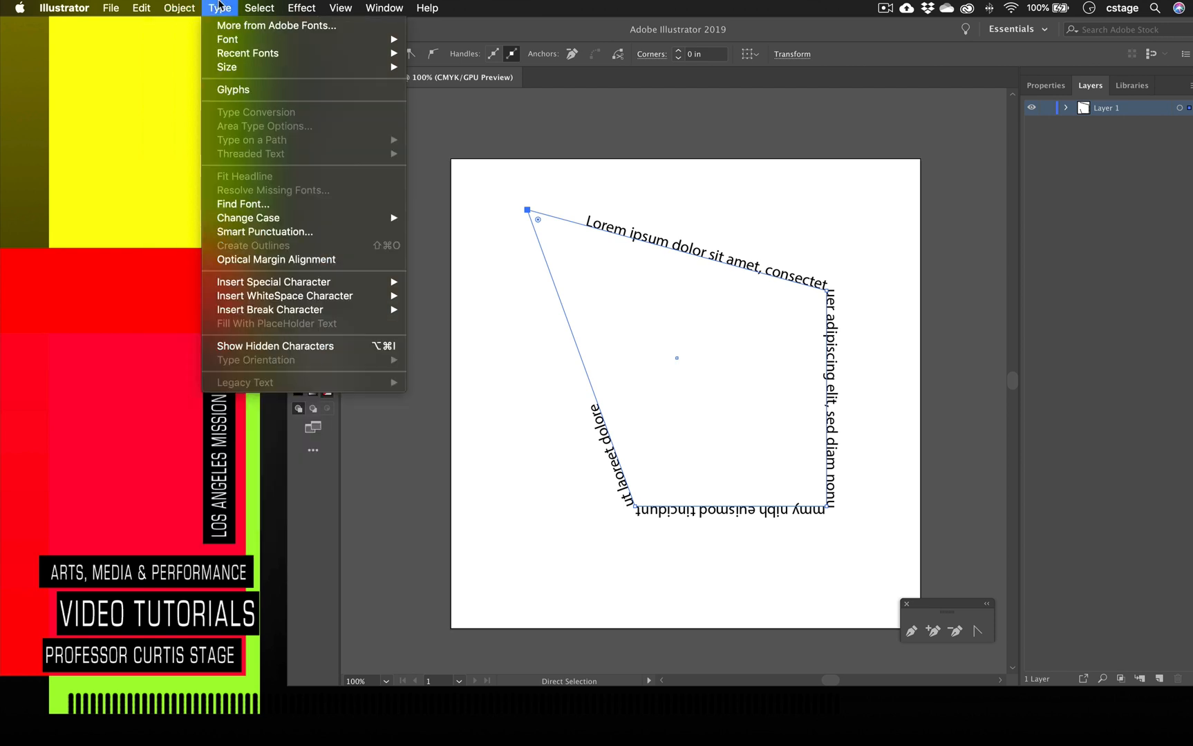
mouse_move(511, 250)
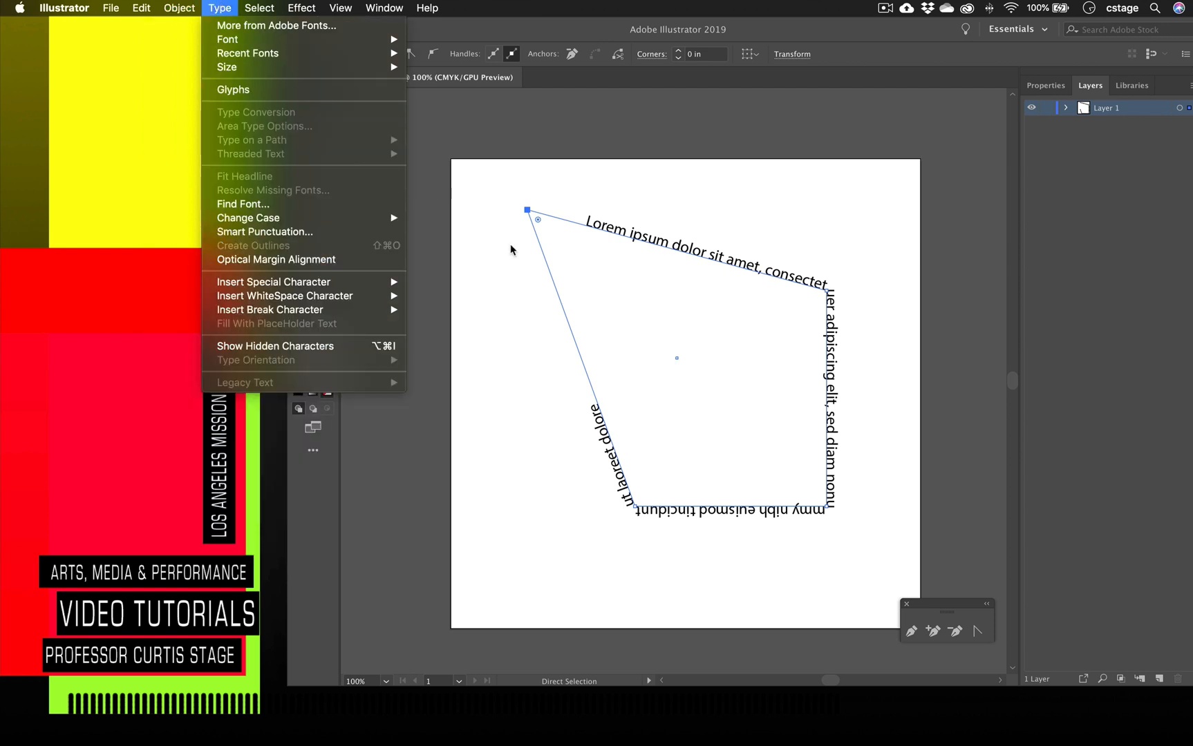
left_click(220, 8)
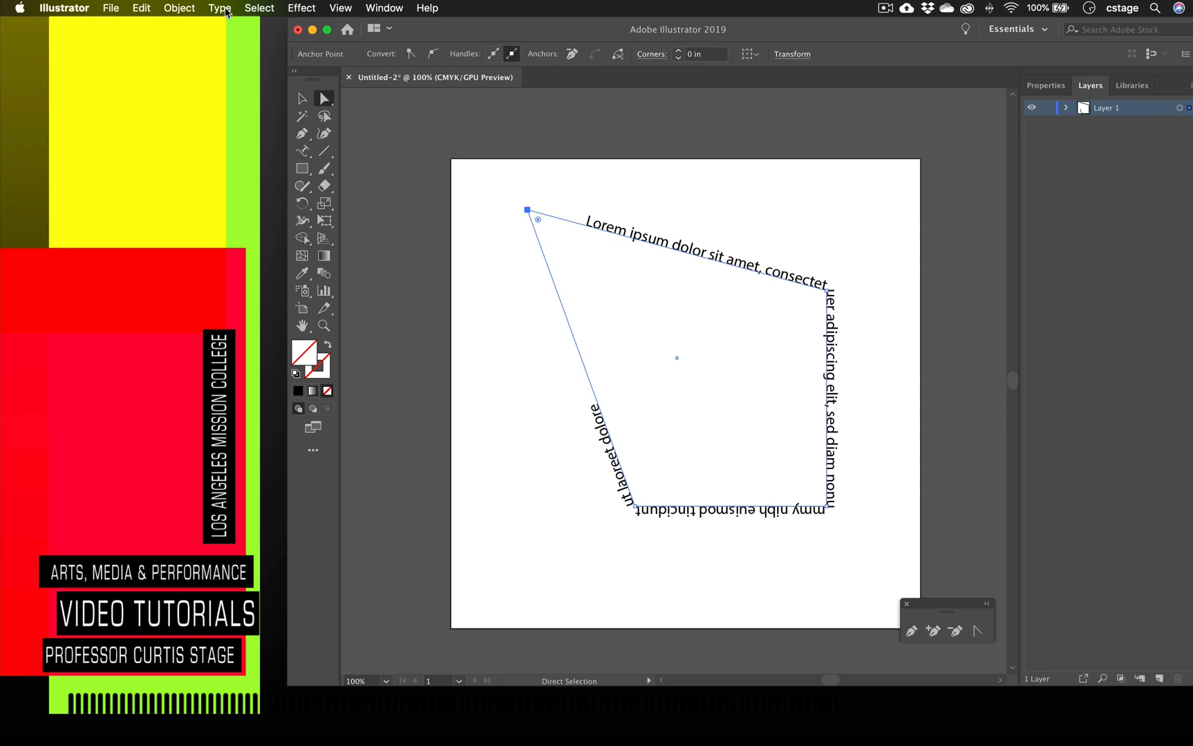
left_click(220, 8)
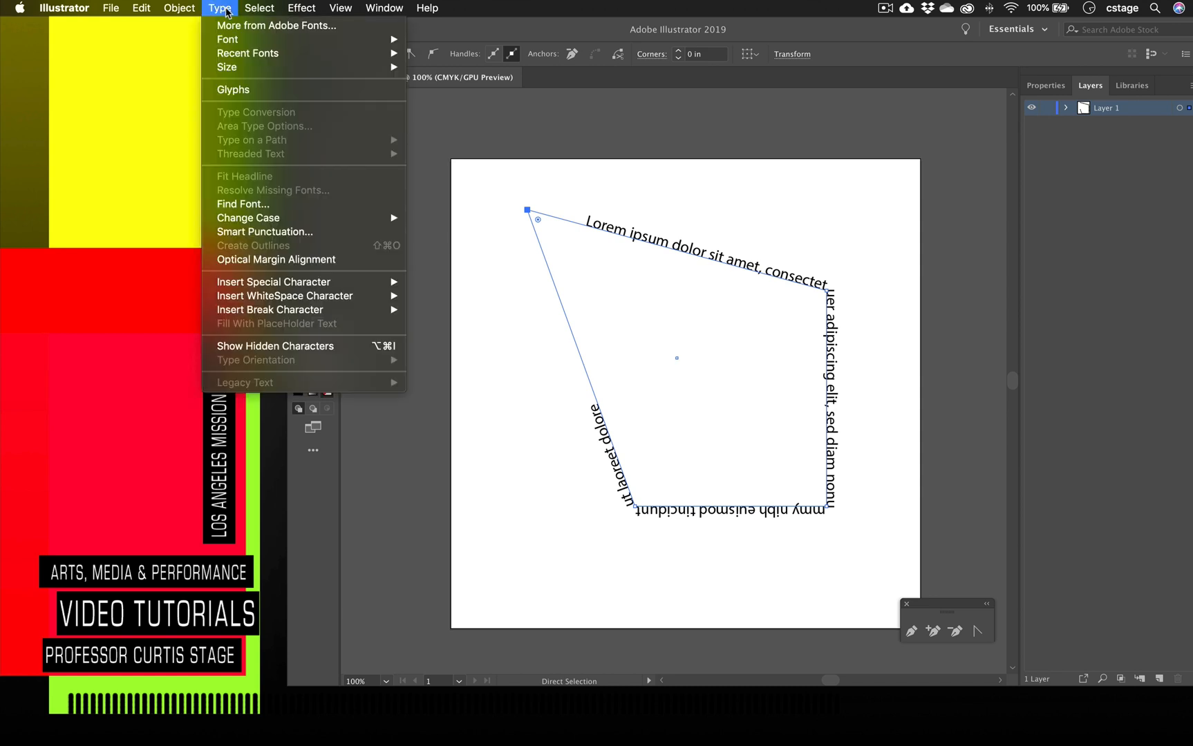
mouse_move(509, 207)
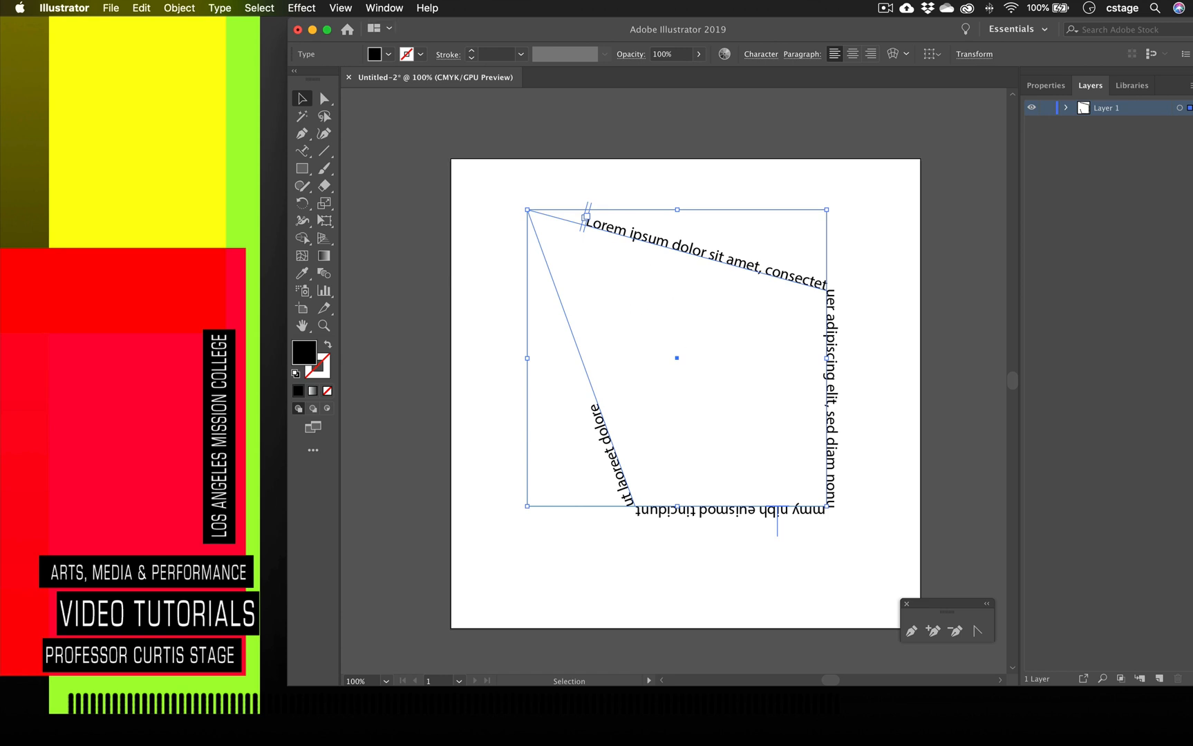
Apply the Skew type-on-a-path effect to the path text and return to the effects list.
left_click(220, 9)
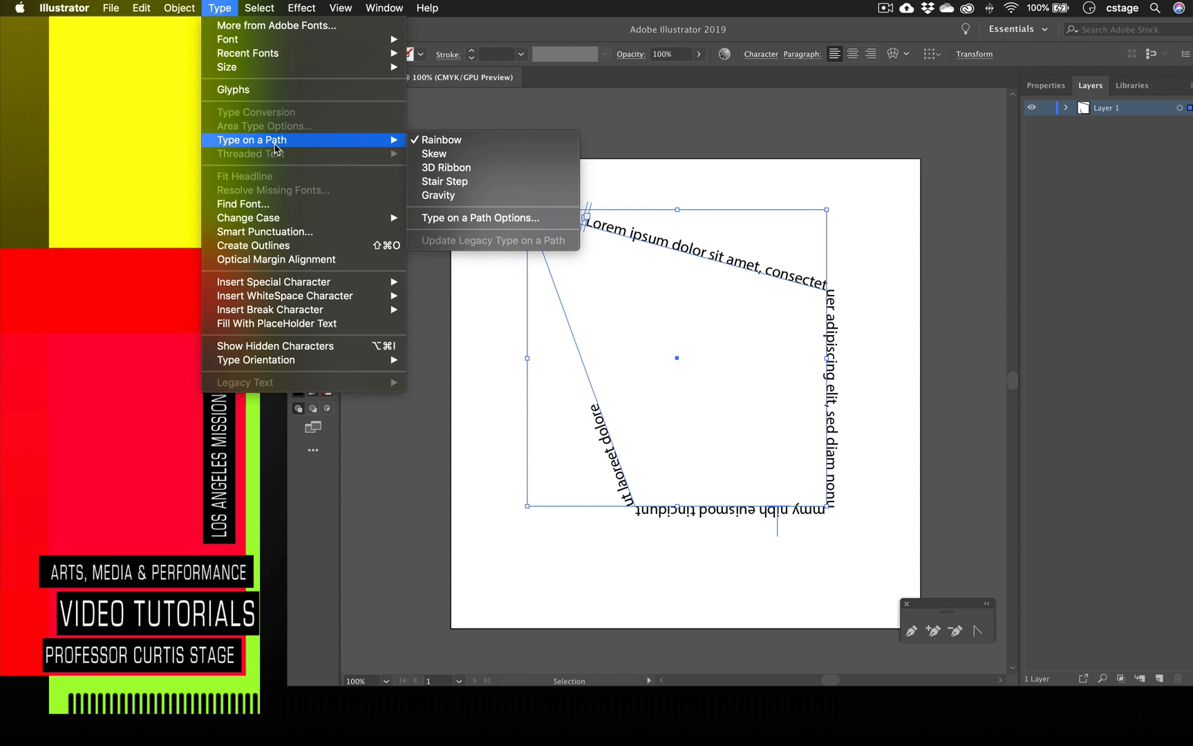
mouse_move(468, 140)
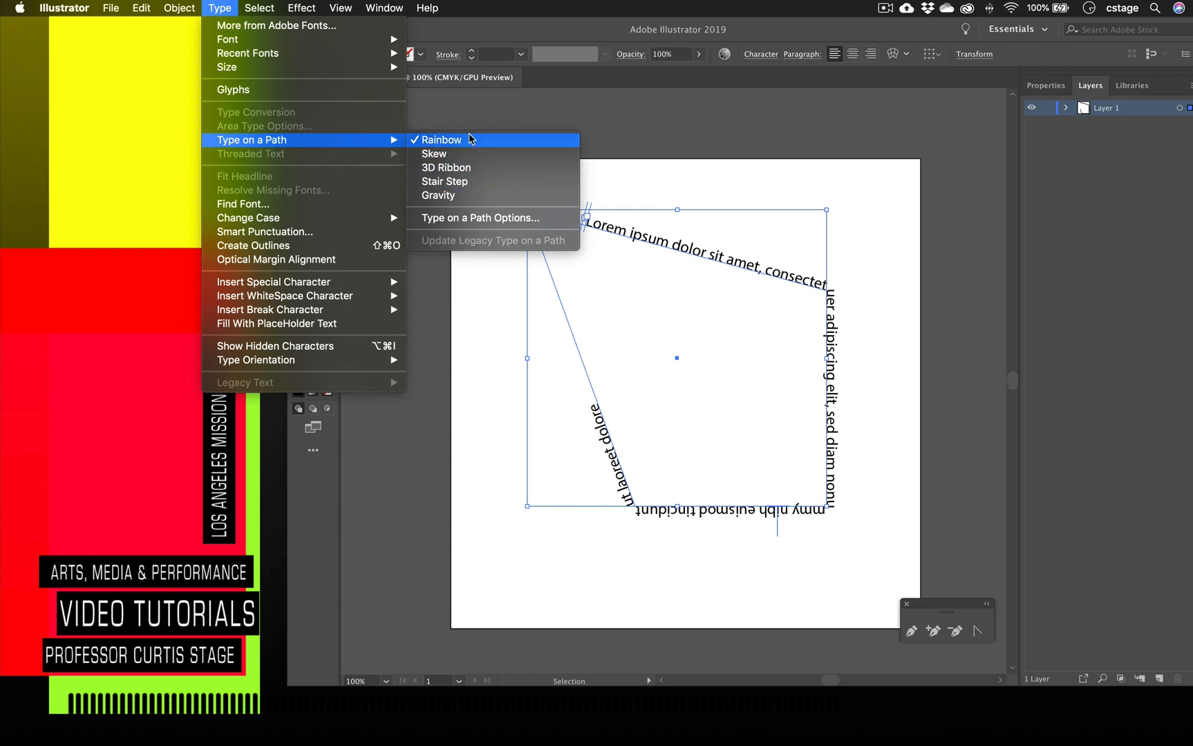
mouse_move(468, 154)
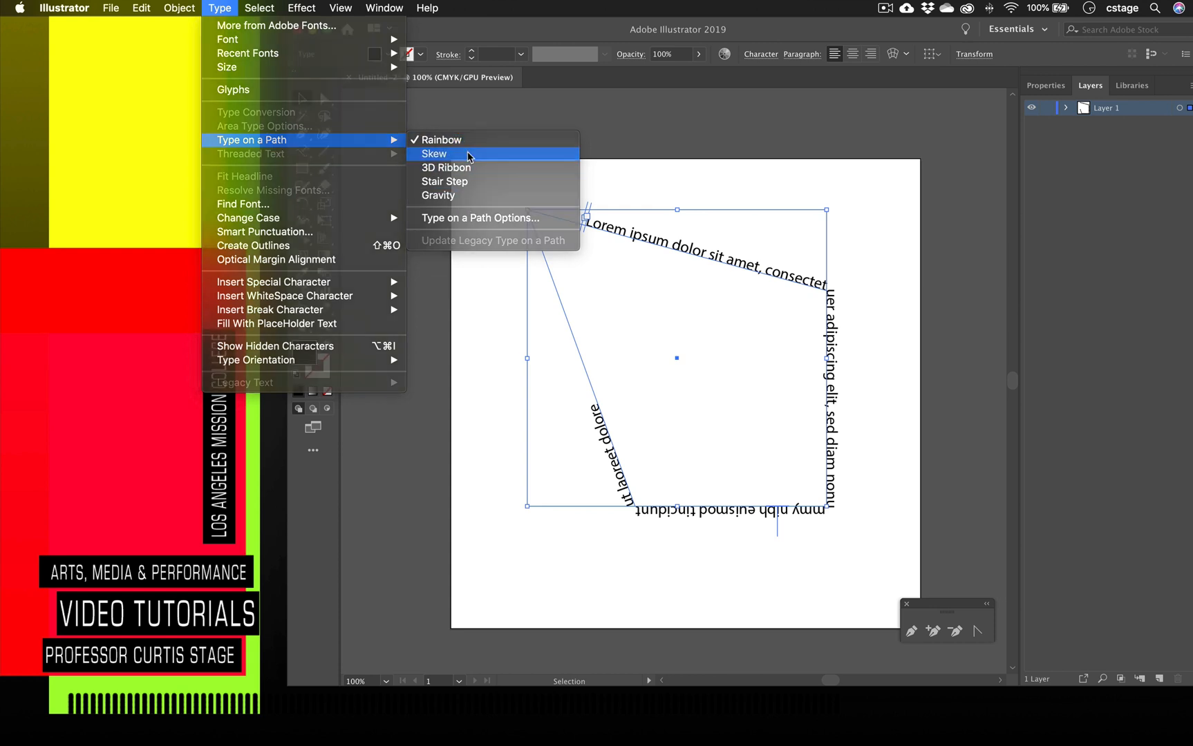
left_click(434, 154)
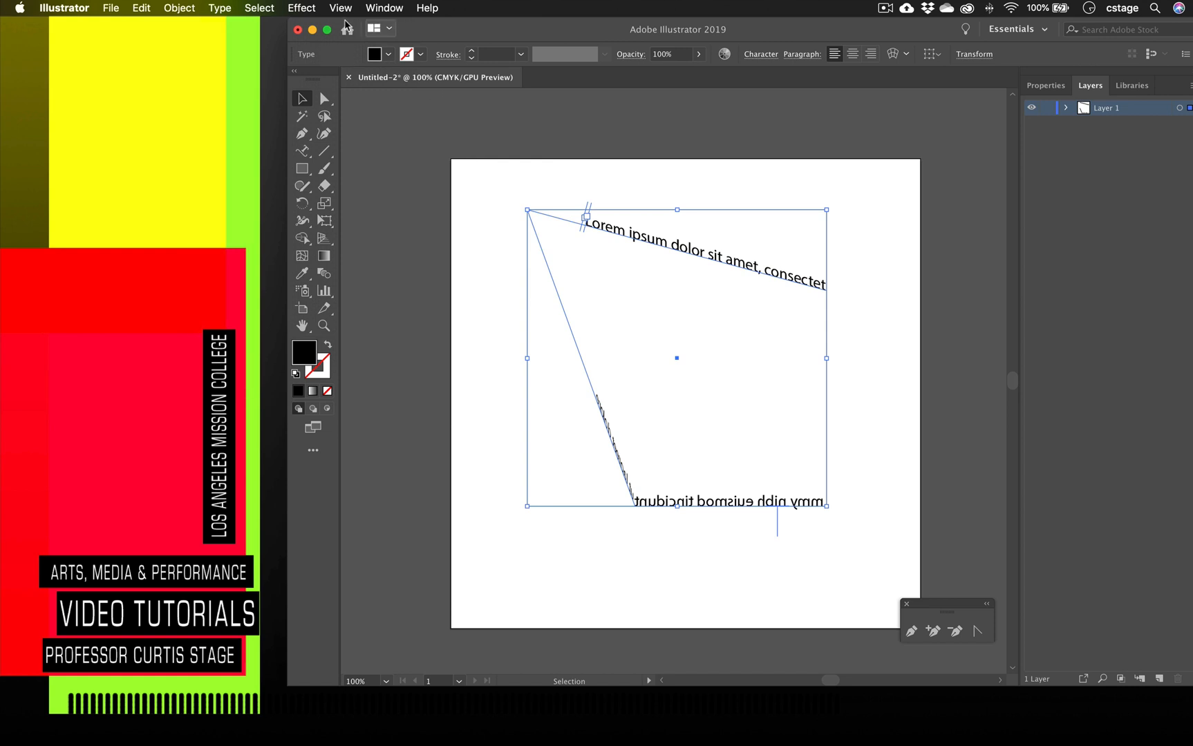
left_click(219, 8)
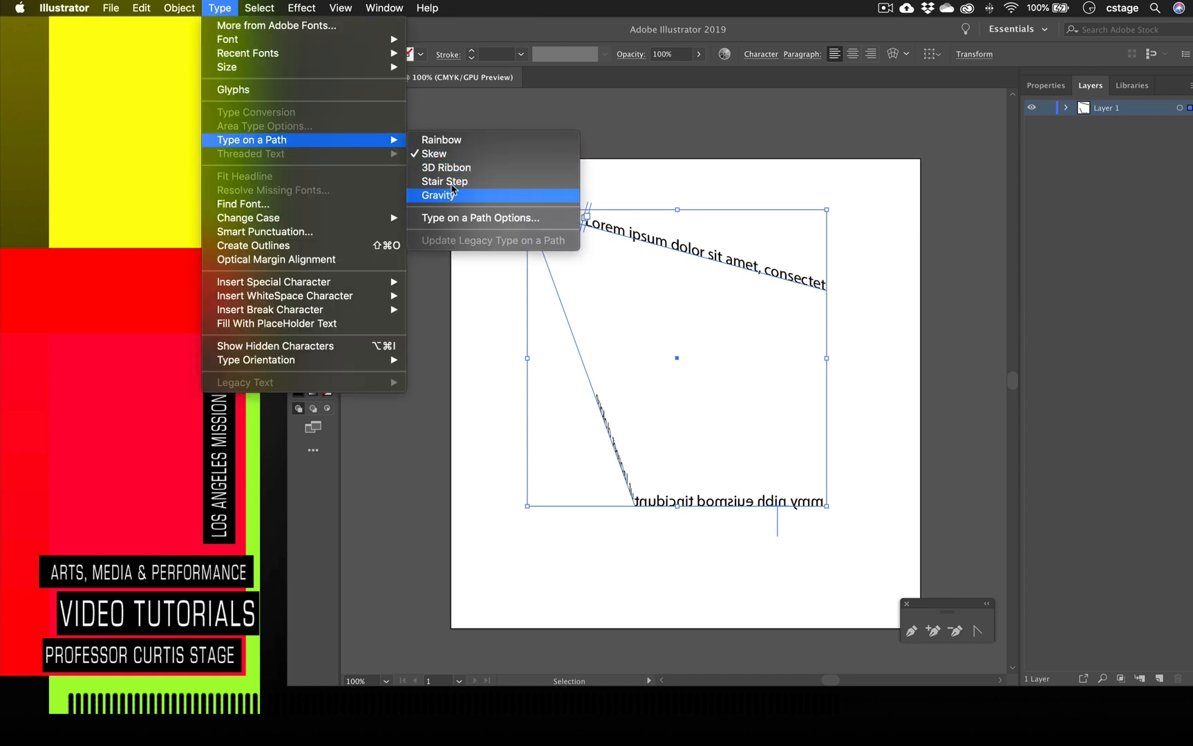
mouse_move(480, 217)
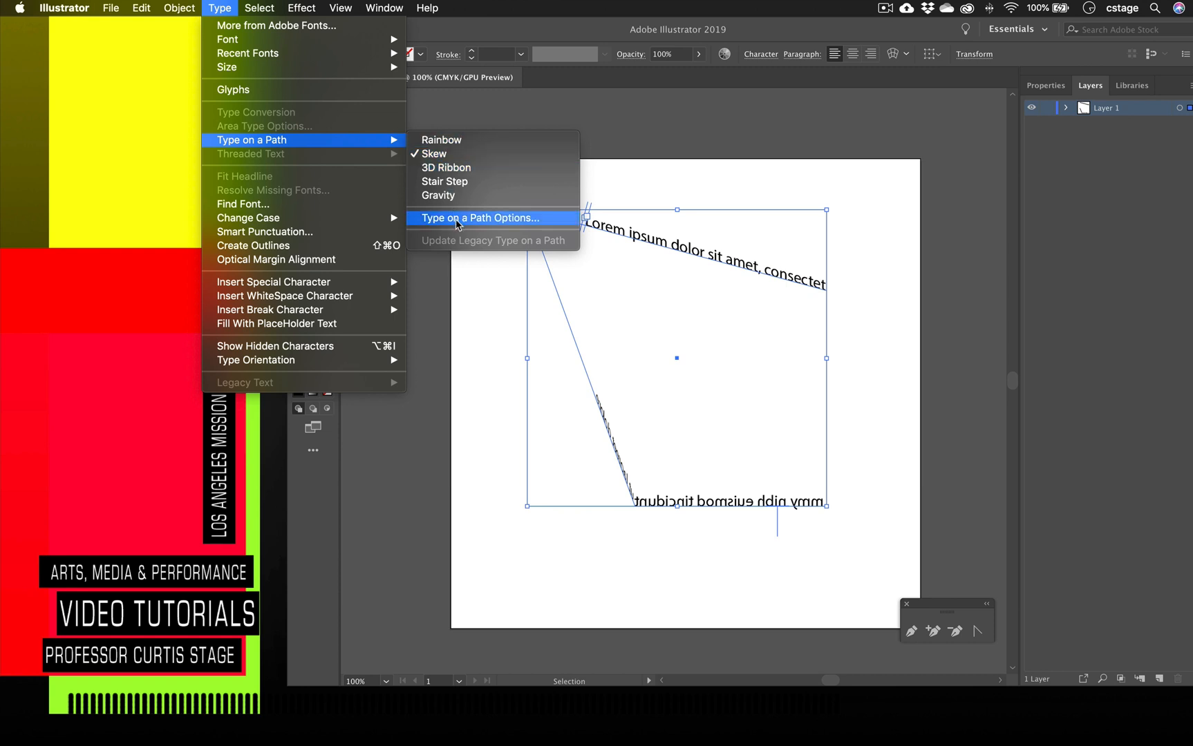
With live preview on, cycle the path text through 3D Ribbon, Gravity, Rainbow and Skew effects.
left_click(481, 218)
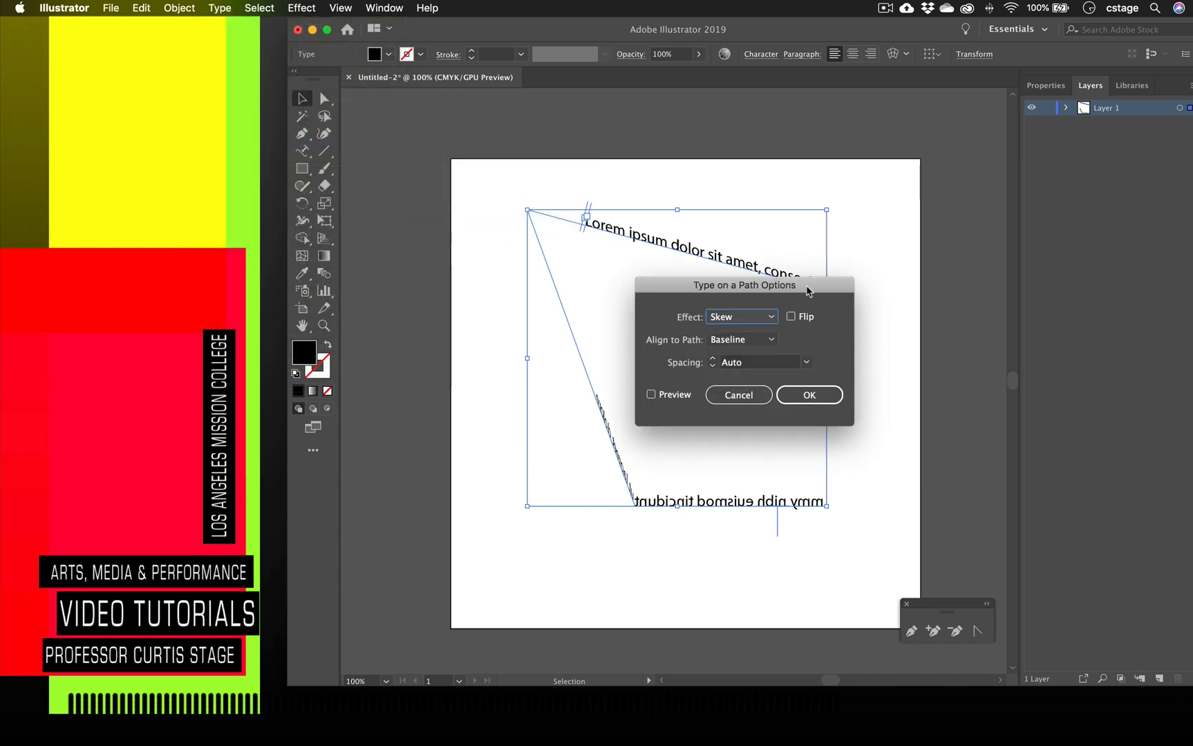
left_click_drag(745, 285, 274, 118)
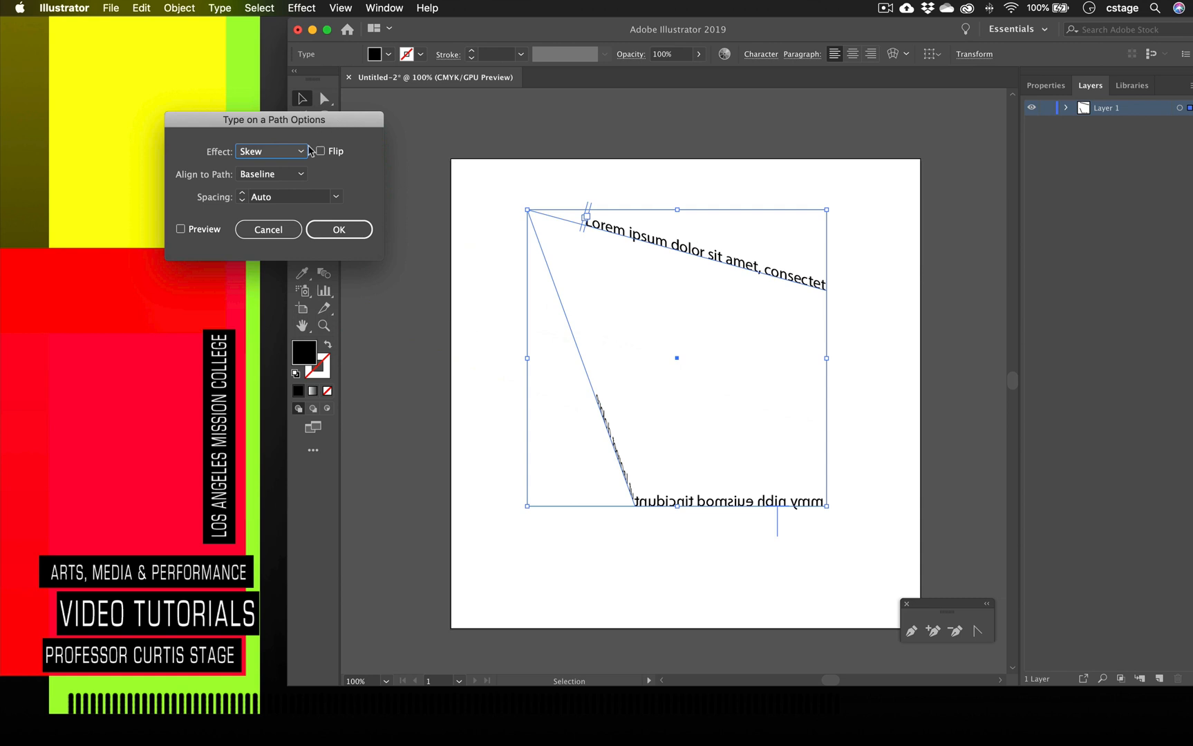
left_click(271, 152)
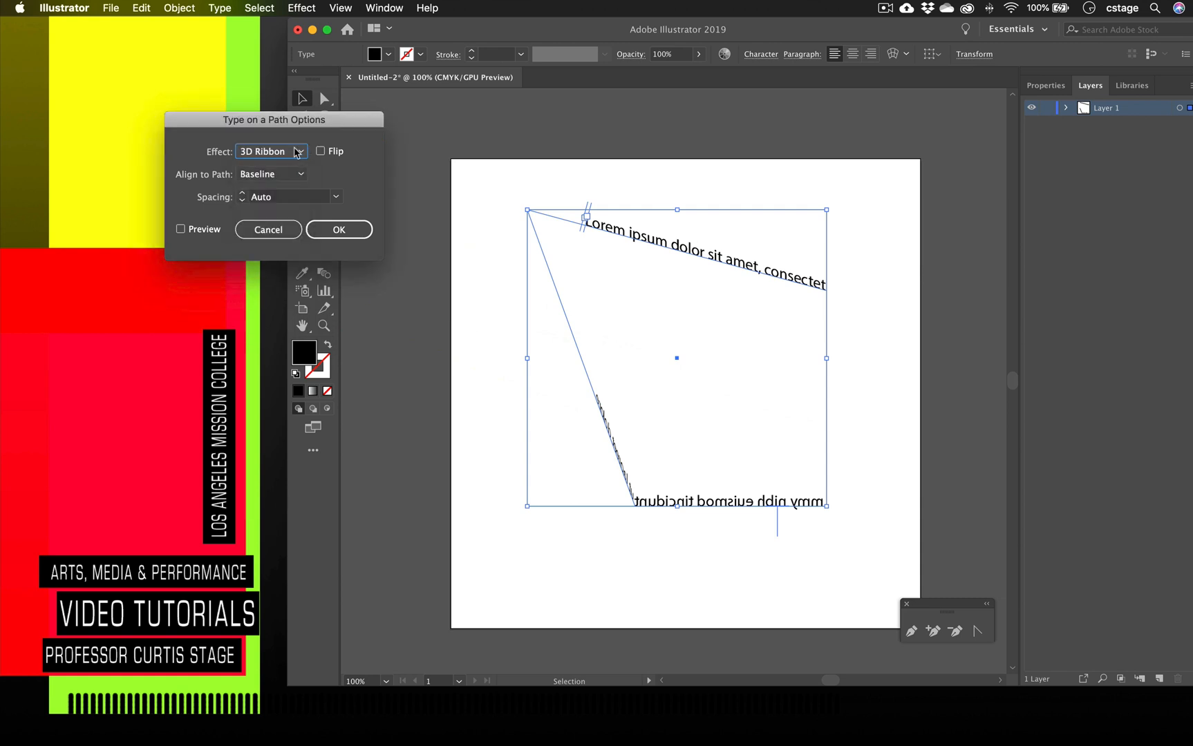
left_click(271, 152)
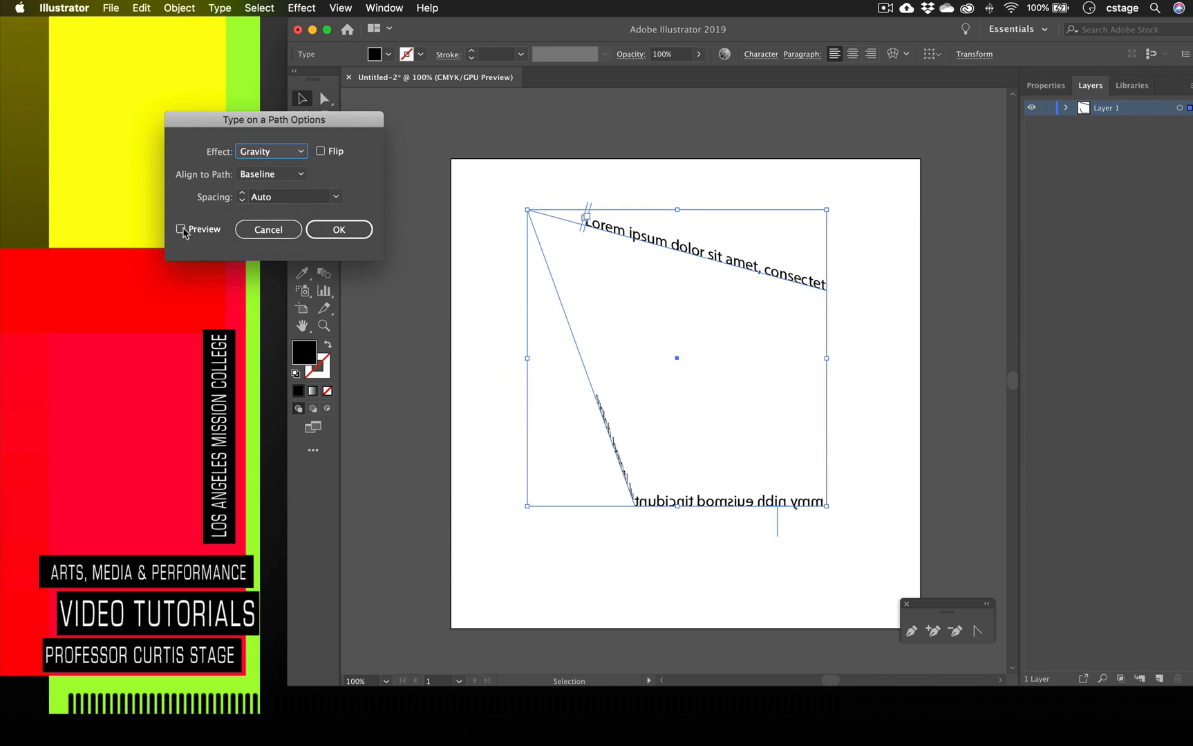
left_click(182, 229)
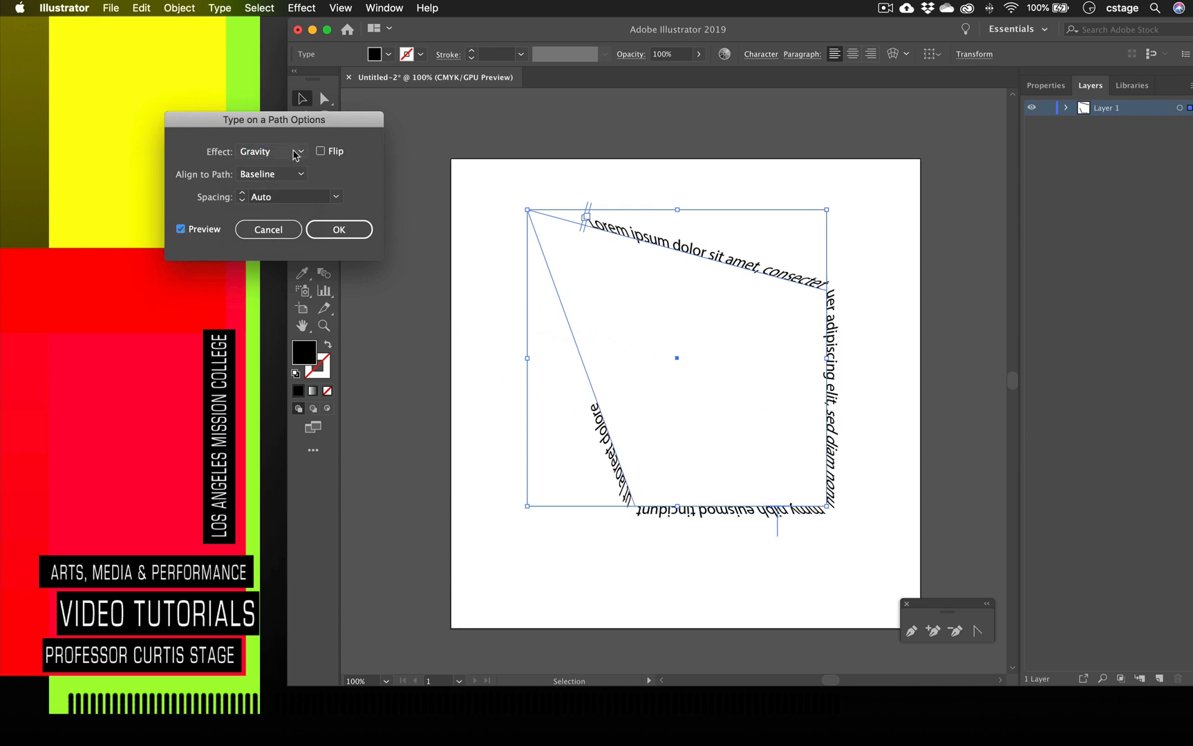
left_click(271, 152)
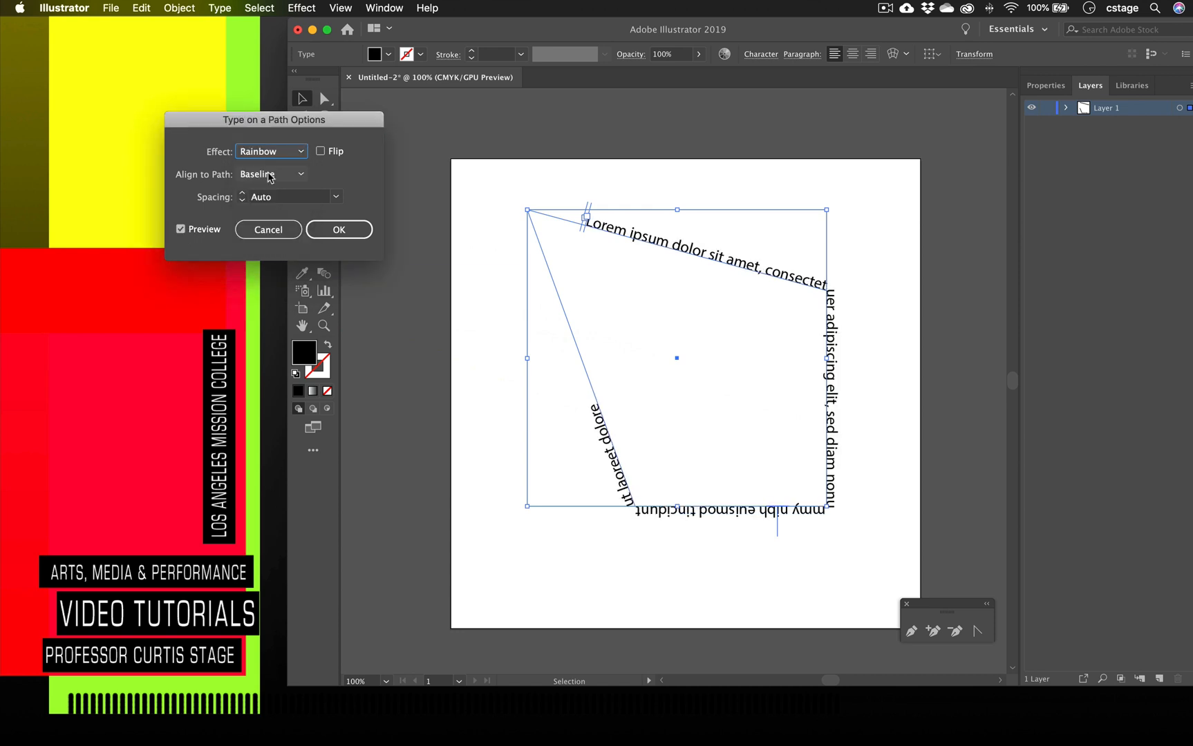
left_click(263, 173)
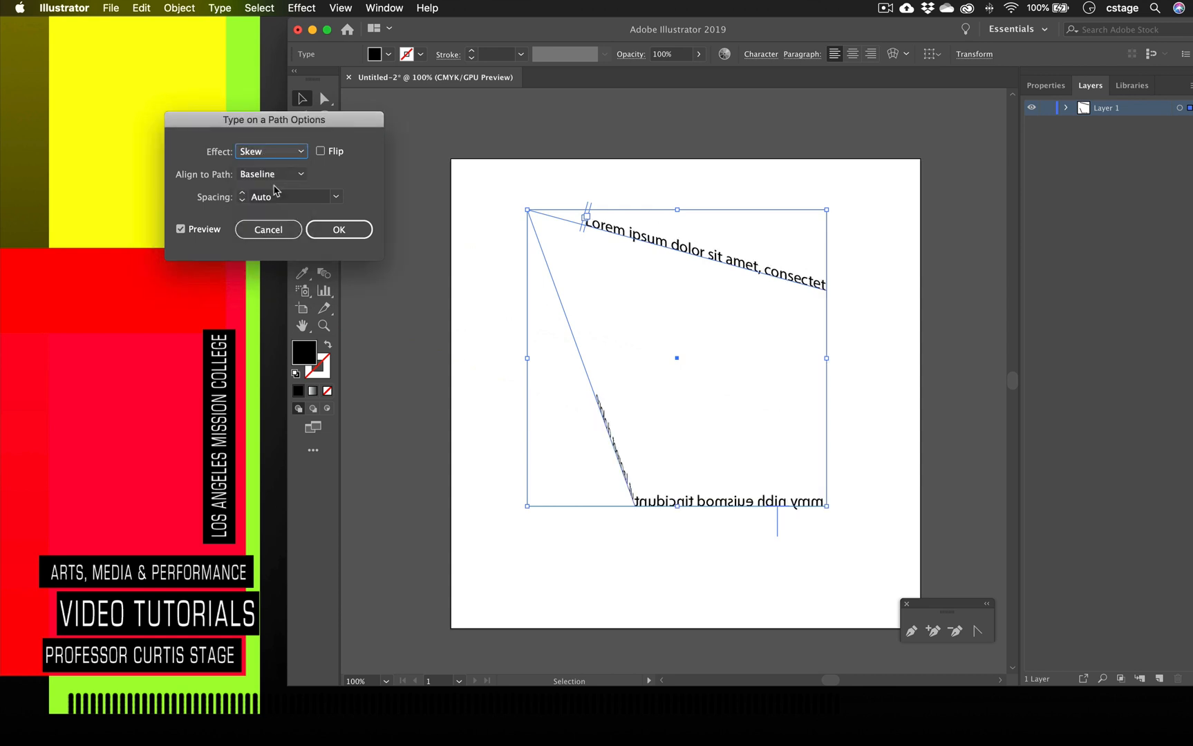
left_click(271, 151)
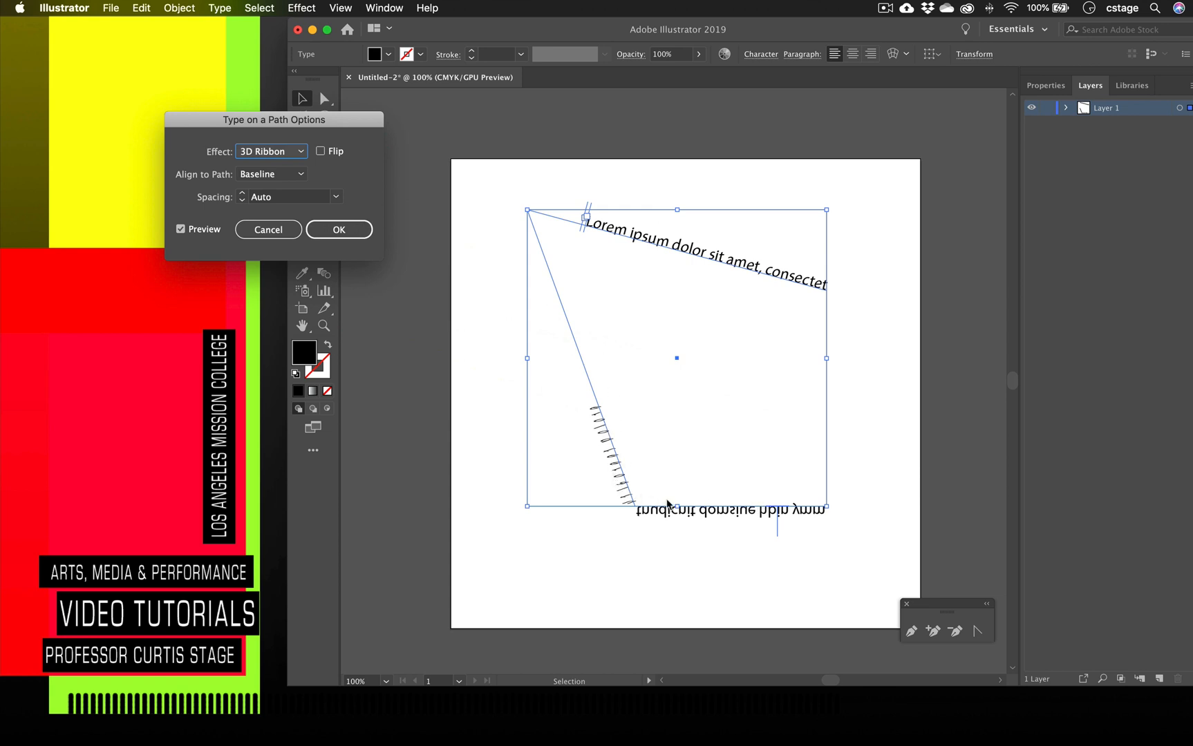
Settle on the Rainbow effect, trying Flip and leaving the text unflipped.
left_click(271, 151)
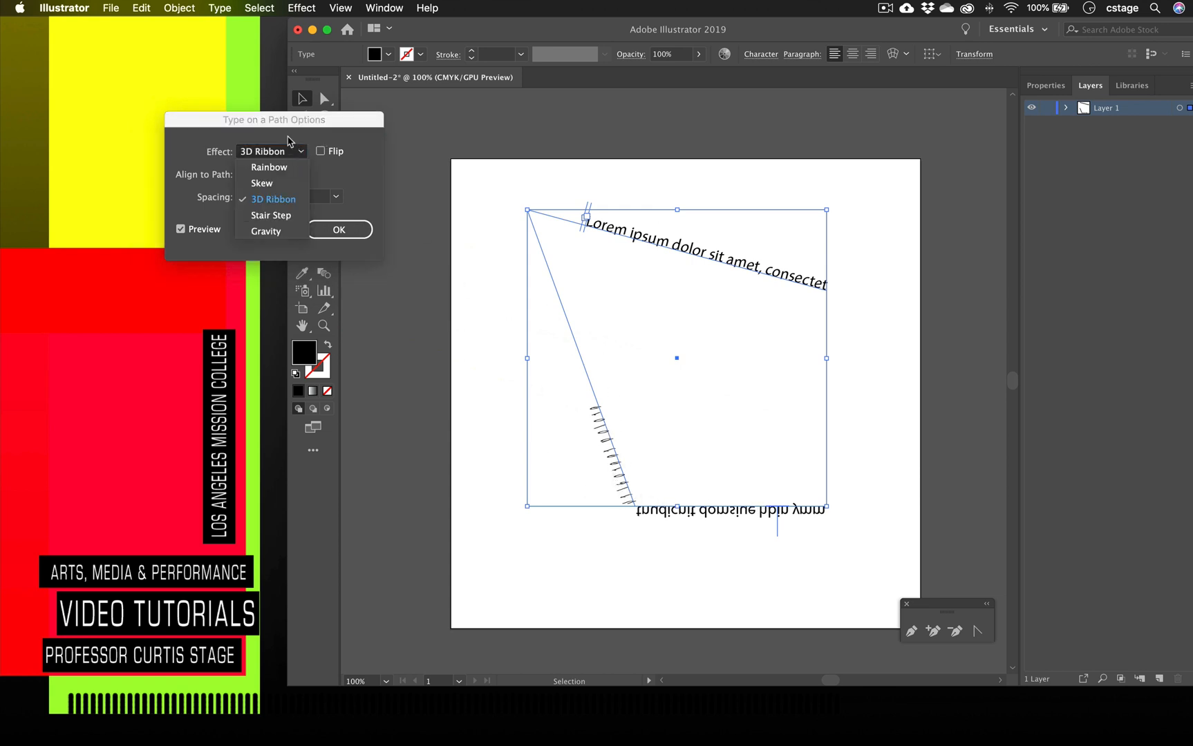
left_click(269, 167)
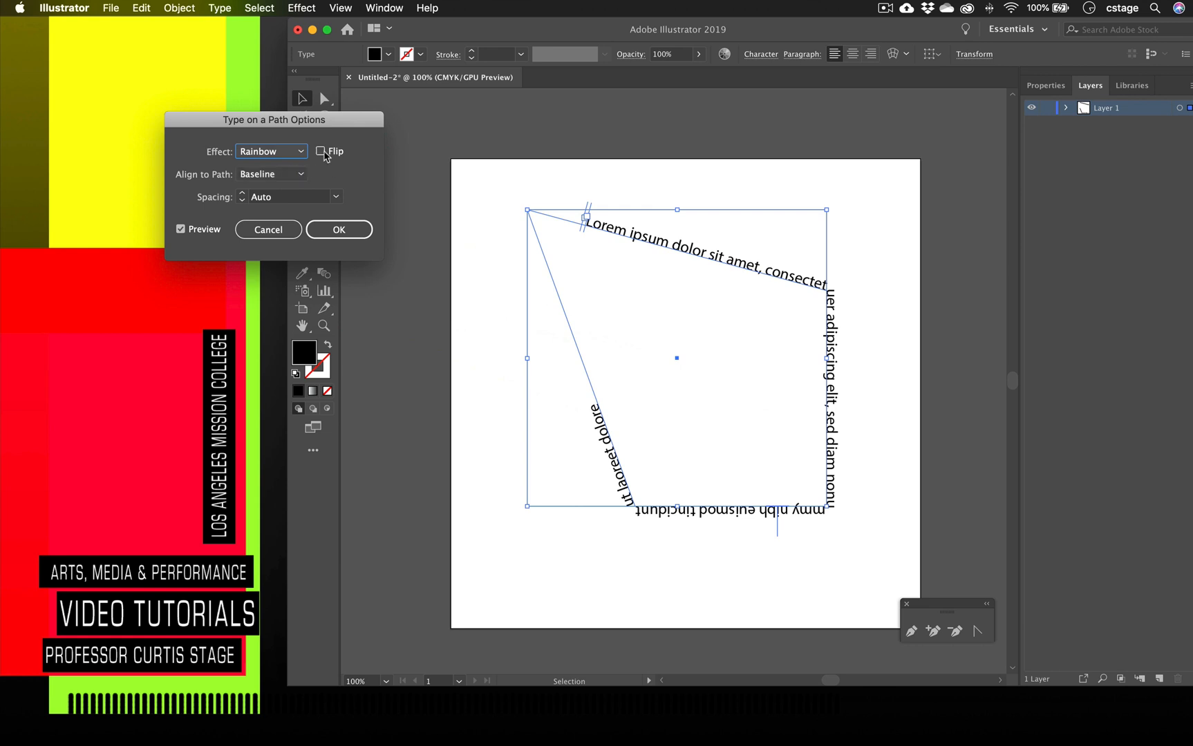
left_click(321, 152)
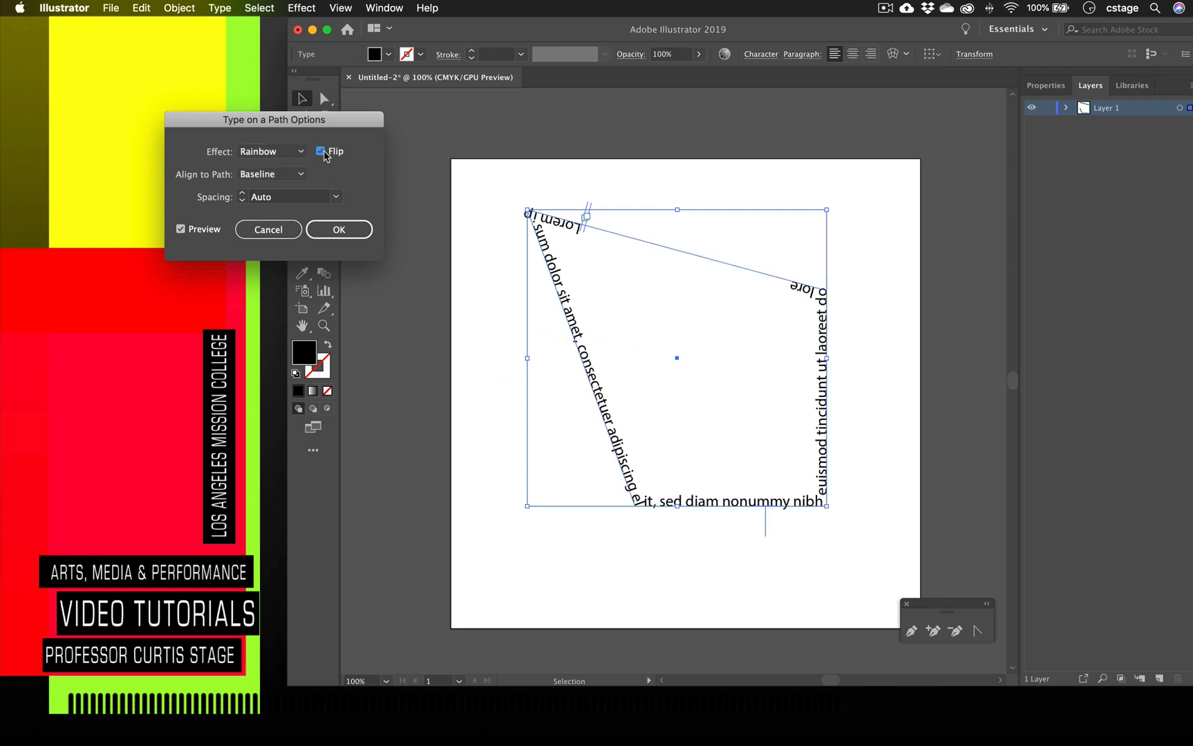
left_click(321, 151)
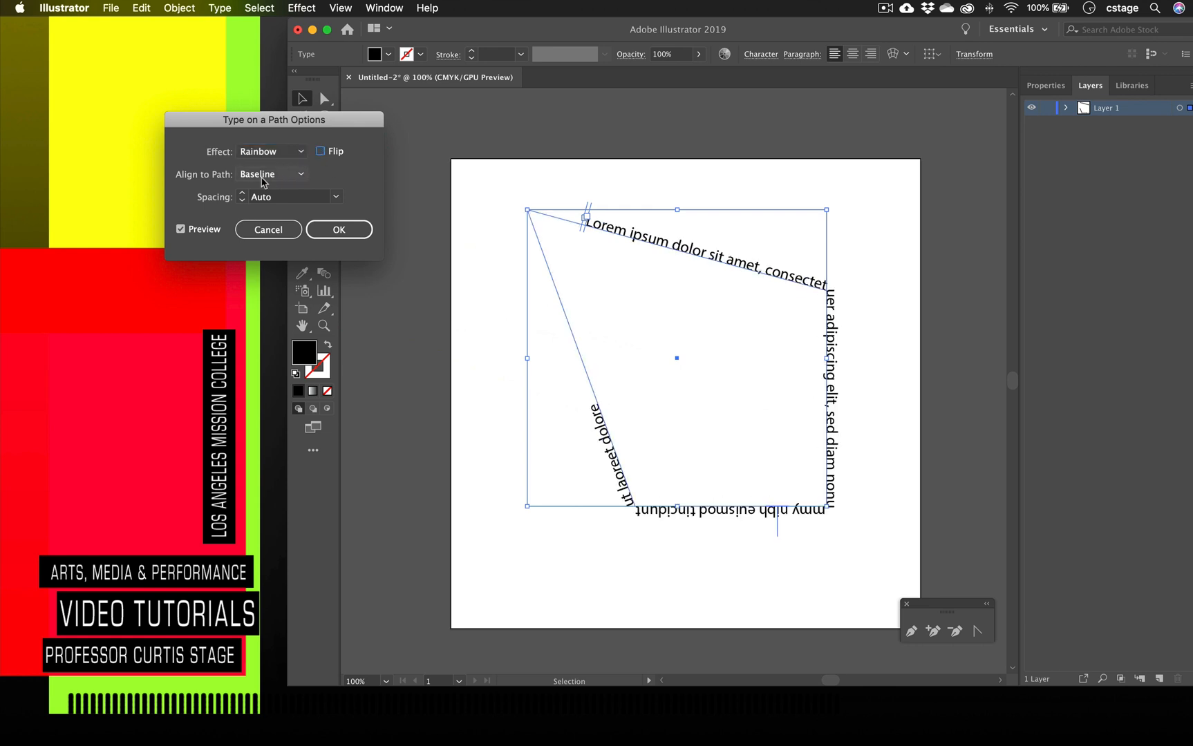
Try Center and Ascender, then align the text to the path by Descender.
left_click(271, 174)
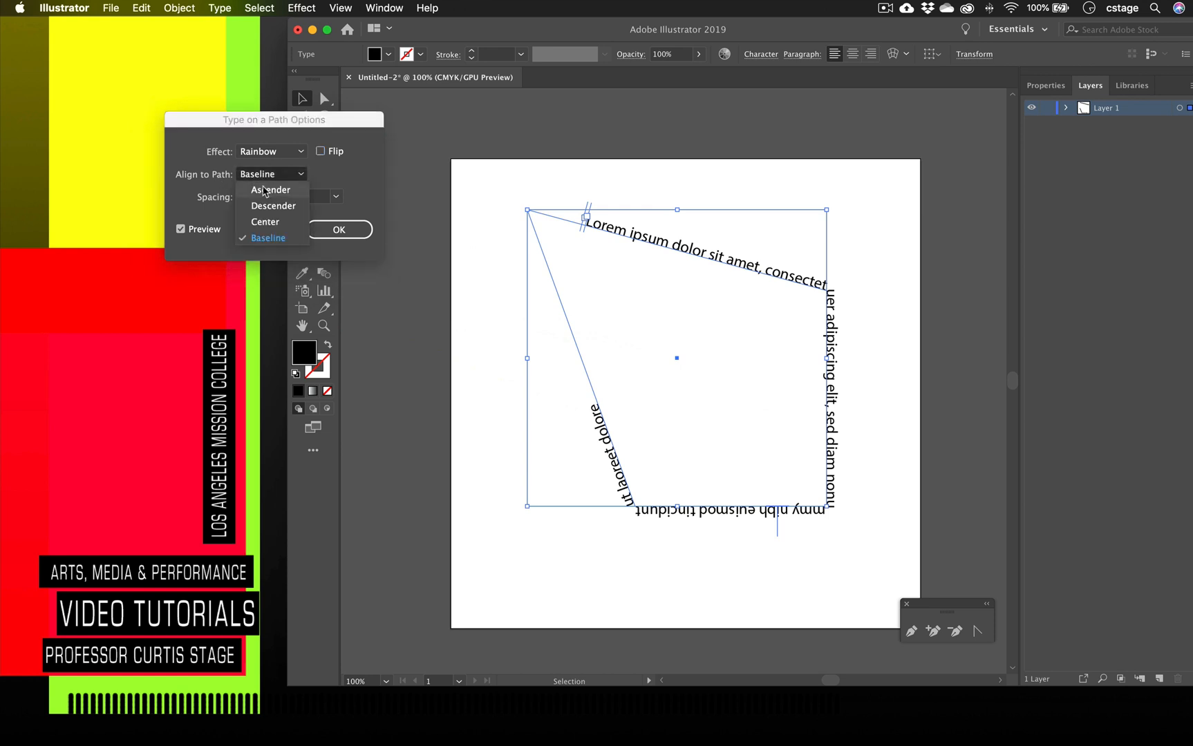
mouse_move(558, 224)
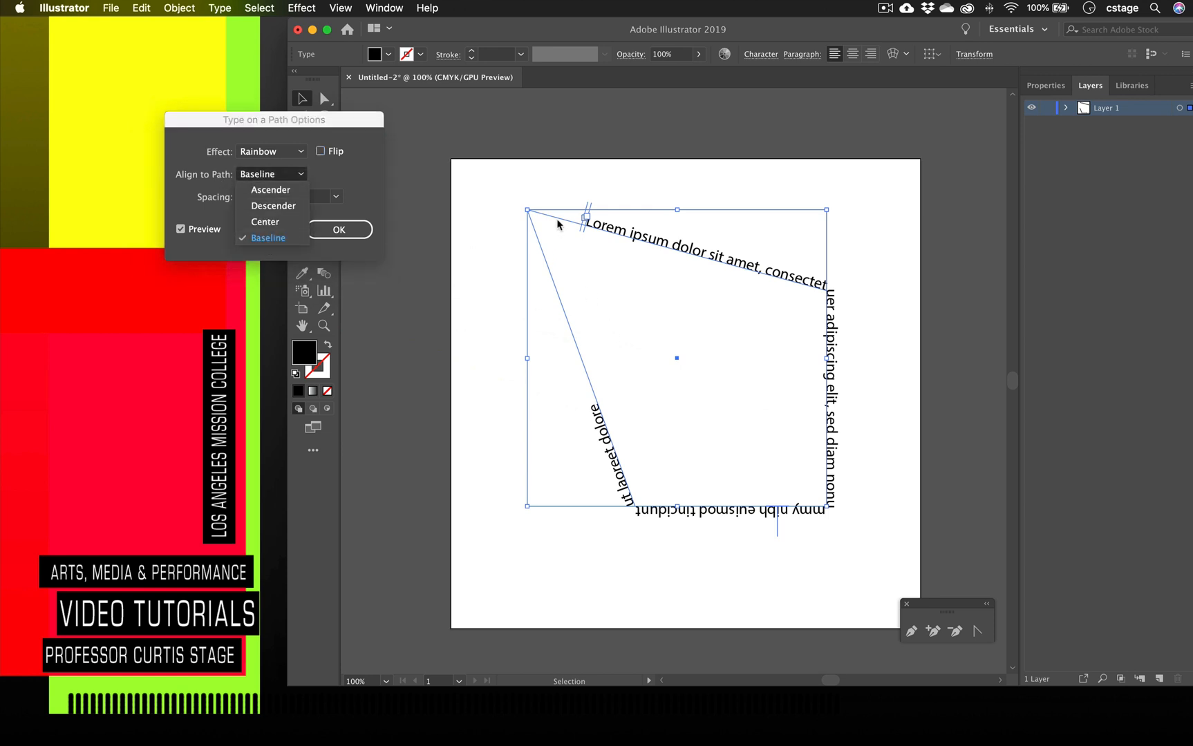
mouse_move(727, 268)
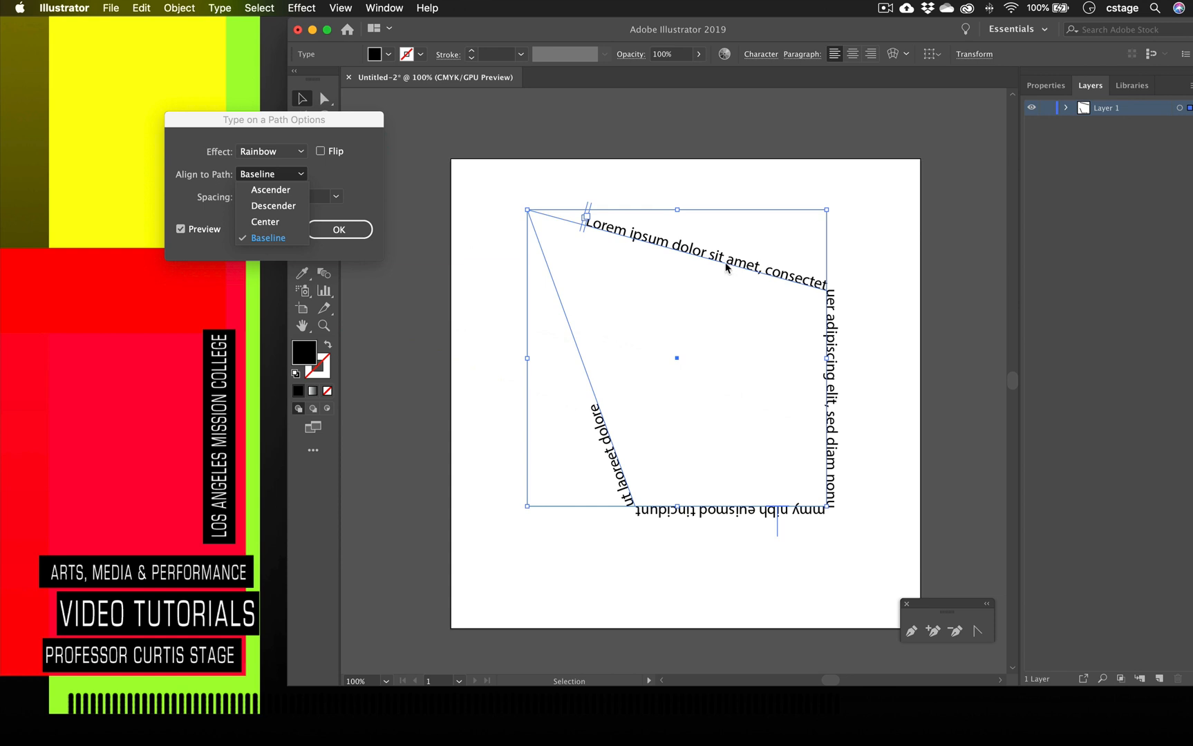
mouse_move(736, 272)
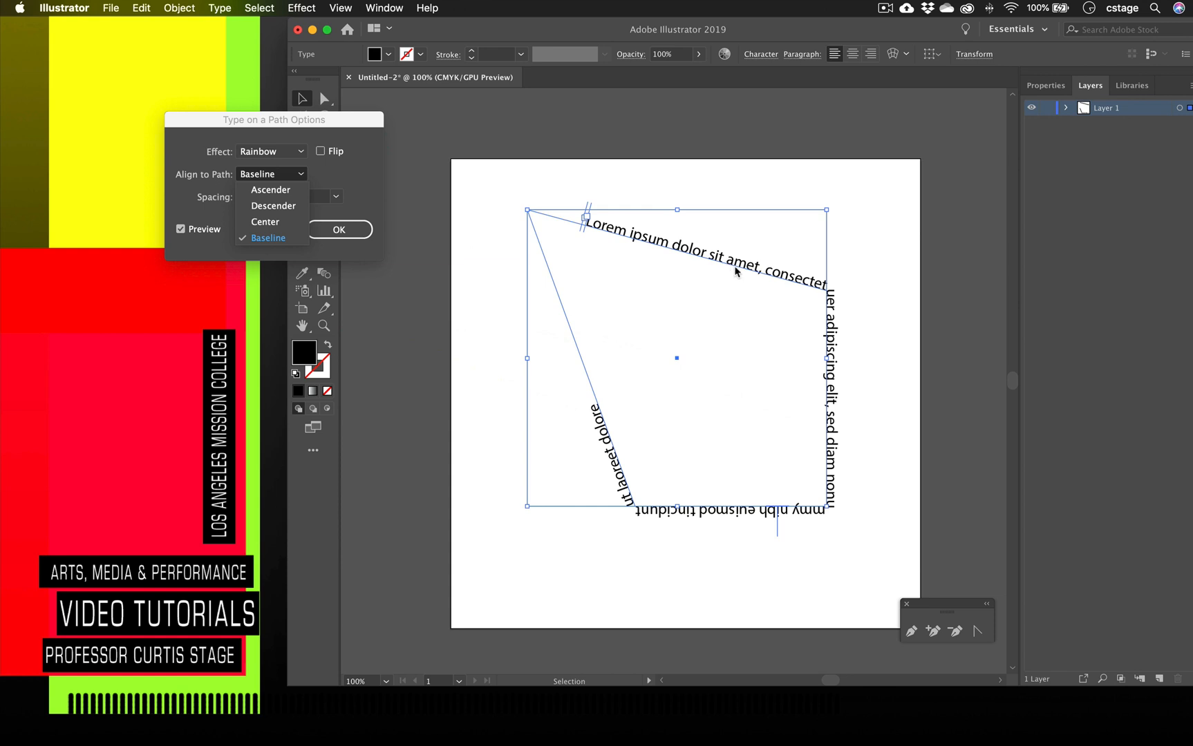
left_click(266, 221)
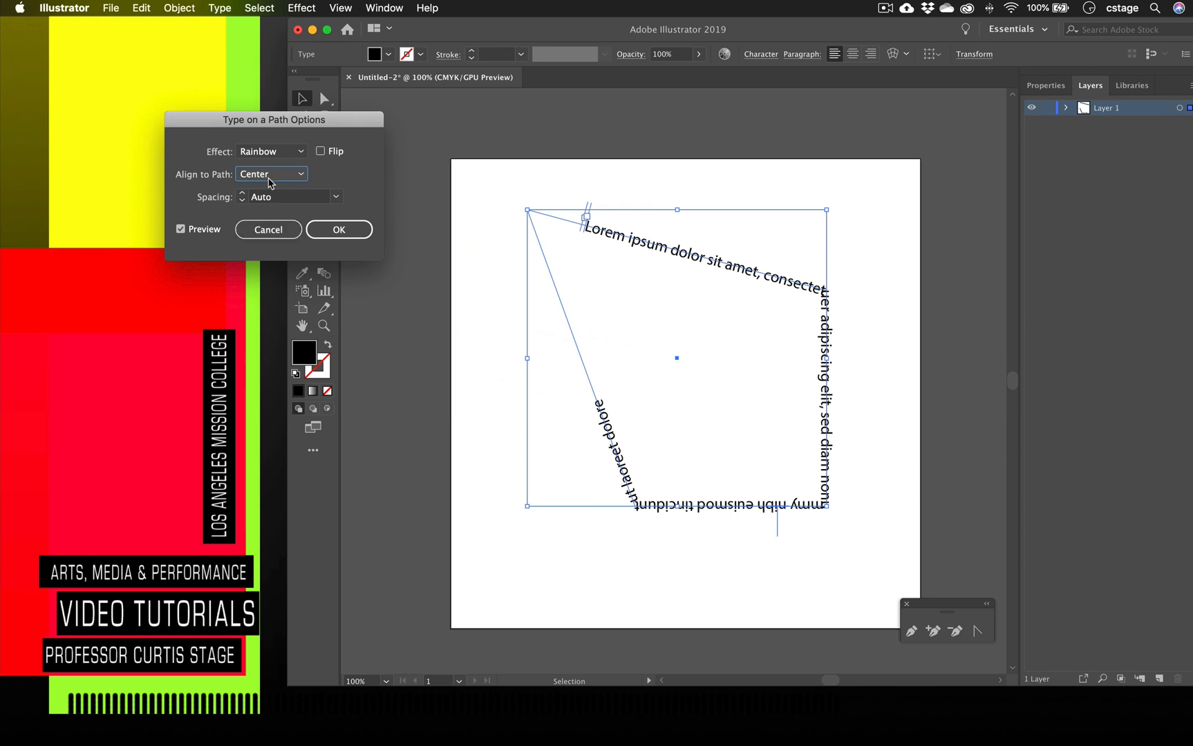
left_click(270, 174)
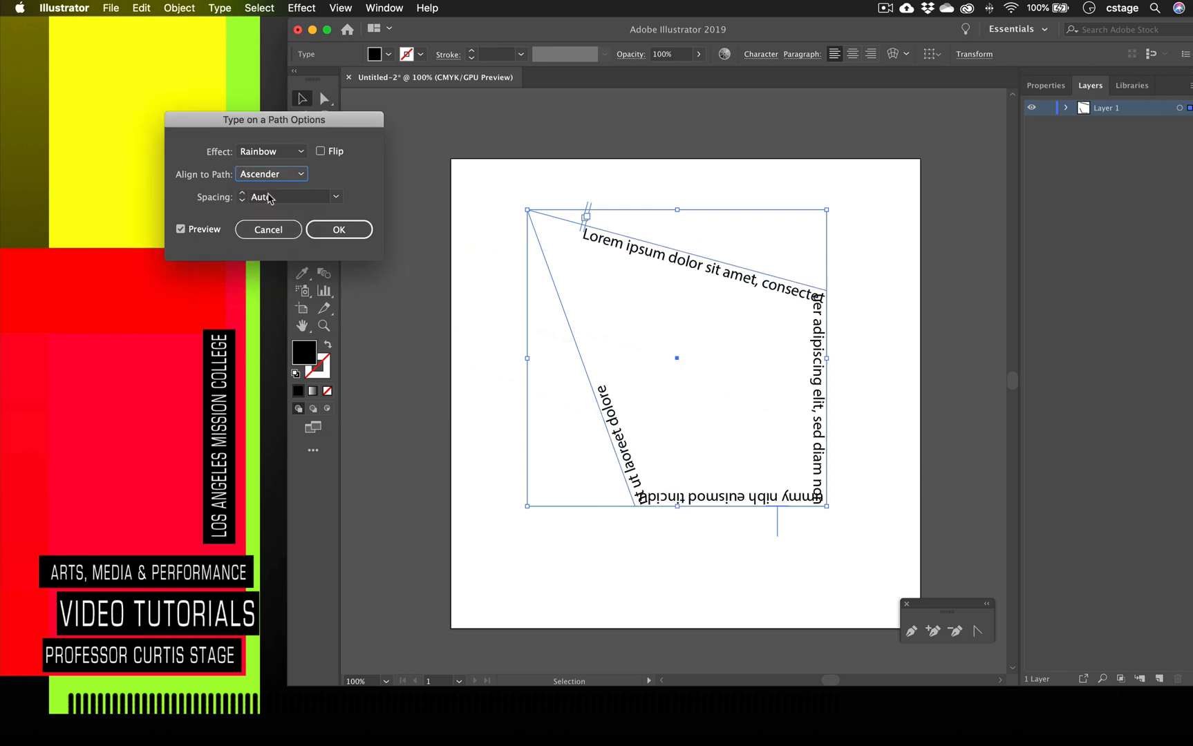
left_click(271, 174)
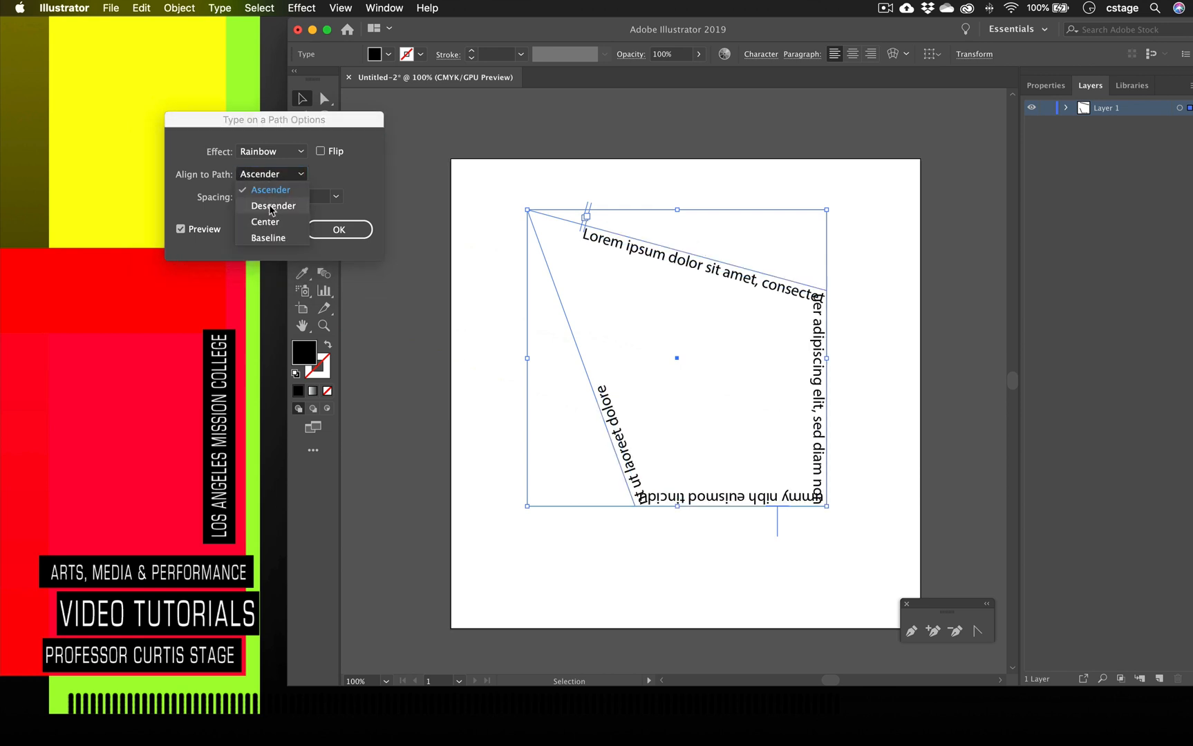
left_click(272, 206)
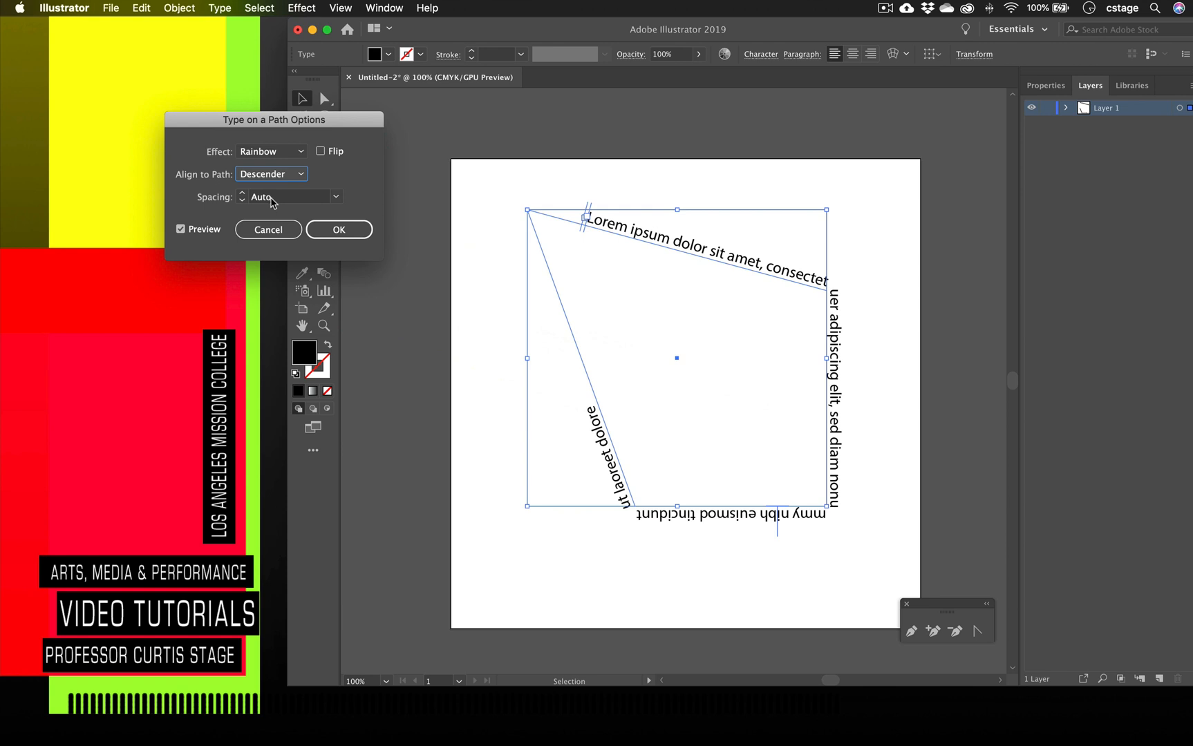
Set the path text spacing to -18 pt and apply the options.
left_click(334, 198)
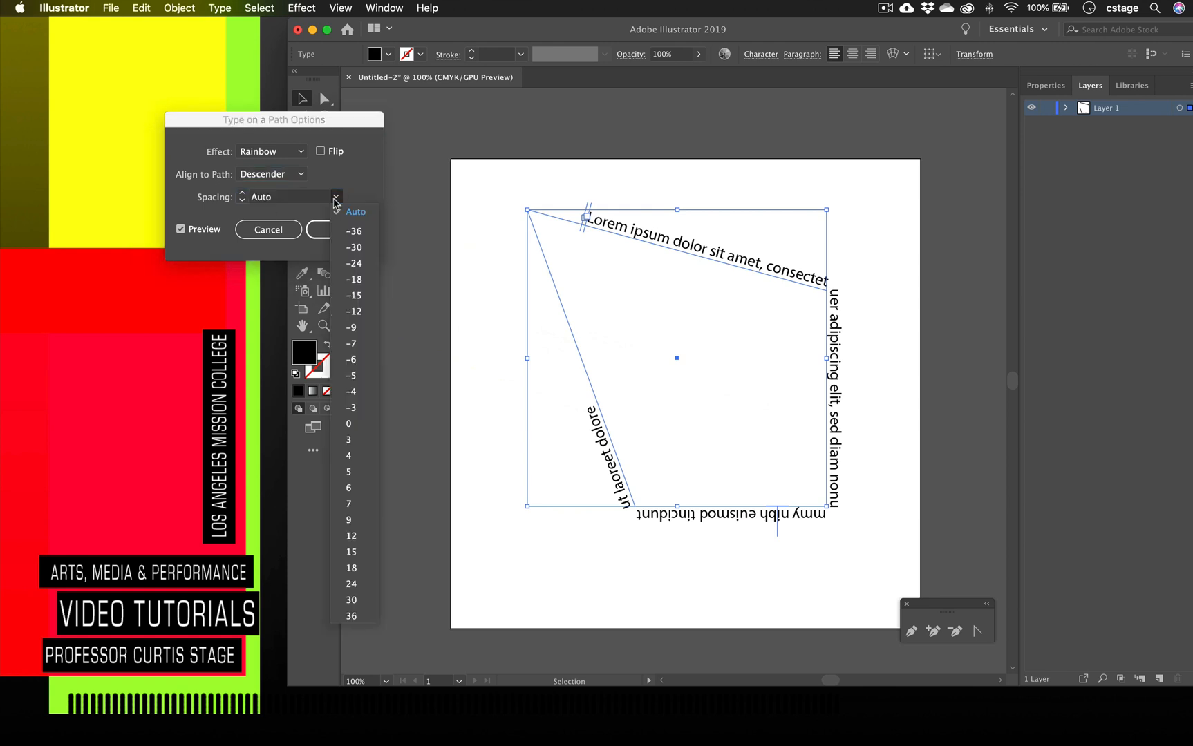
left_click(353, 279)
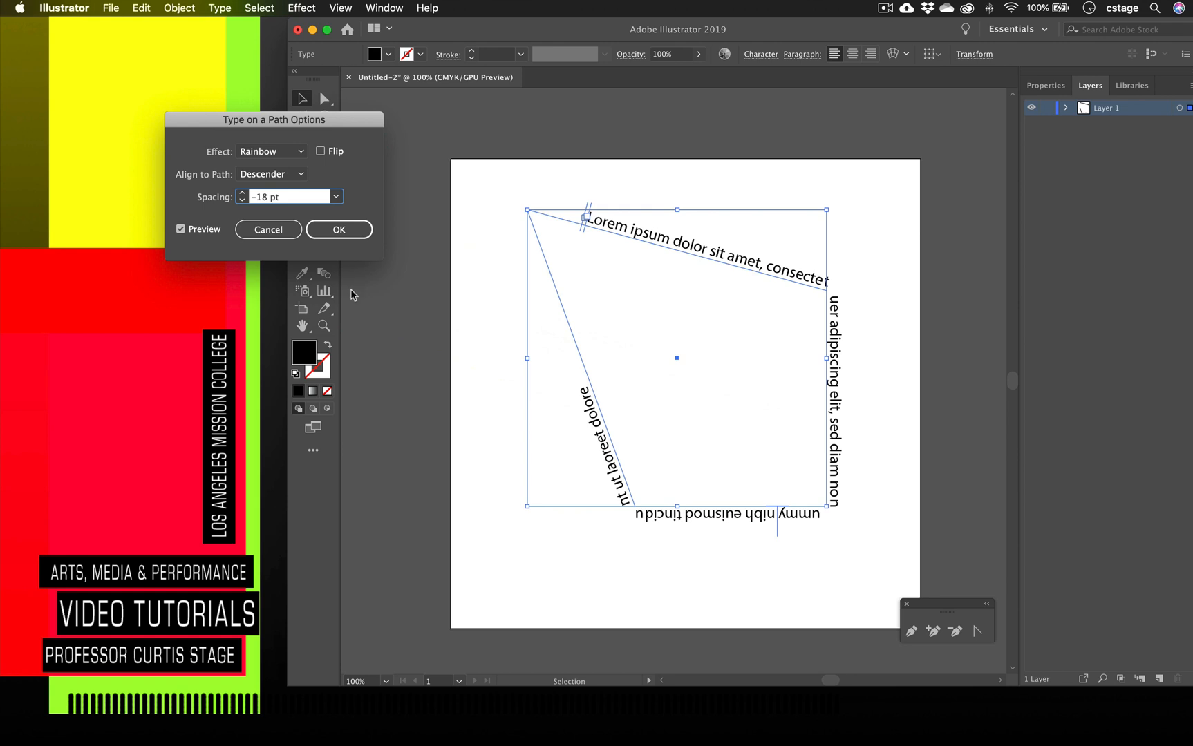
mouse_move(313, 225)
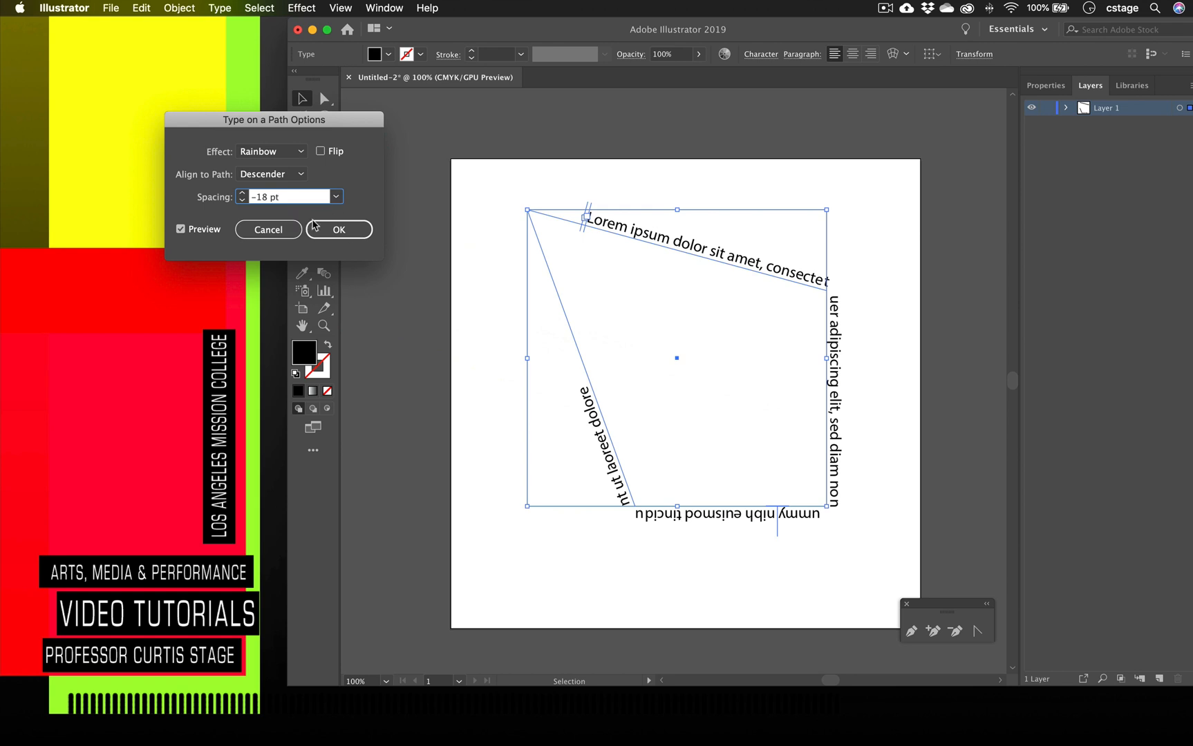
left_click(338, 229)
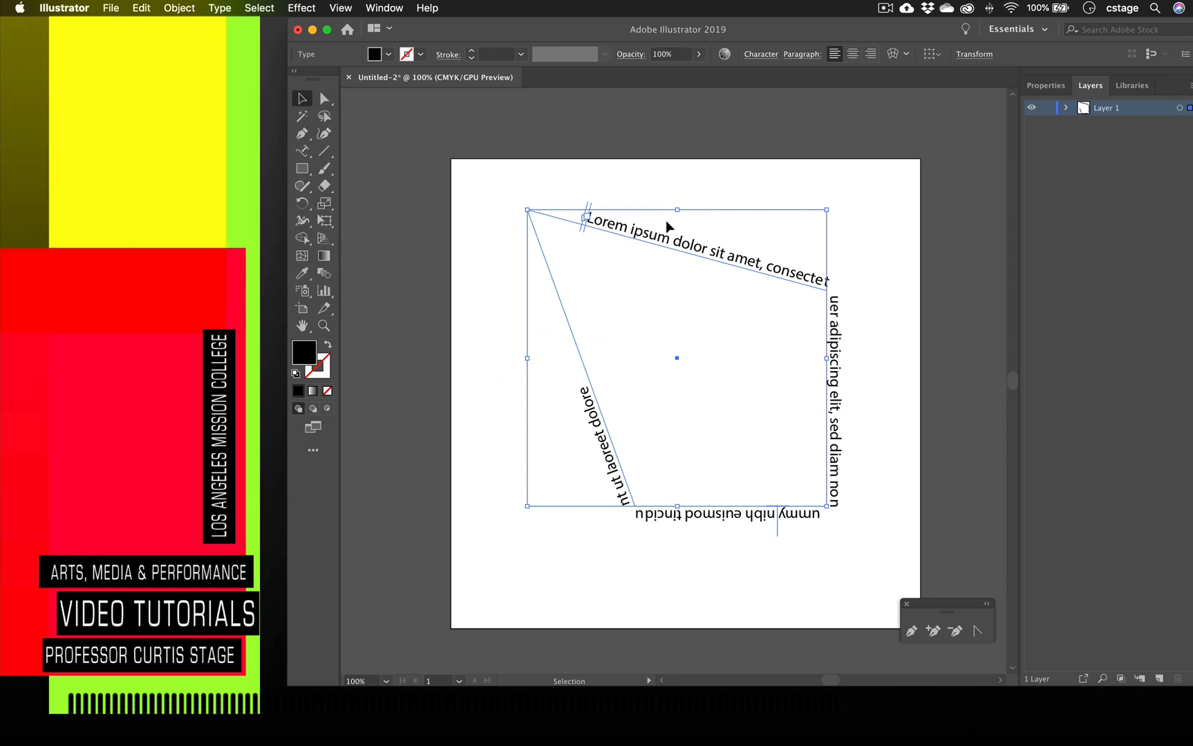
mouse_move(506, 172)
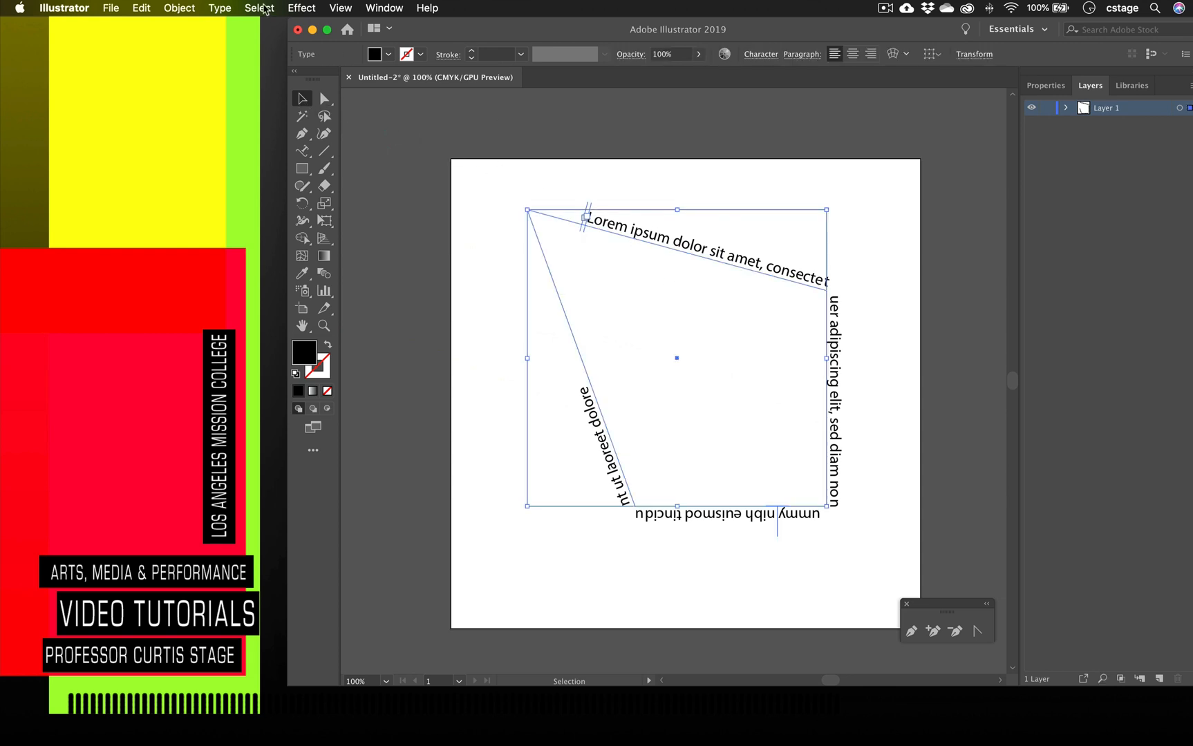
Check the Type on a Path submenu to confirm Rainbow is still the applied effect.
left_click(220, 8)
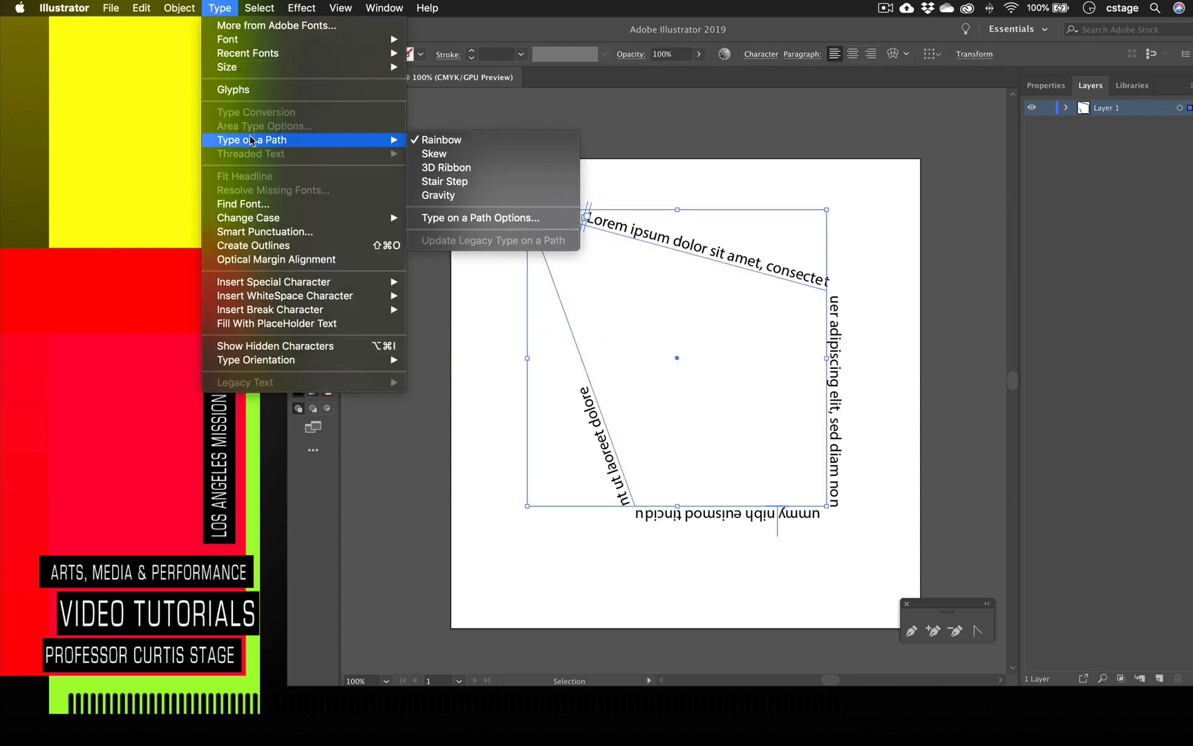